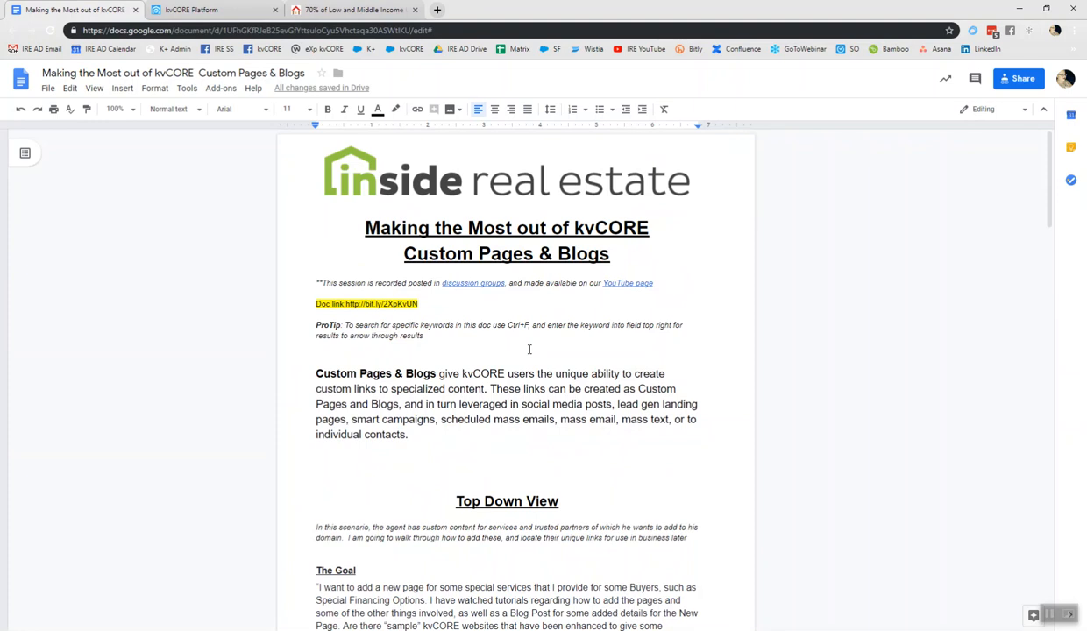
Highlight the guide's intro on leveraging custom links and the Special Financing Options goal.
drag(364, 228, 609, 253)
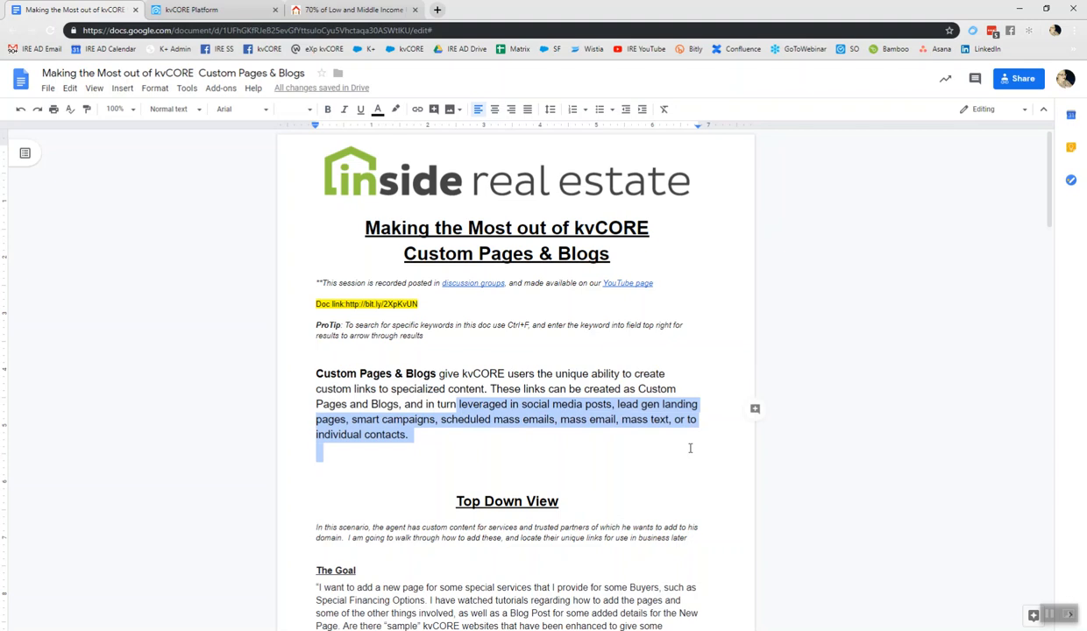
scroll(down, 3)
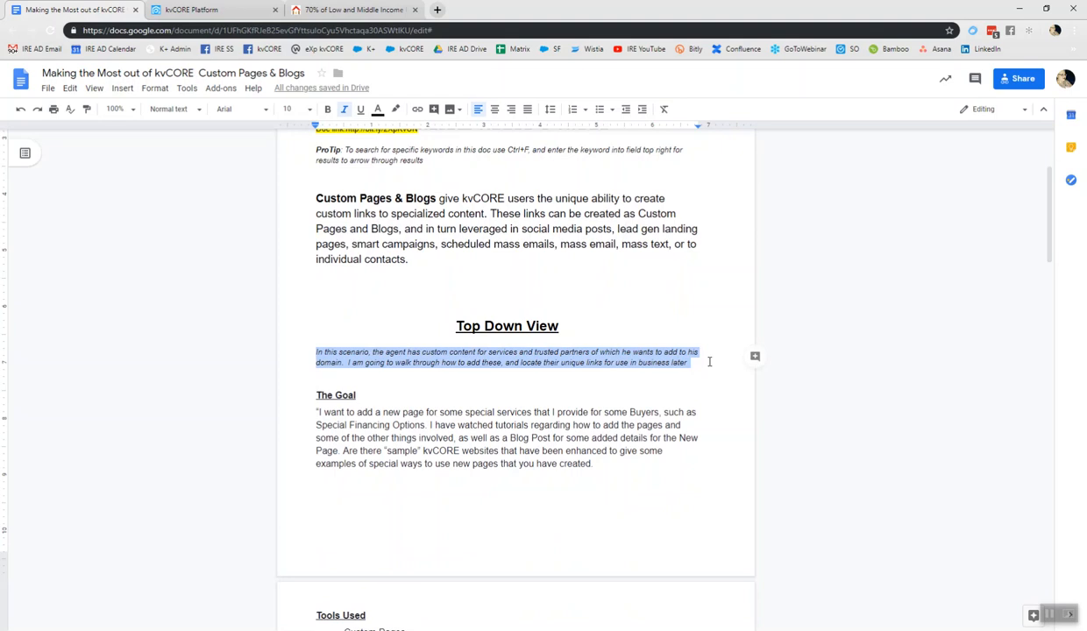
mouse_move(495, 221)
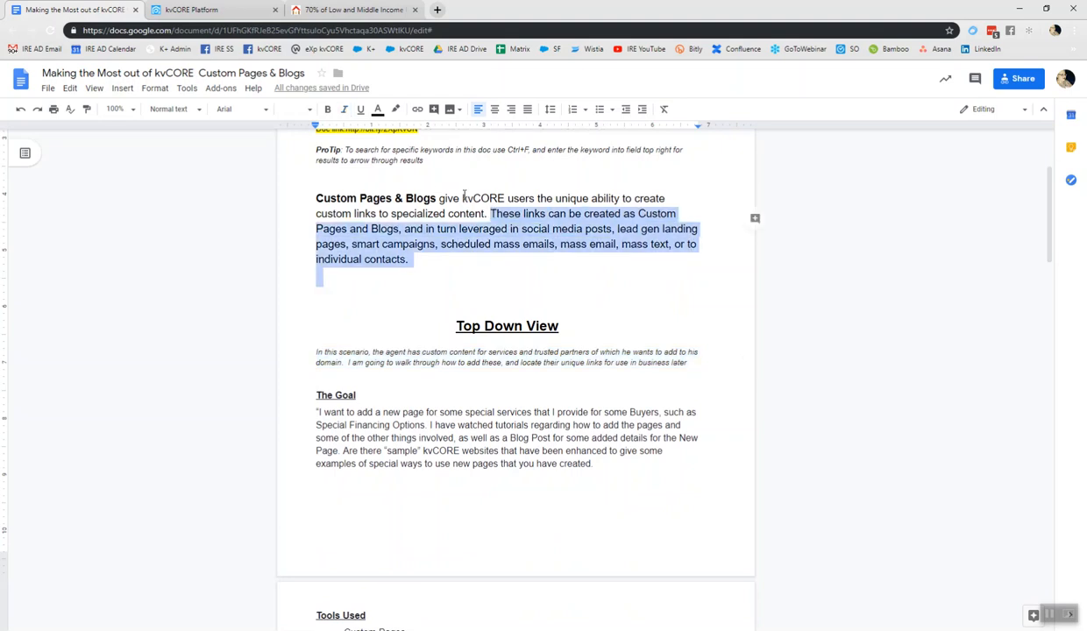
click(428, 424)
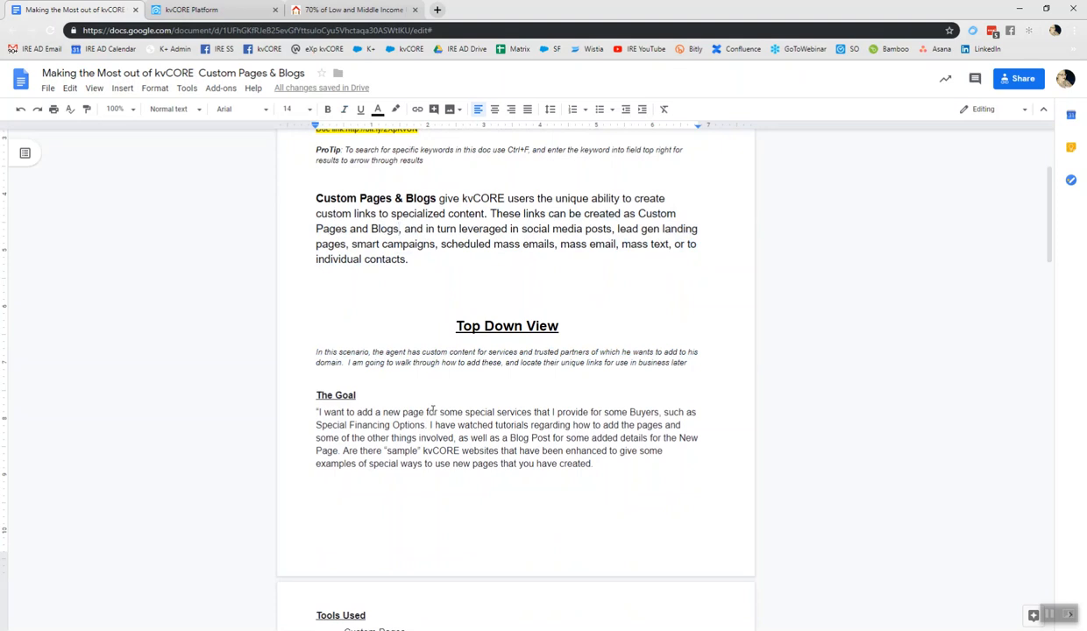
drag(317, 412, 435, 412)
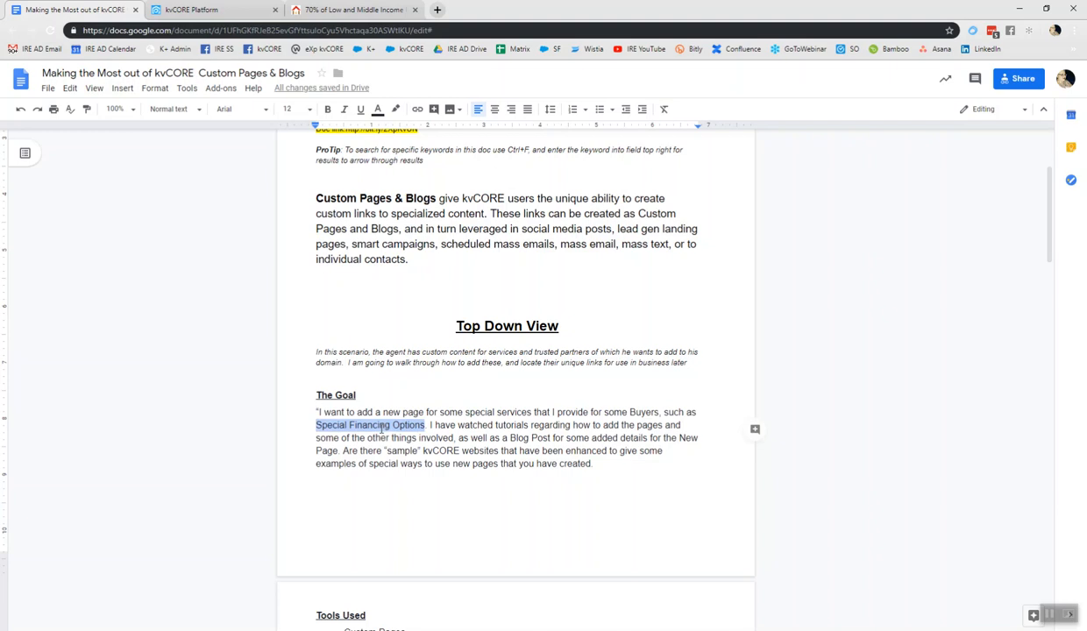
mouse_move(536, 445)
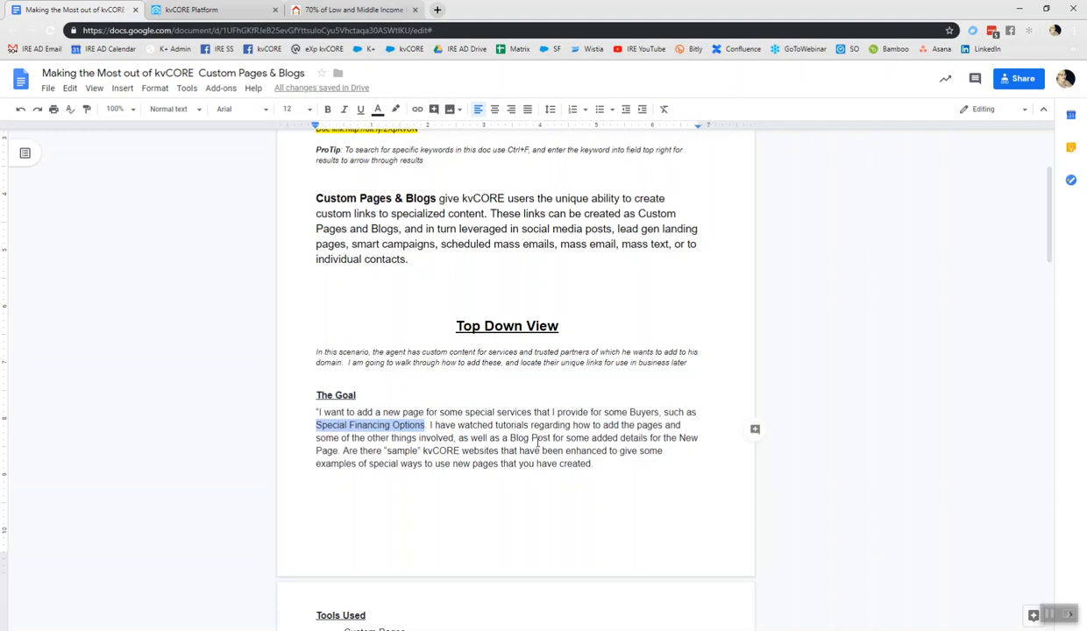
Scroll down to the Tools Used section to reach the County Example link.
scroll(down, 3)
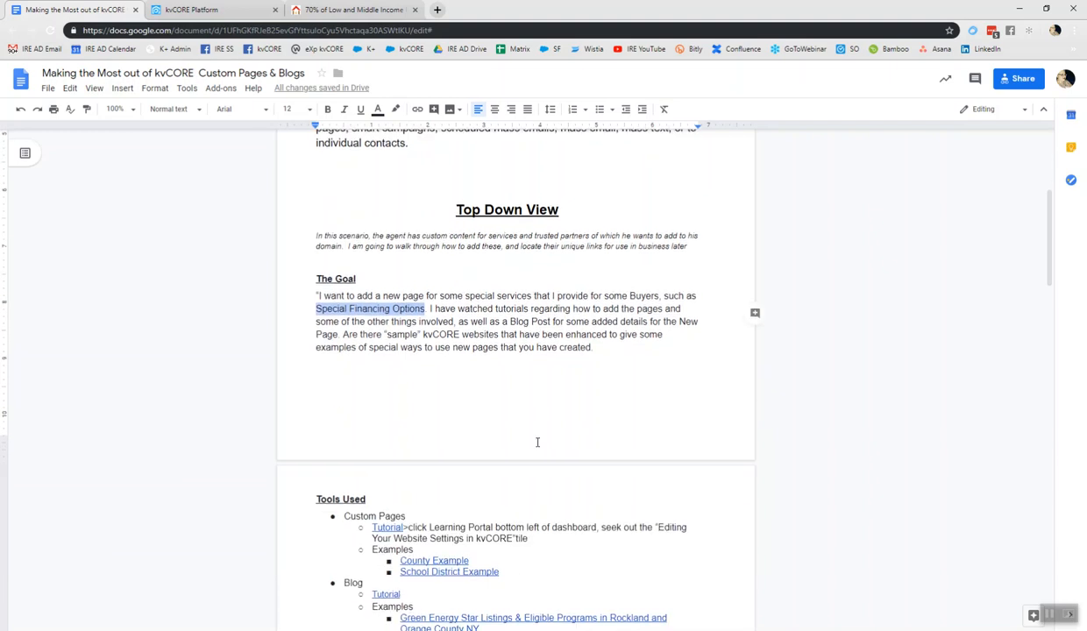
scroll(down, 3)
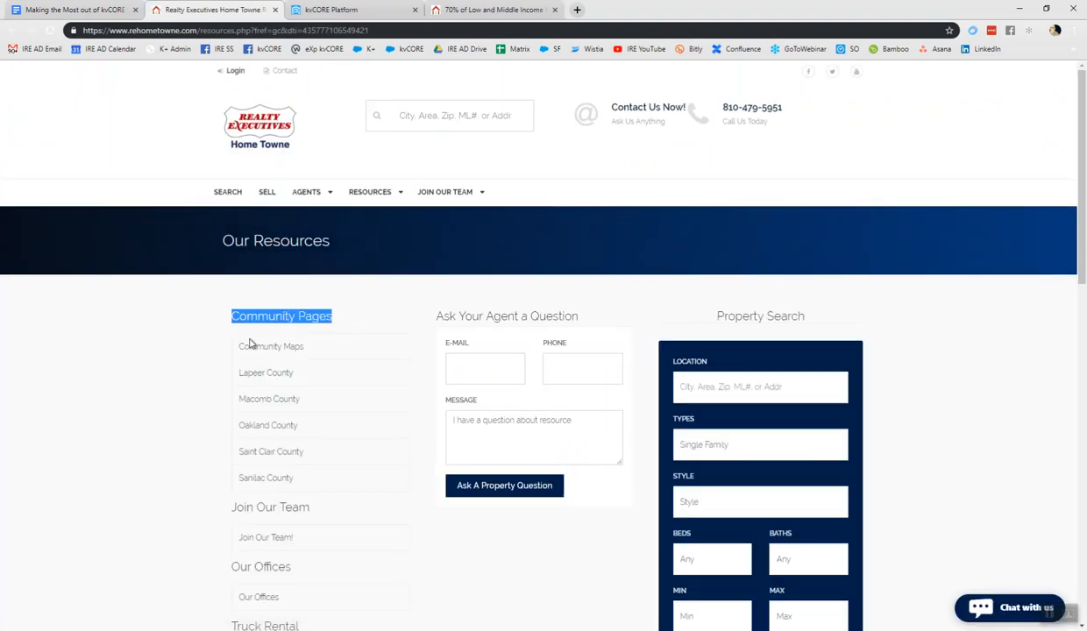
Scroll through the example site's Our Resources page.
scroll(down, 3)
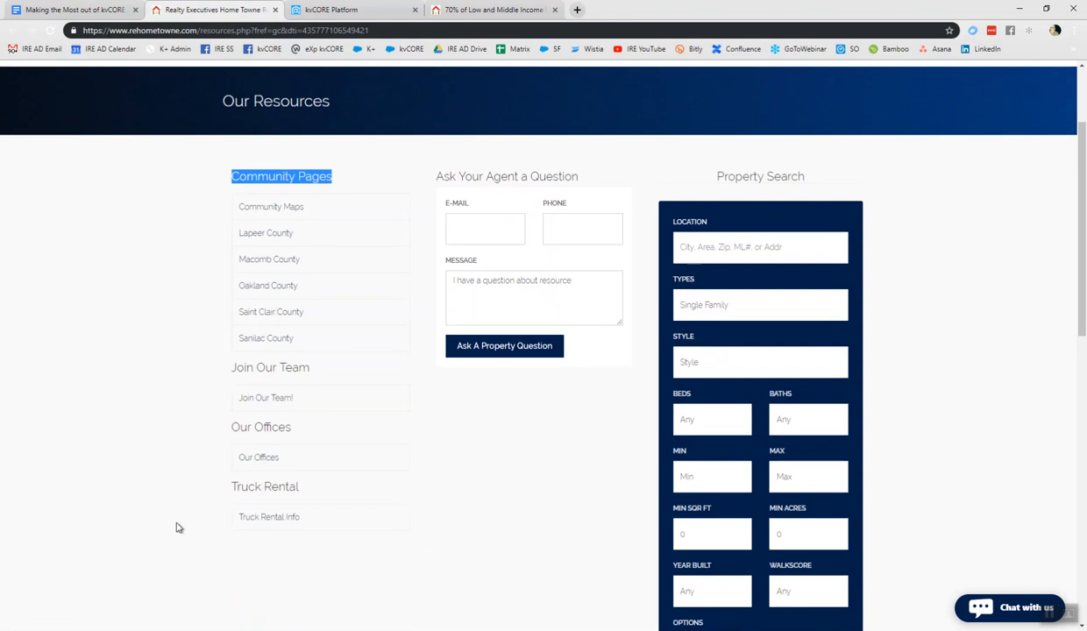
scroll(down, 3)
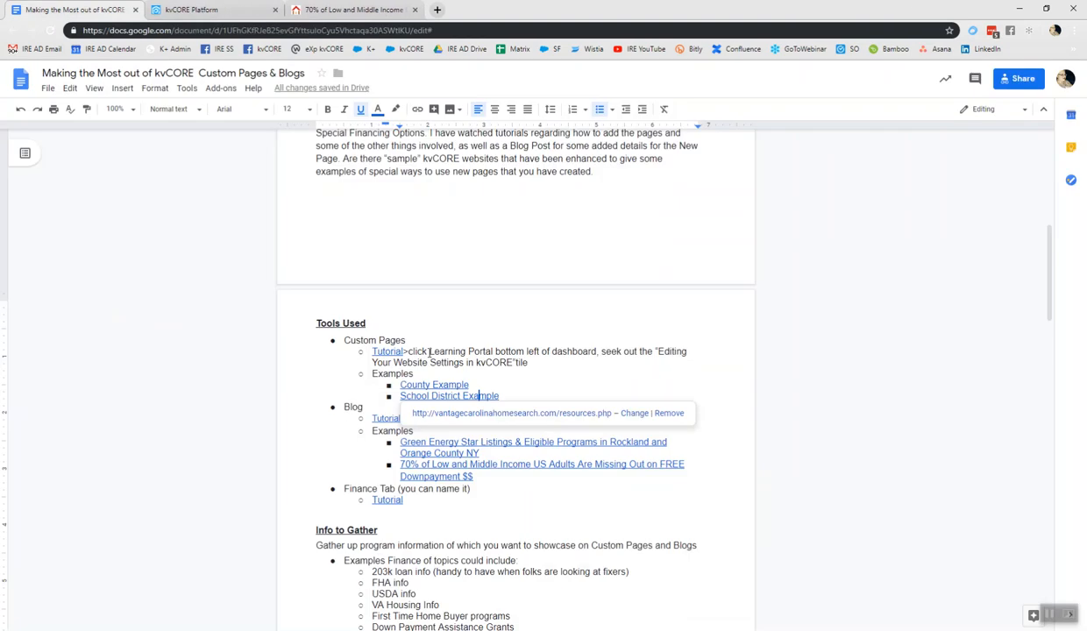
scroll(down, 3)
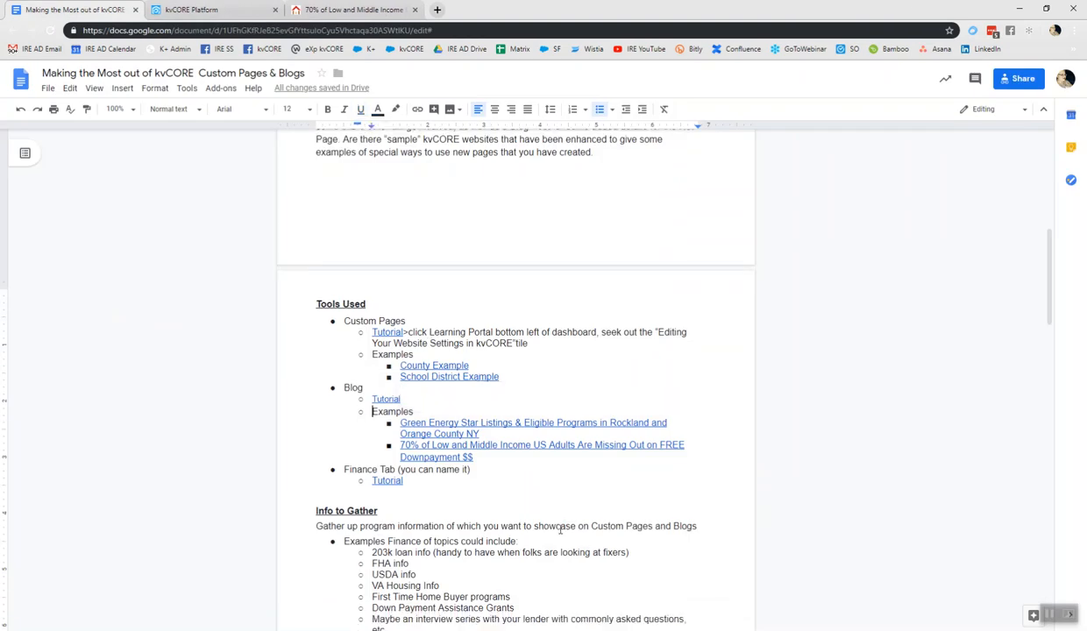
scroll(down, 3)
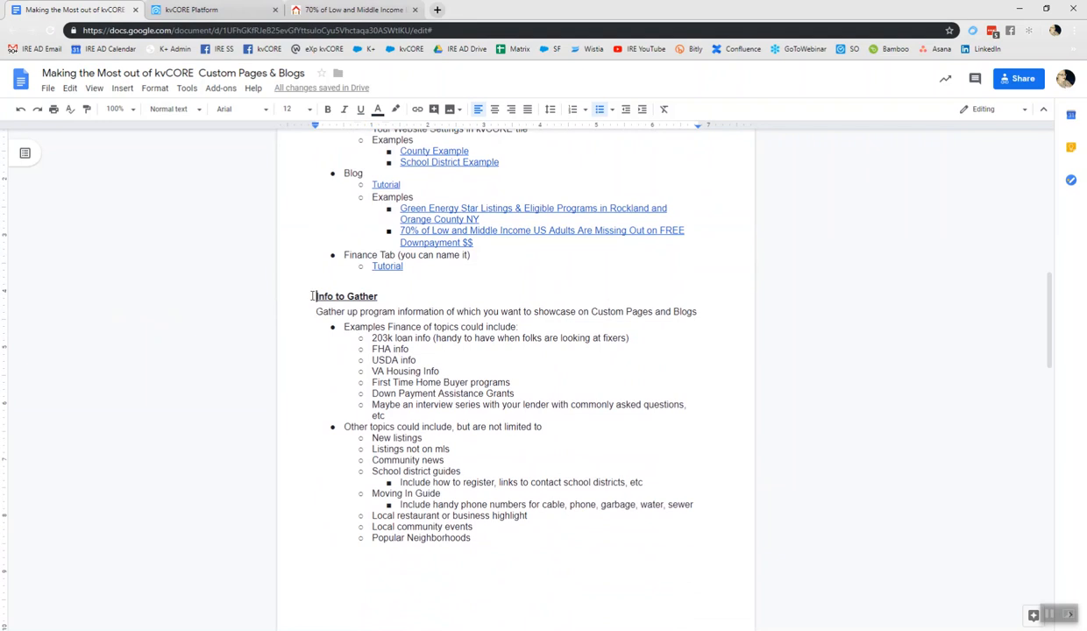
drag(316, 296, 698, 312)
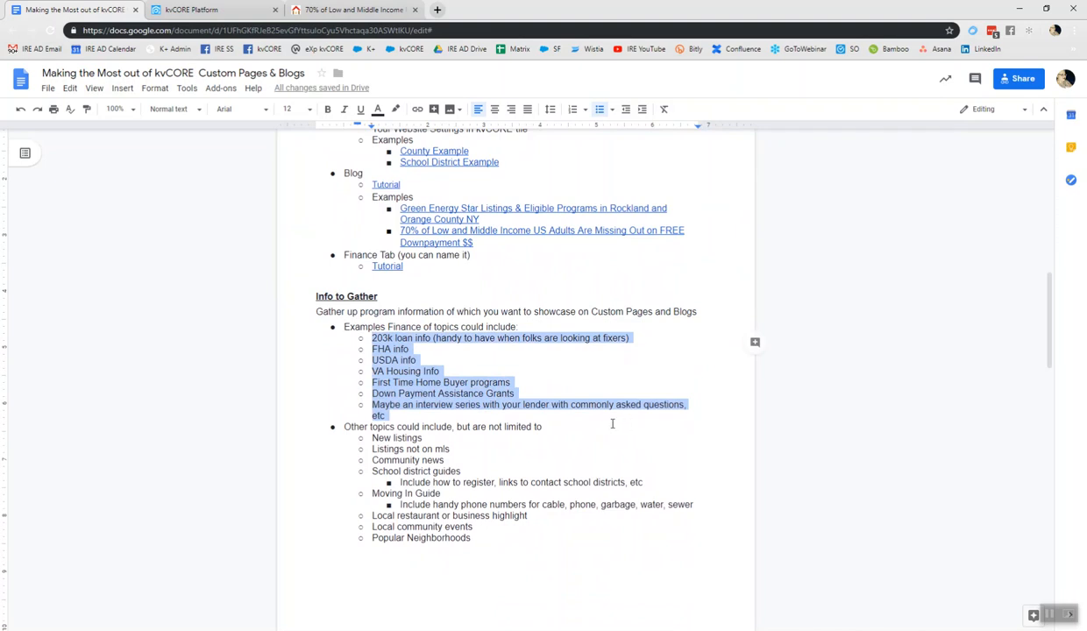
click(516, 392)
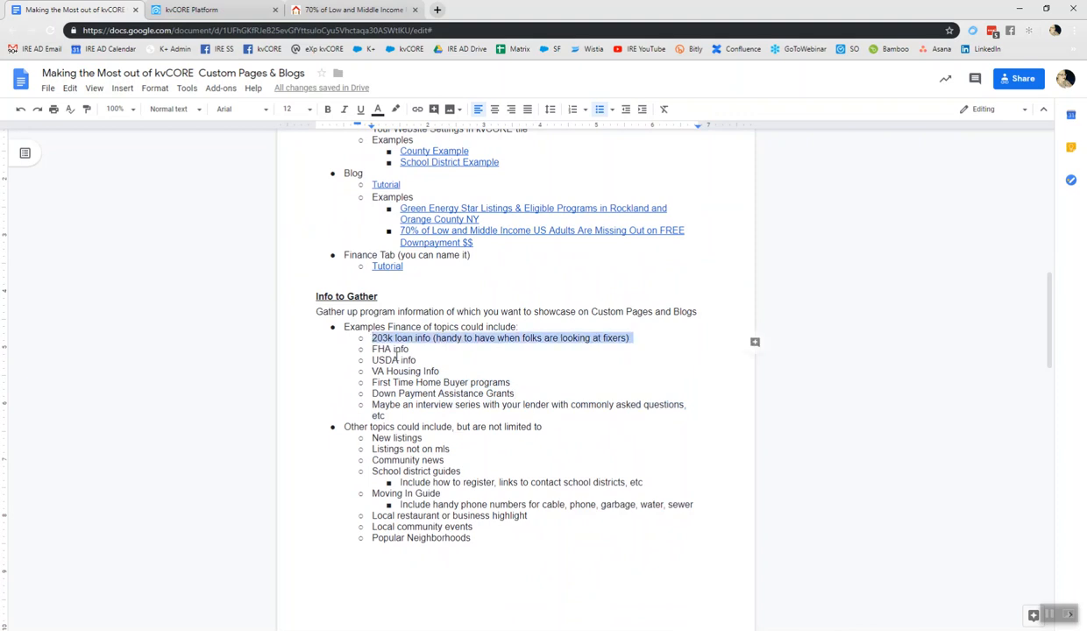
double_click(382, 349)
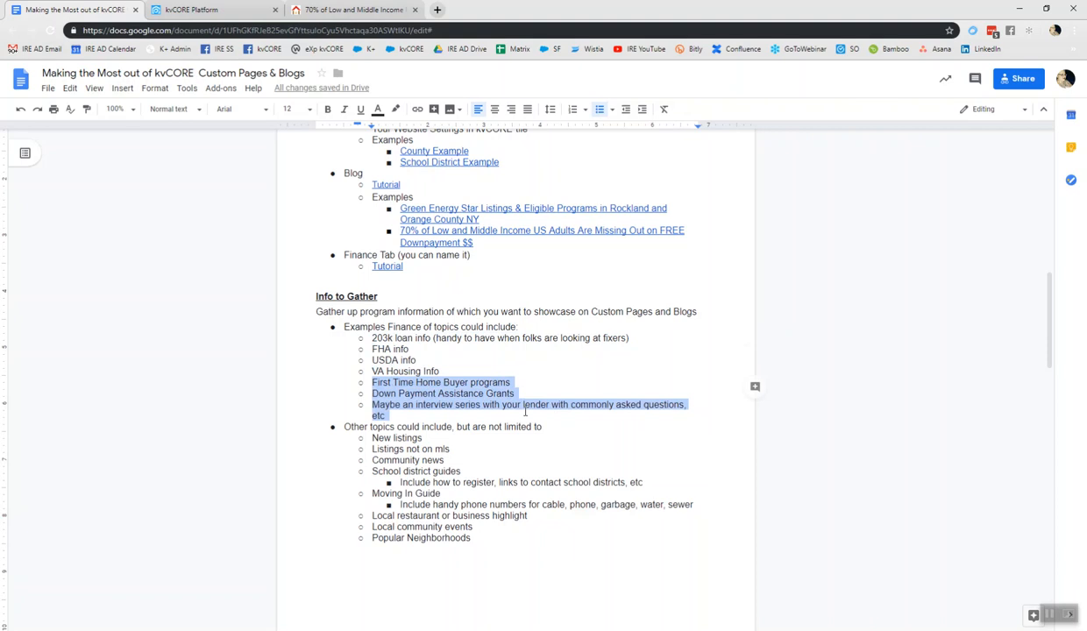
click(420, 439)
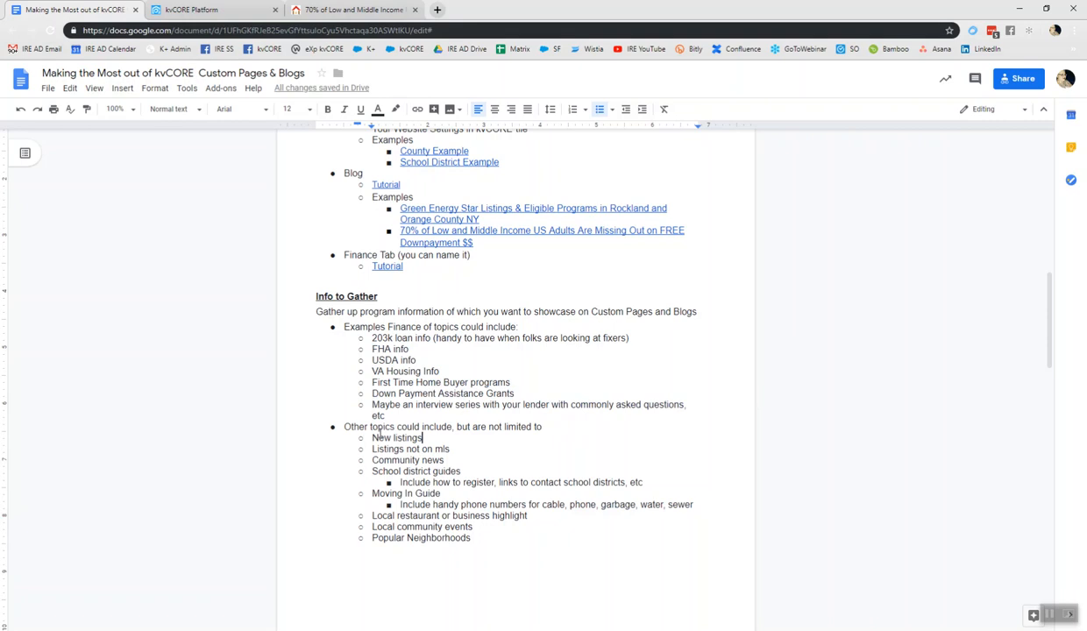
drag(374, 439, 452, 449)
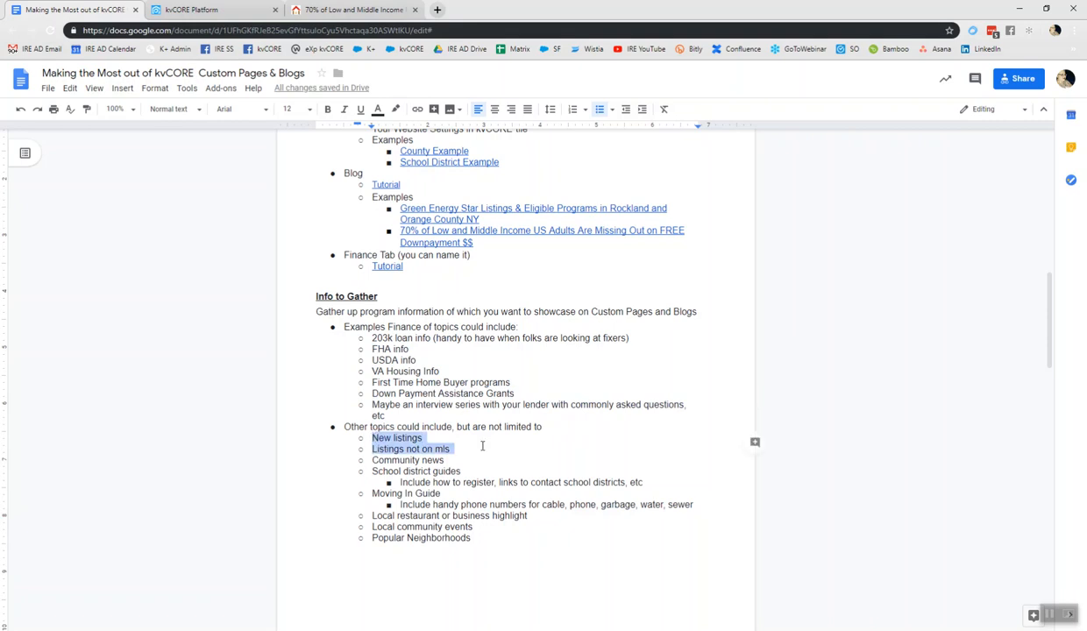
drag(454, 449, 470, 470)
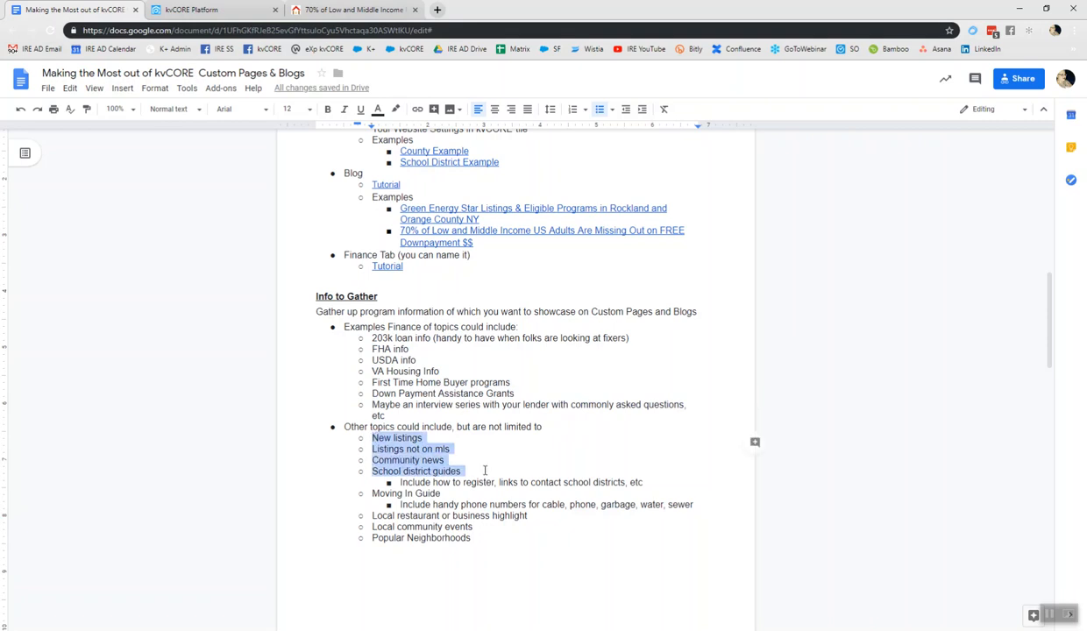
drag(484, 470, 534, 516)
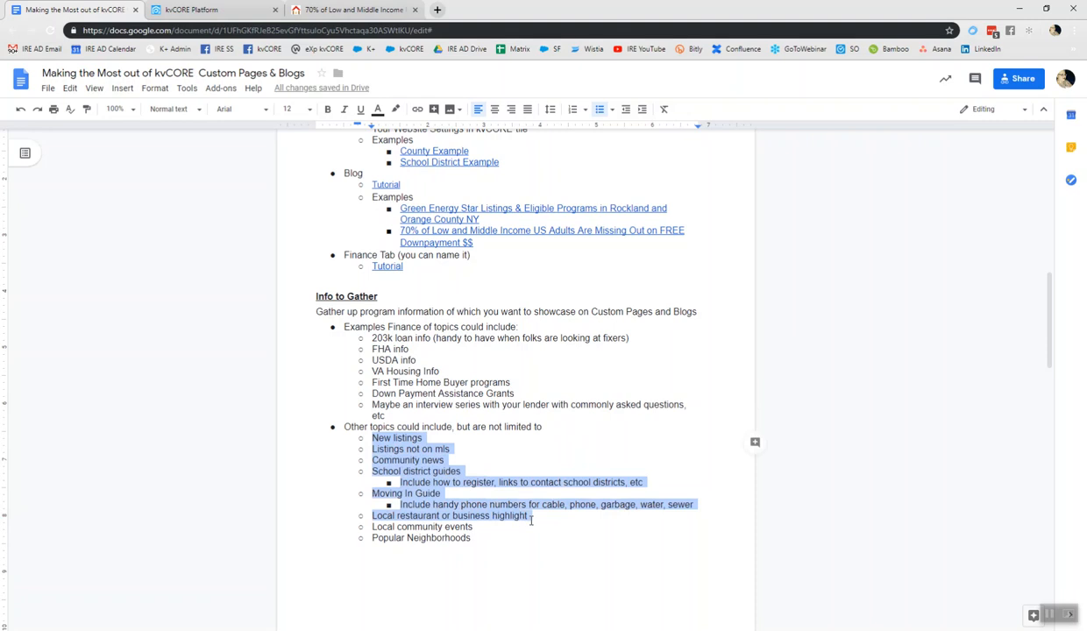
drag(527, 515, 534, 537)
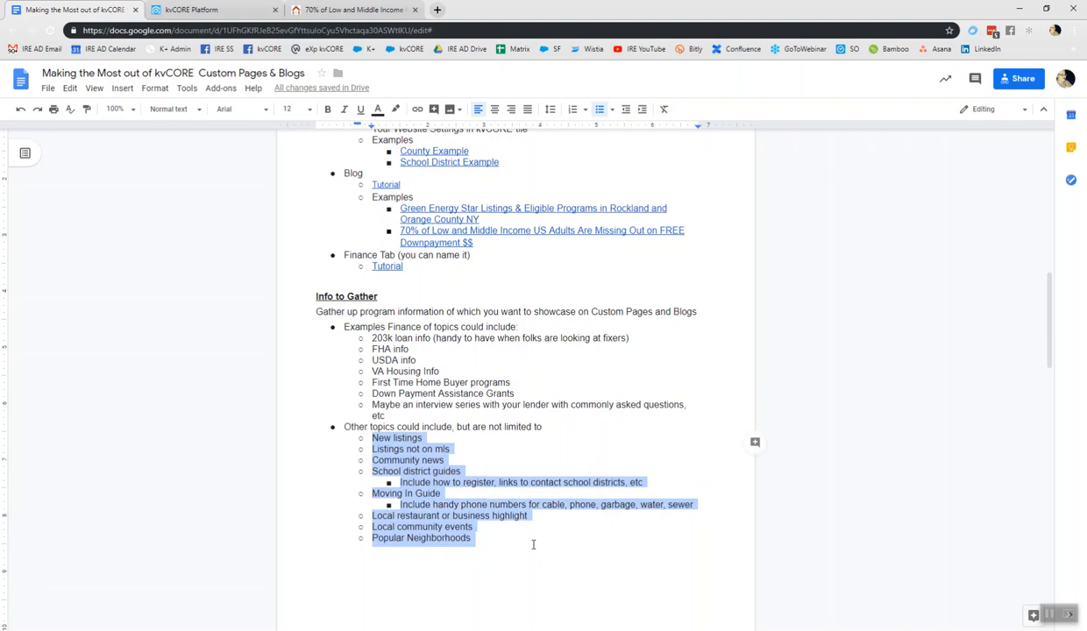
Scroll to Creating the Custom Page and highlight the draft text there.
scroll(down, 3)
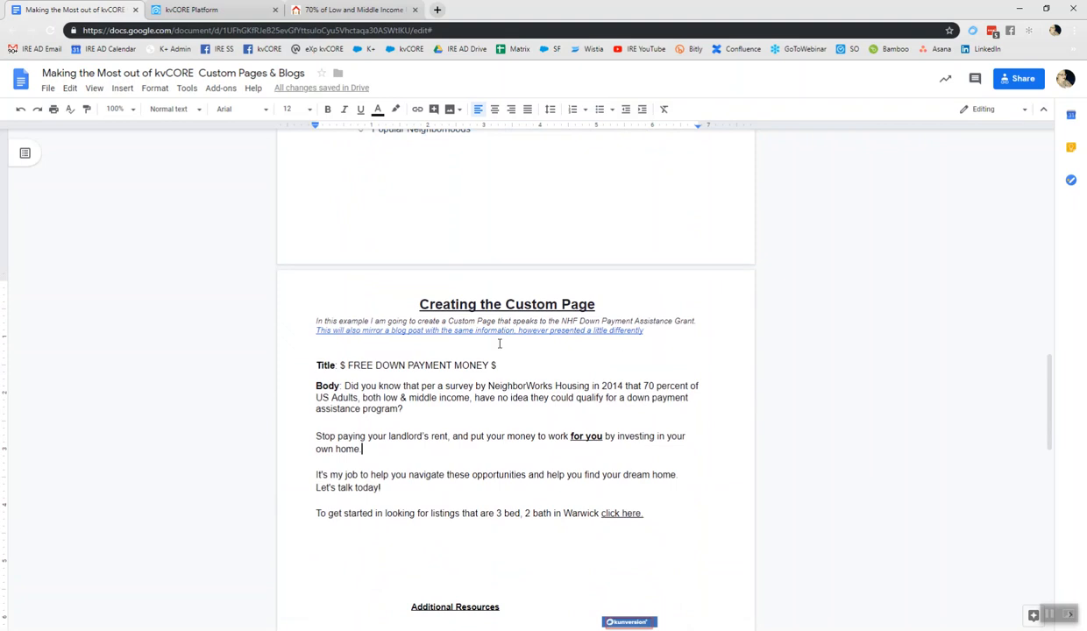
drag(351, 365, 498, 365)
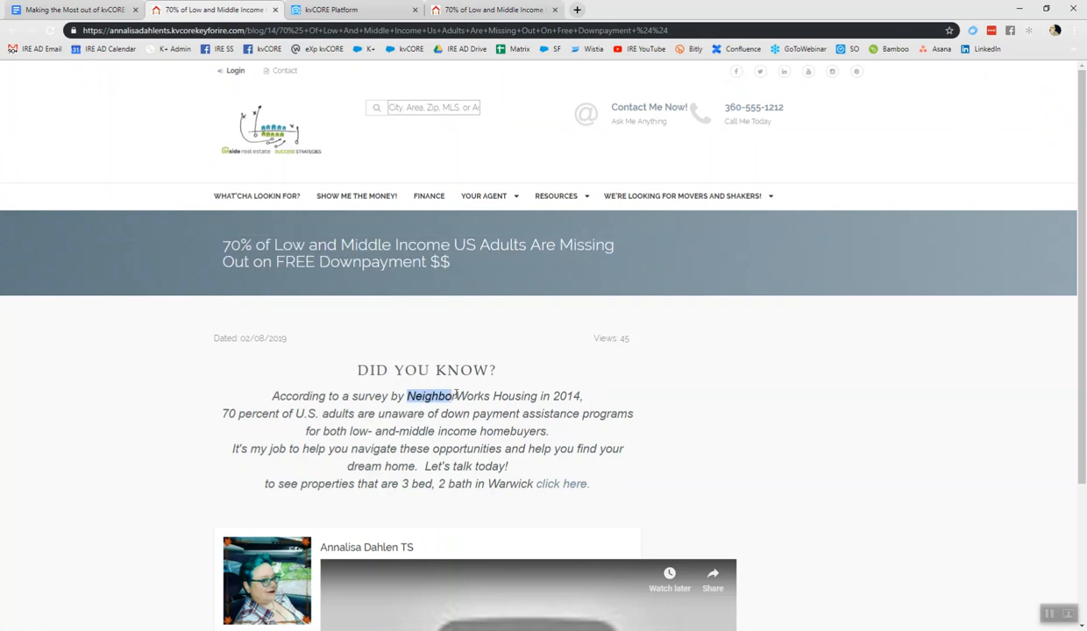
drag(456, 396, 582, 397)
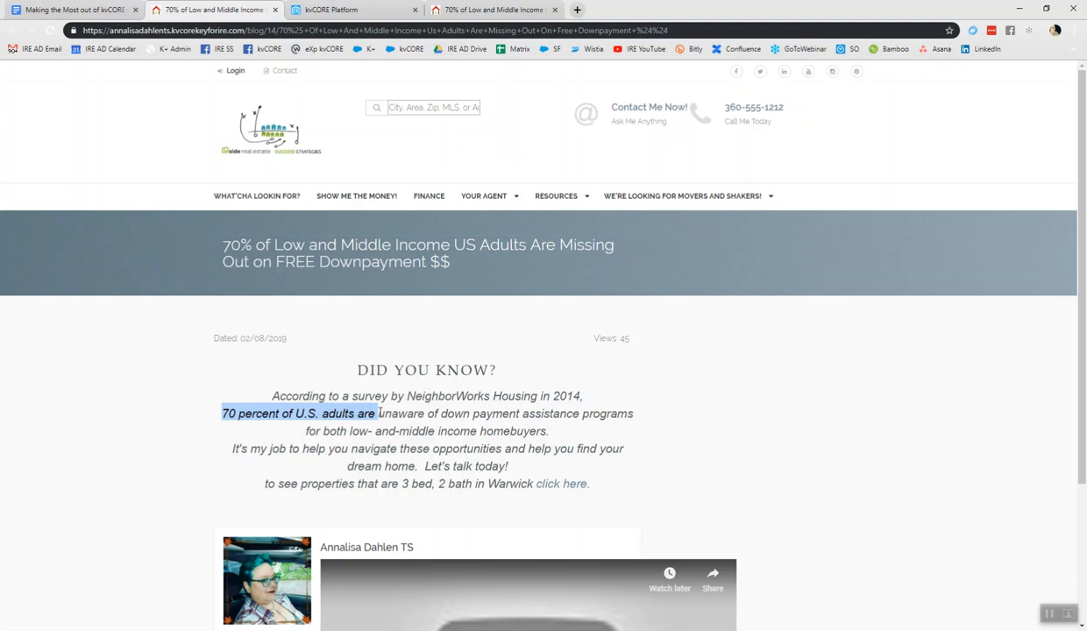
mouse_move(311, 466)
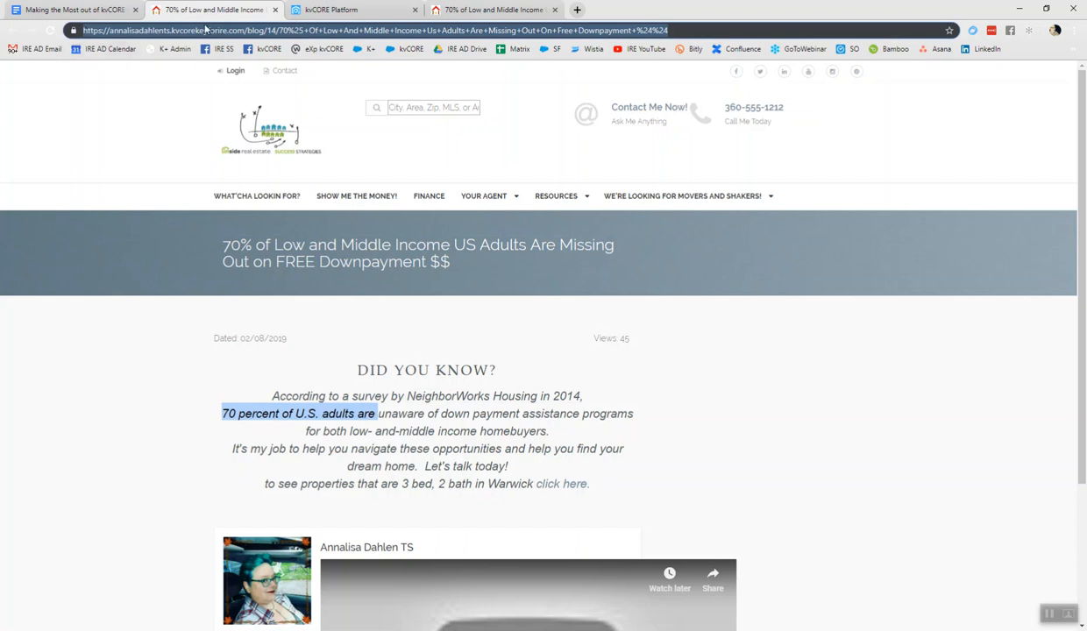
mouse_move(390, 40)
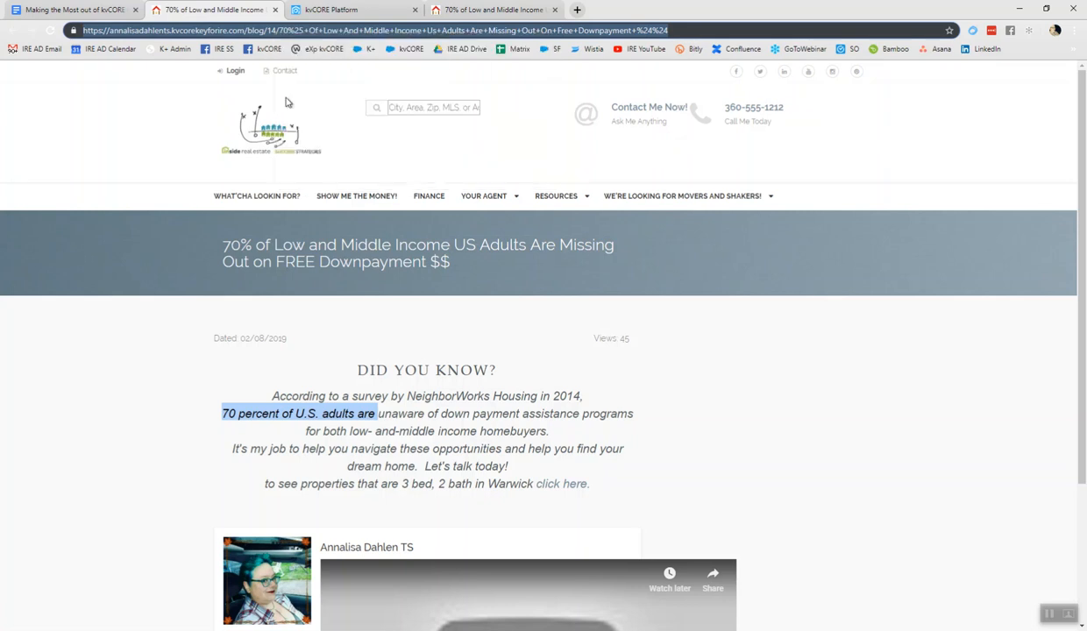
Create a Bitly short link from the pasted down payment blog post URL and view the post.
click(577, 10)
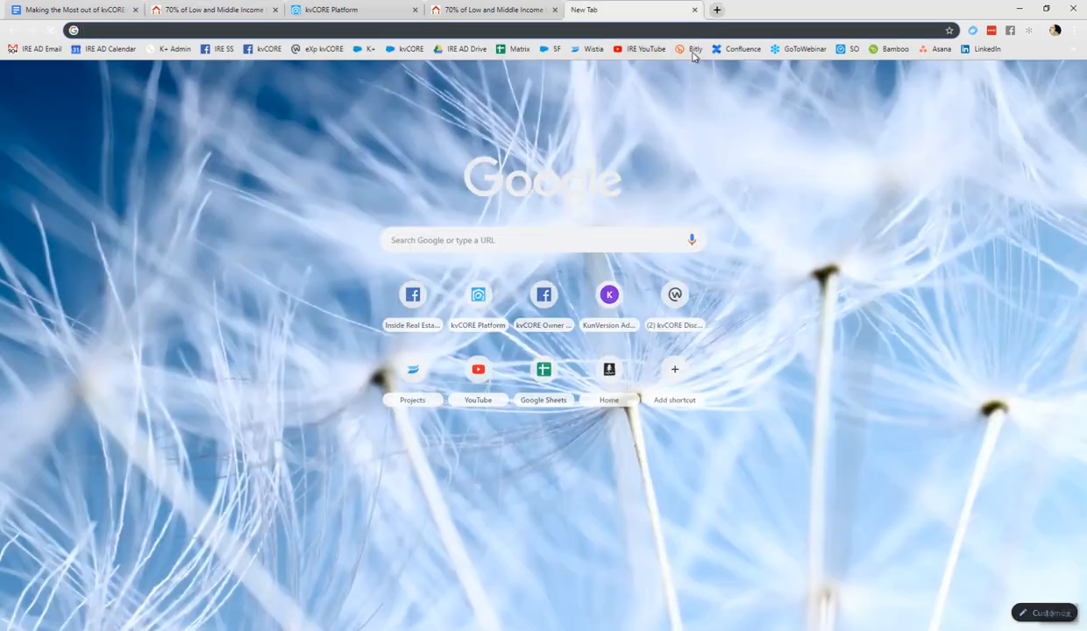
click(694, 49)
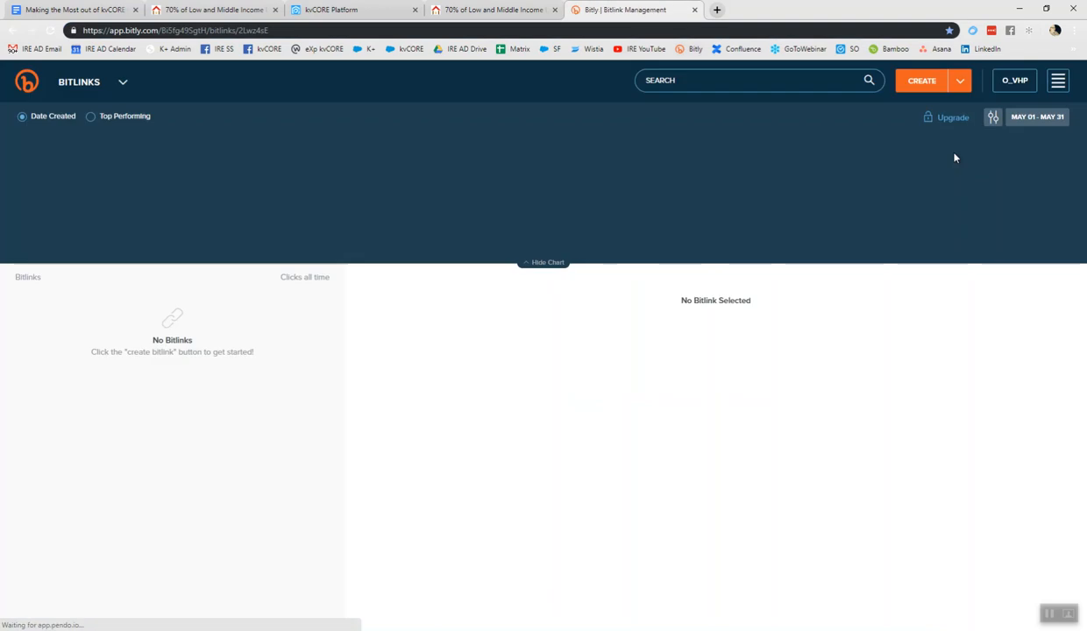
click(922, 81)
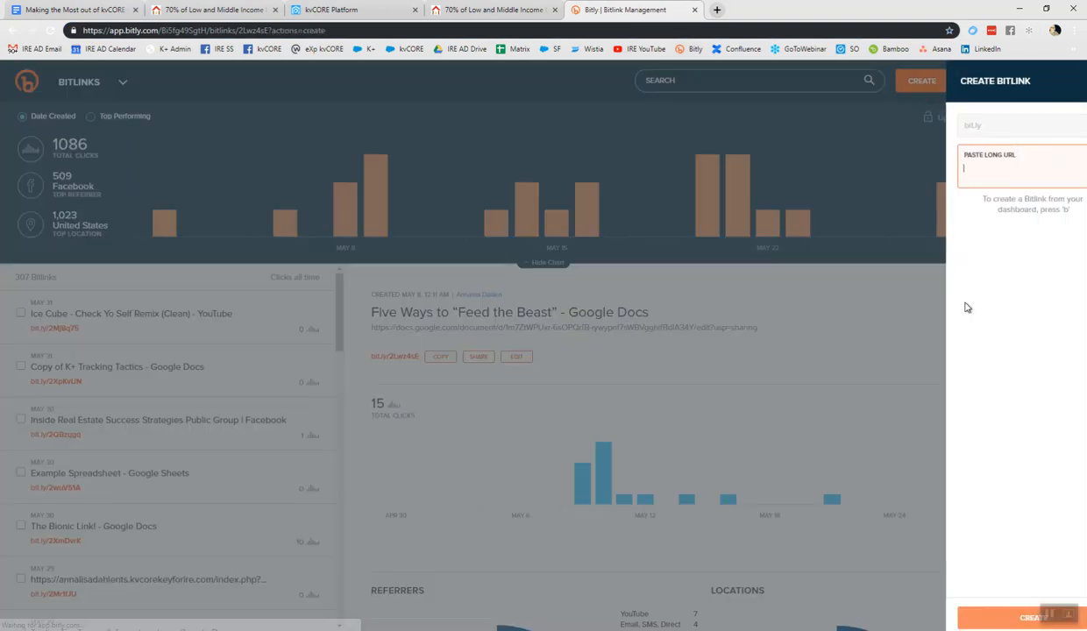
right_click(1000, 169)
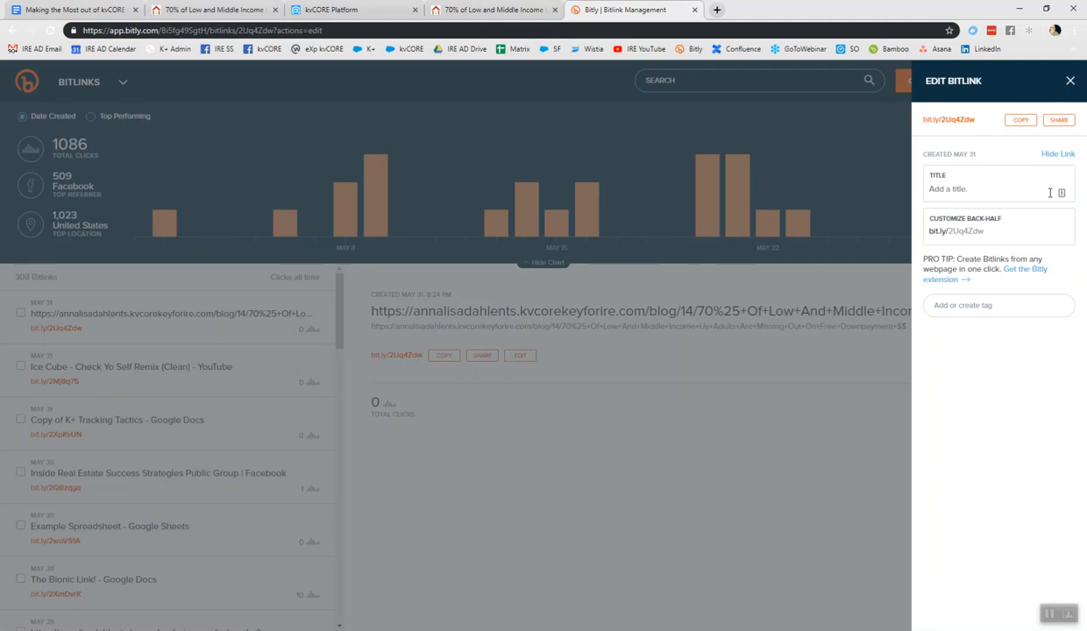
click(1070, 80)
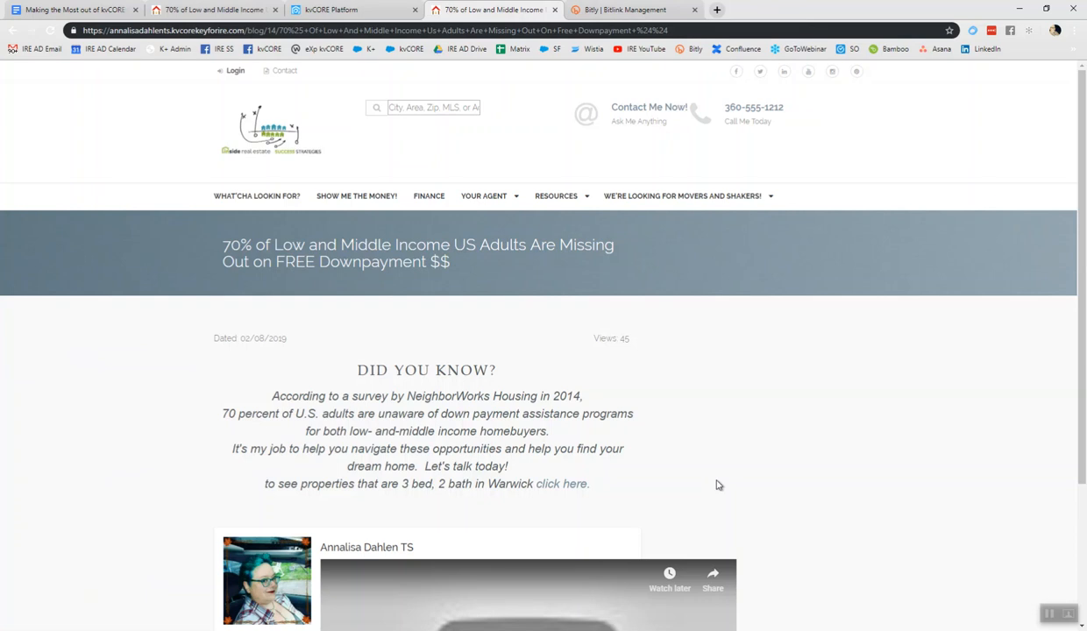
mouse_move(706, 498)
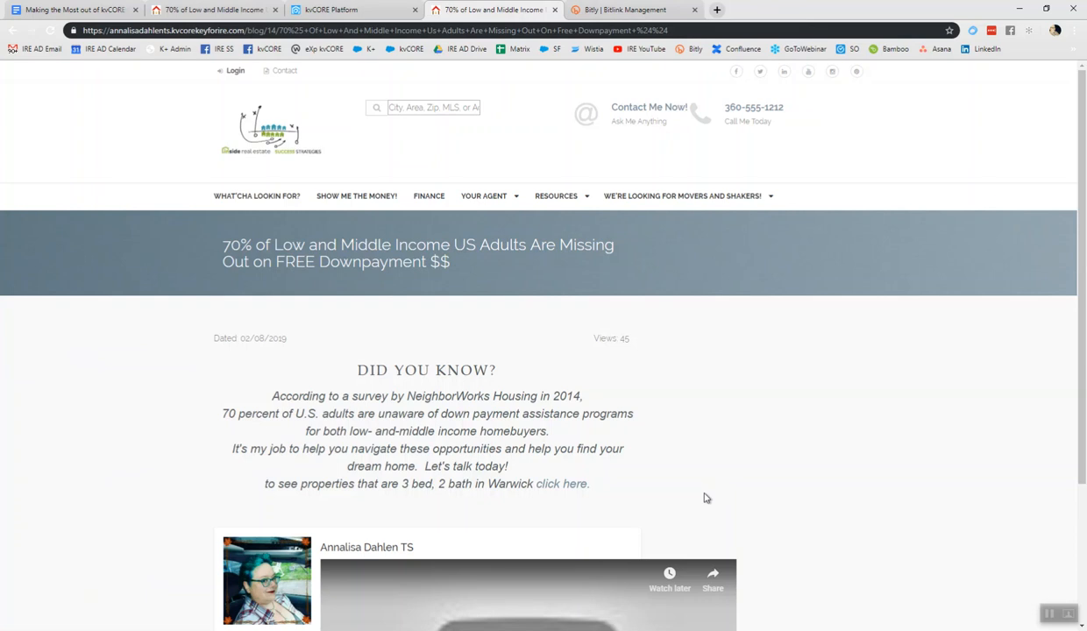
mouse_move(396, 410)
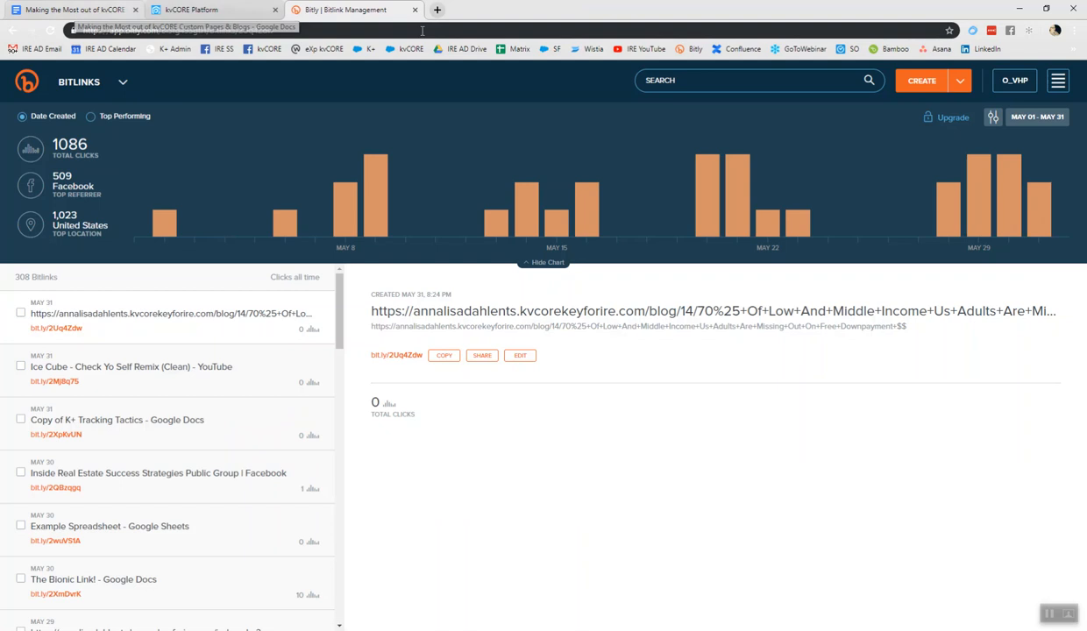
Return to the guide document and select the custom page title and body text.
click(73, 11)
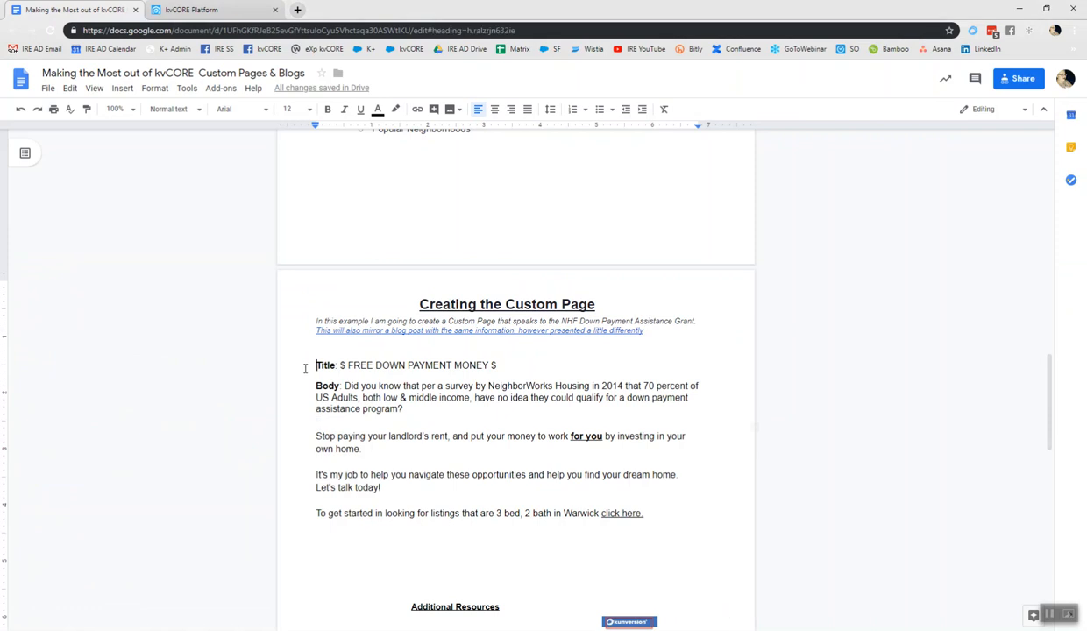
drag(317, 365, 710, 516)
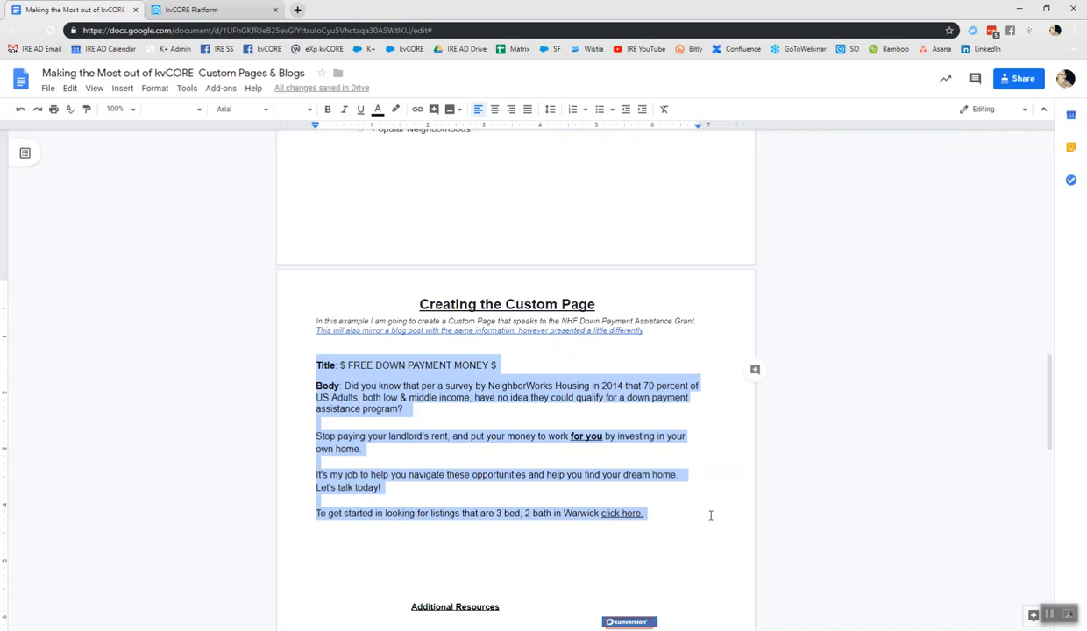
Go over the page title and body paragraphs, then switch to kvCORE Platform.
click(495, 396)
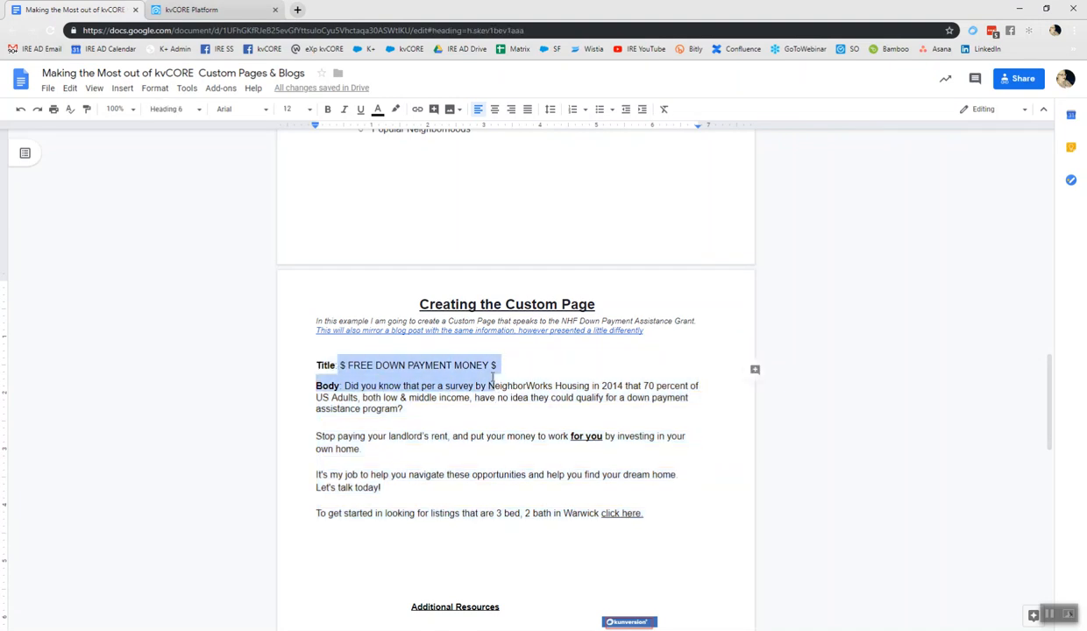
click(343, 386)
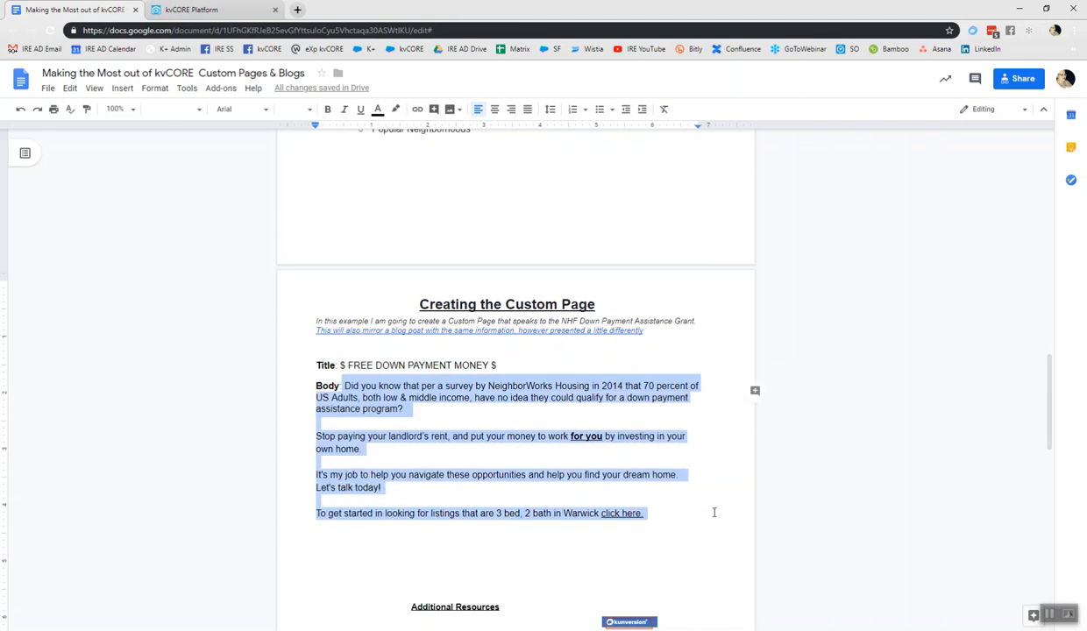
click(214, 10)
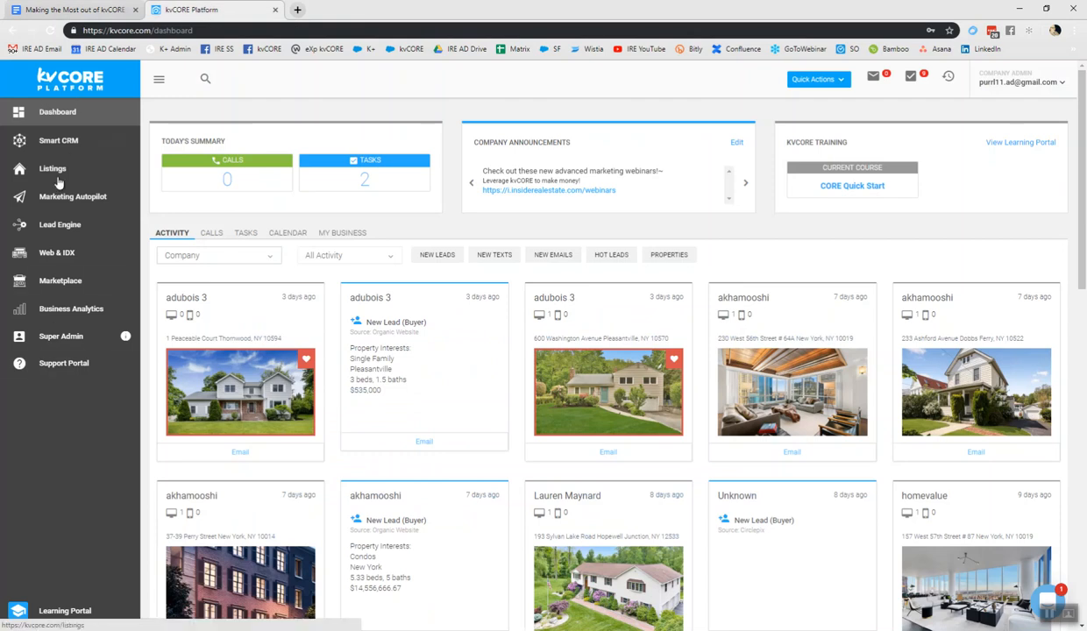
Go to Web & IDX and view the website's Custom Pages list.
click(56, 253)
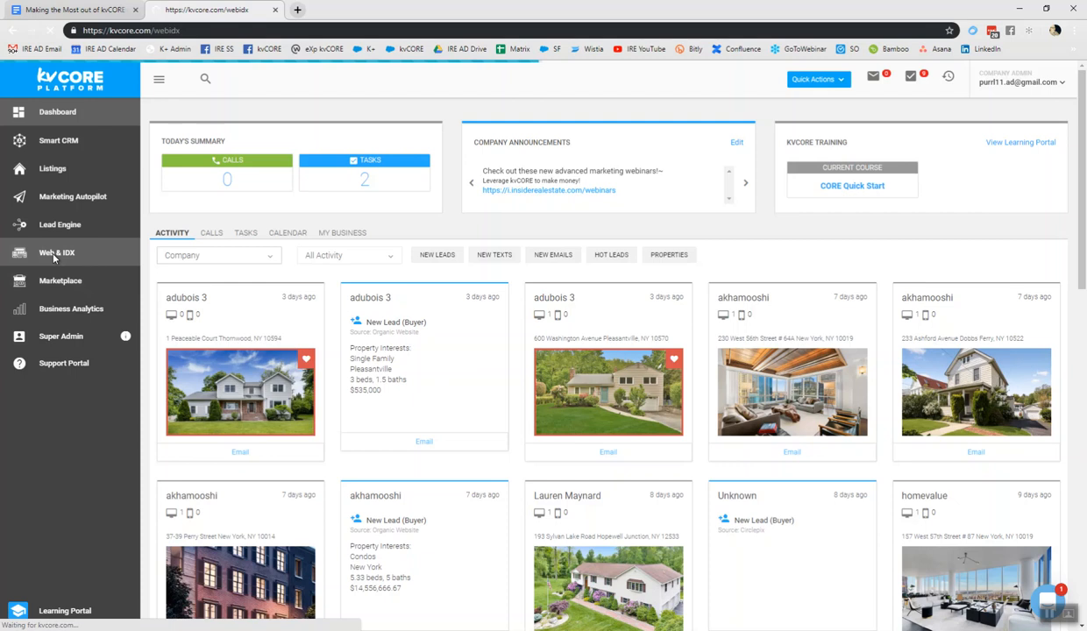
click(56, 253)
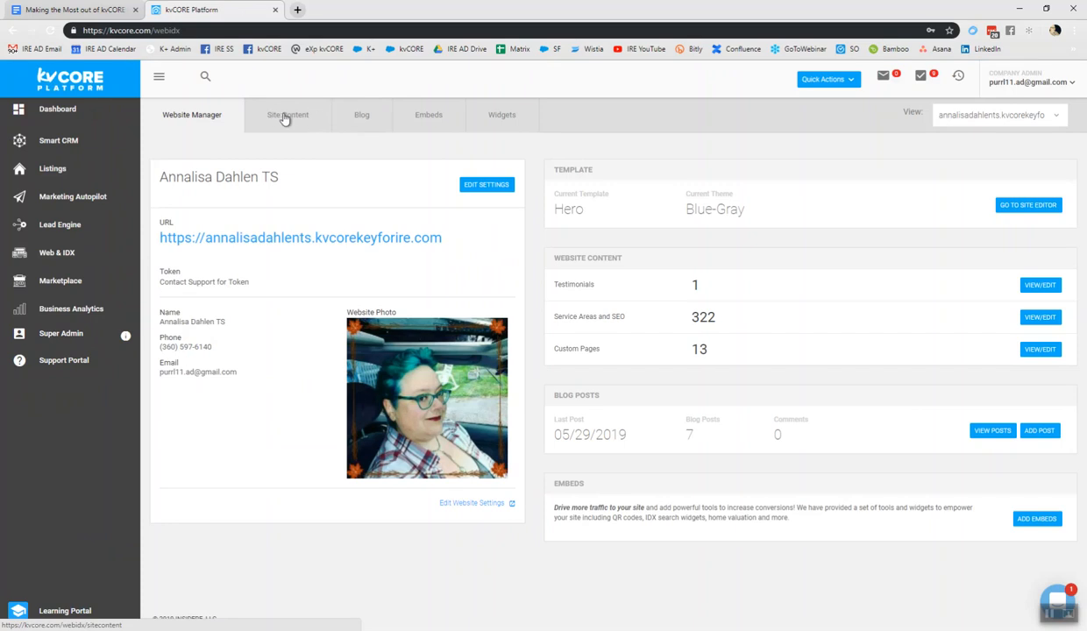
mouse_move(600, 333)
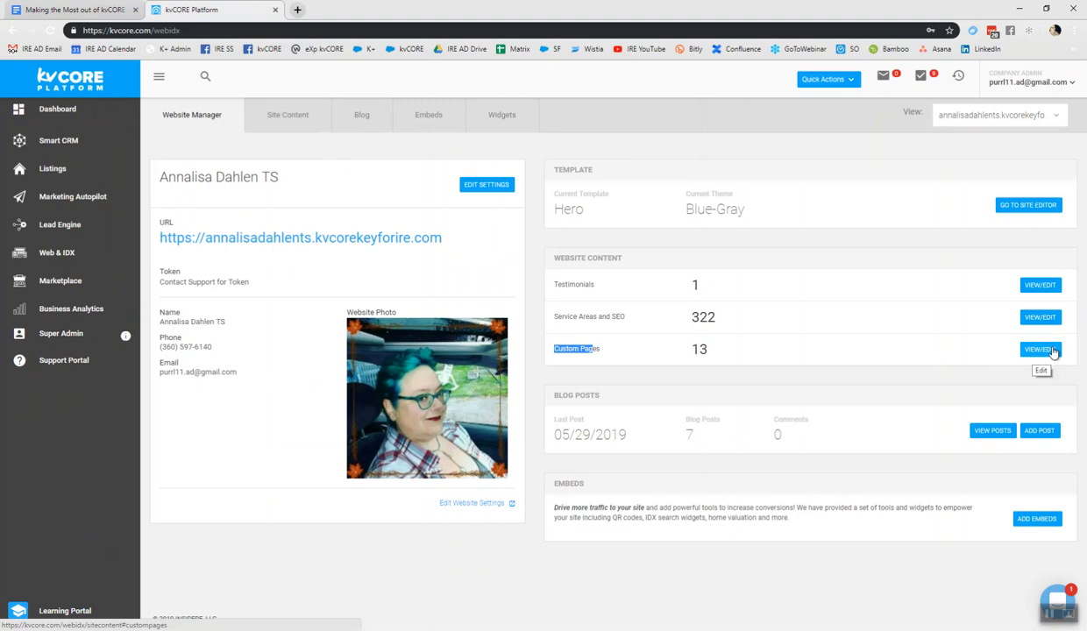
double_click(698, 349)
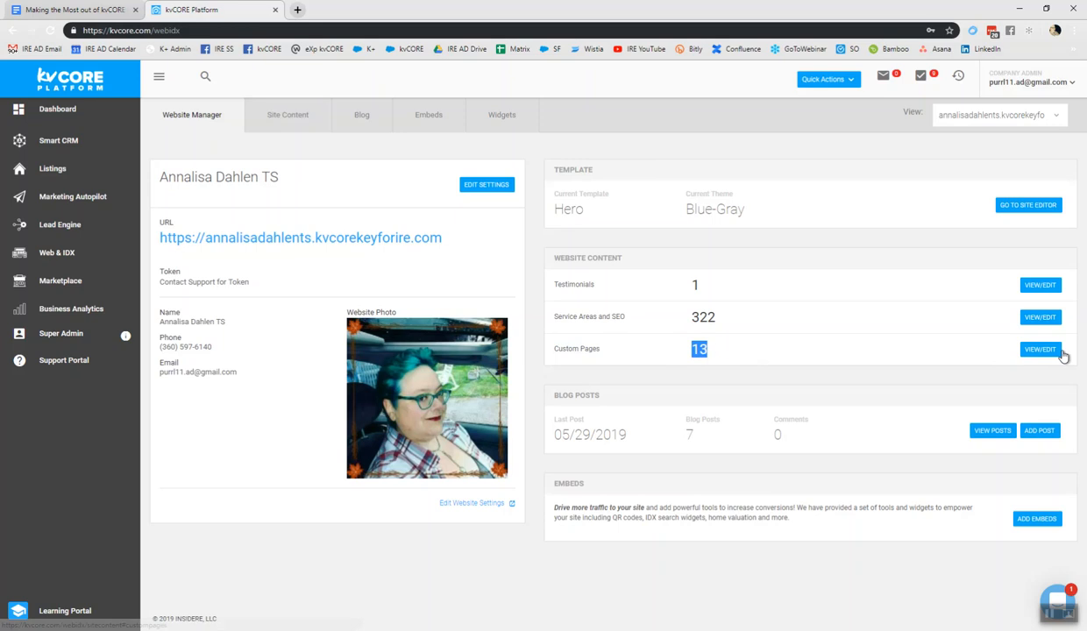
click(1040, 349)
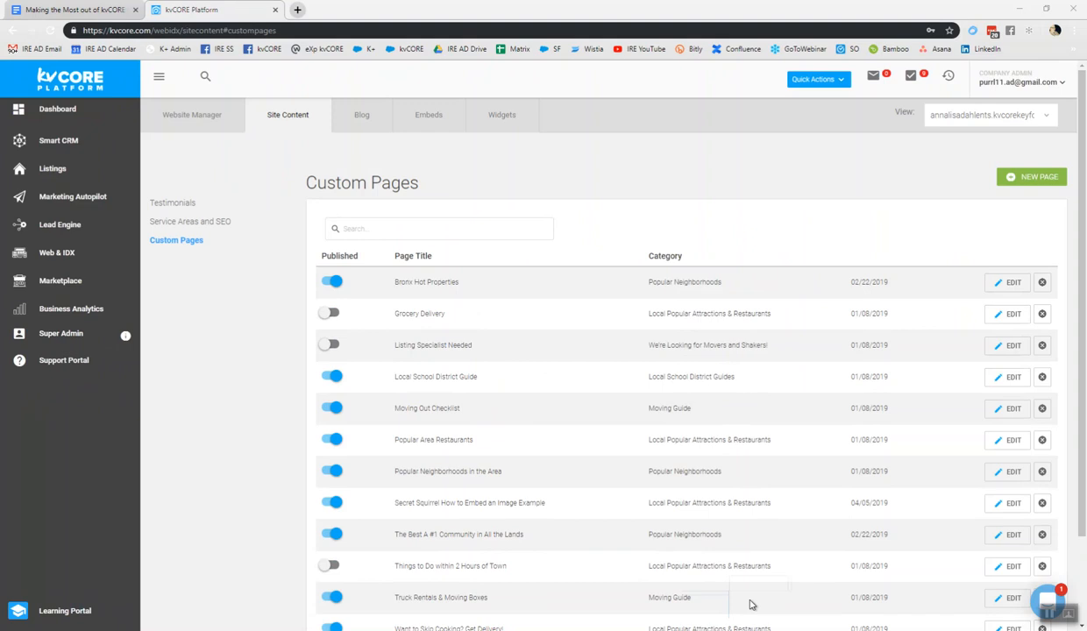
mouse_move(357, 217)
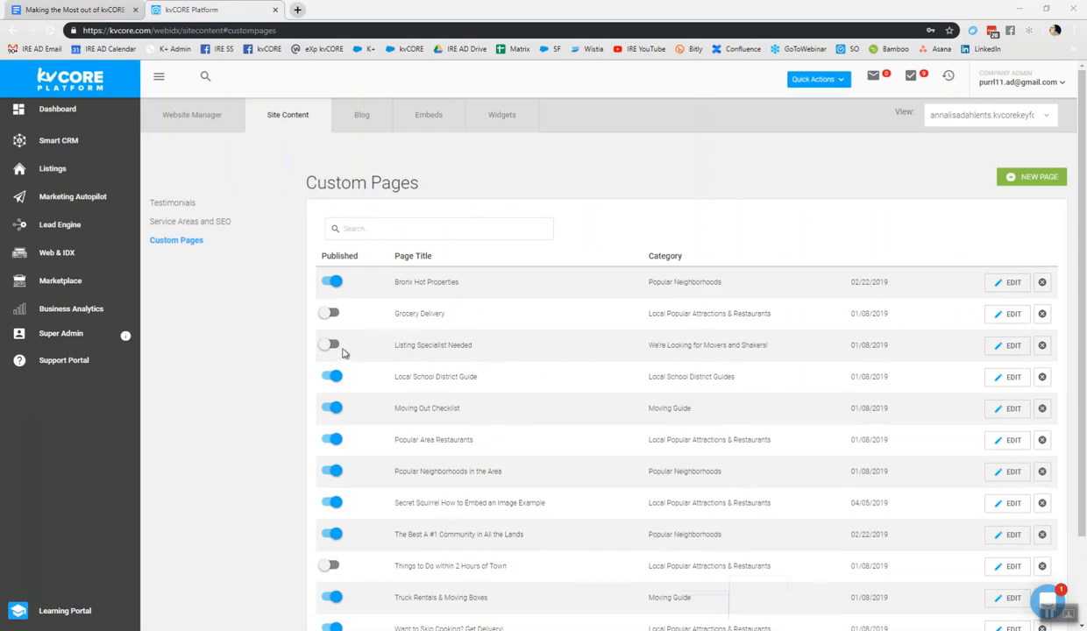
Unpublish the first custom page, publish Listing Specialist Needed, and view the live website.
click(331, 281)
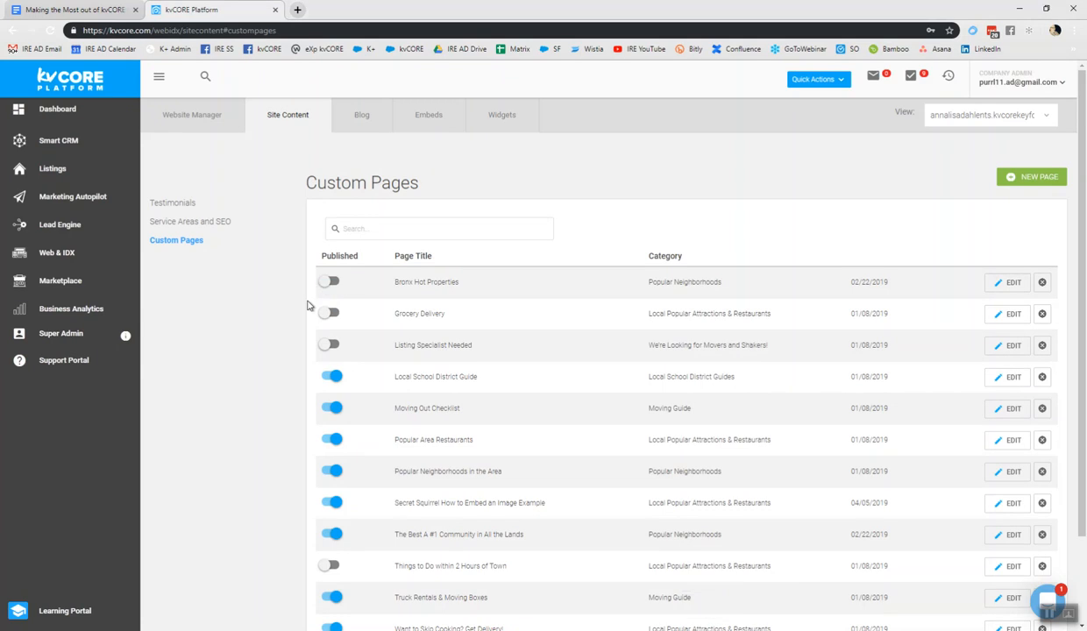
mouse_move(769, 414)
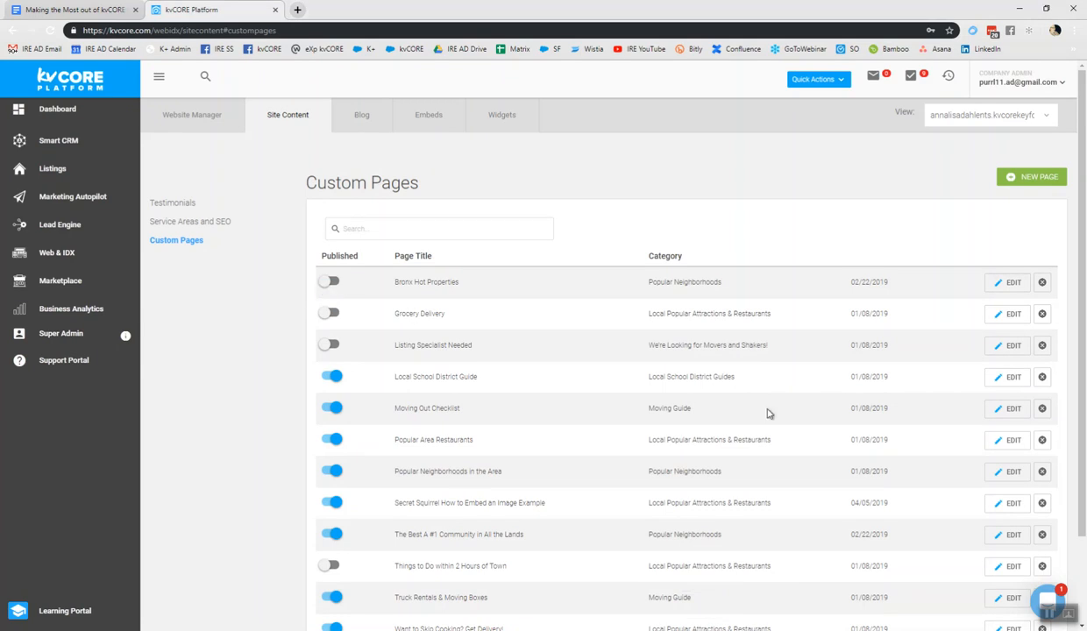
mouse_move(316, 389)
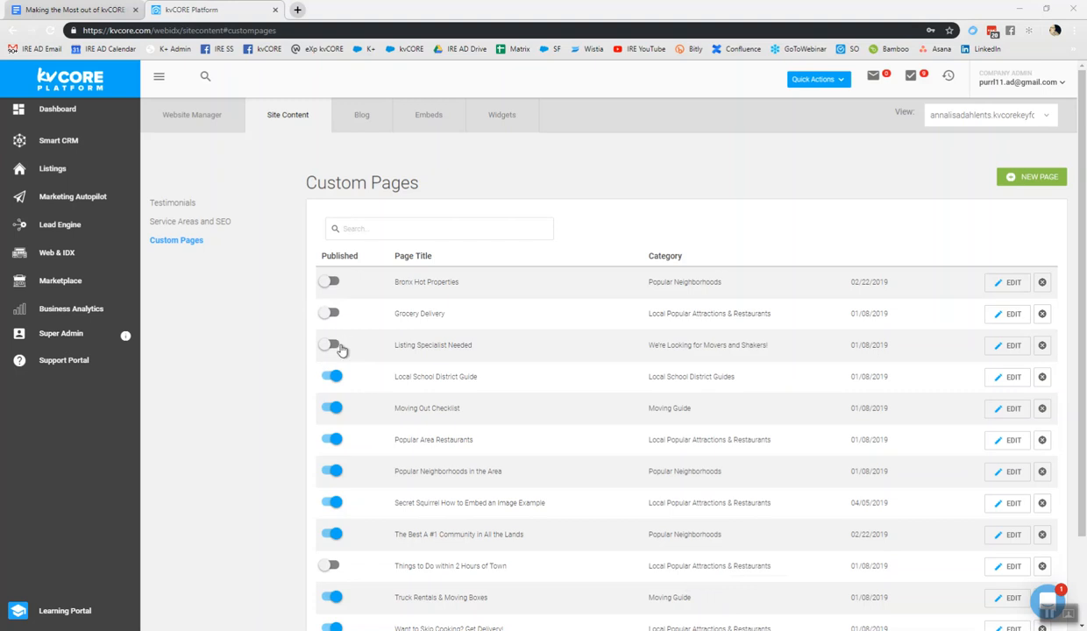
click(332, 343)
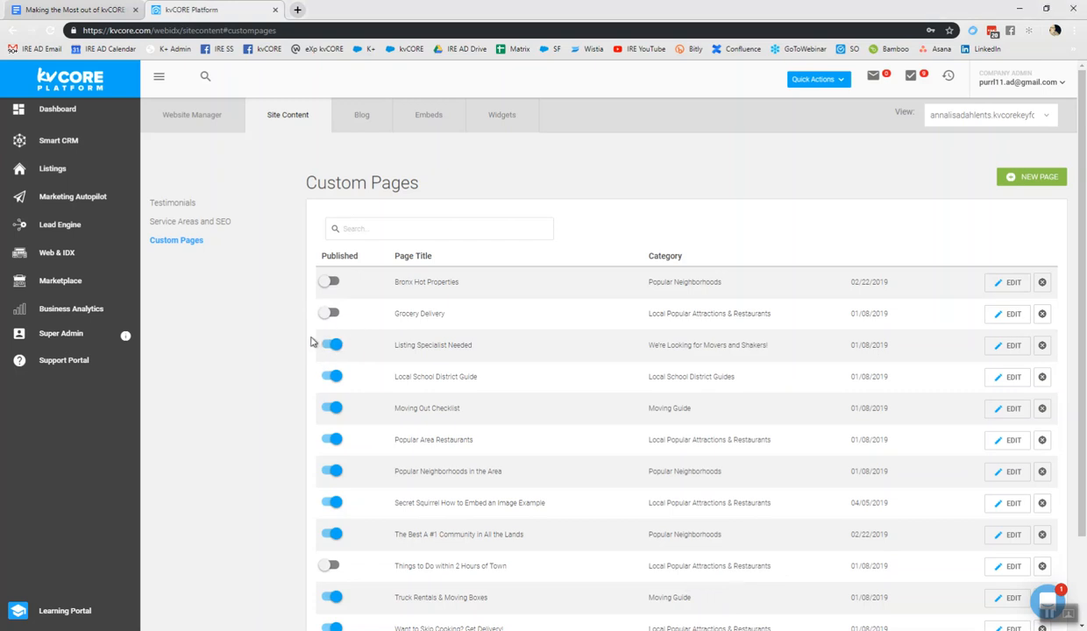
mouse_move(440, 333)
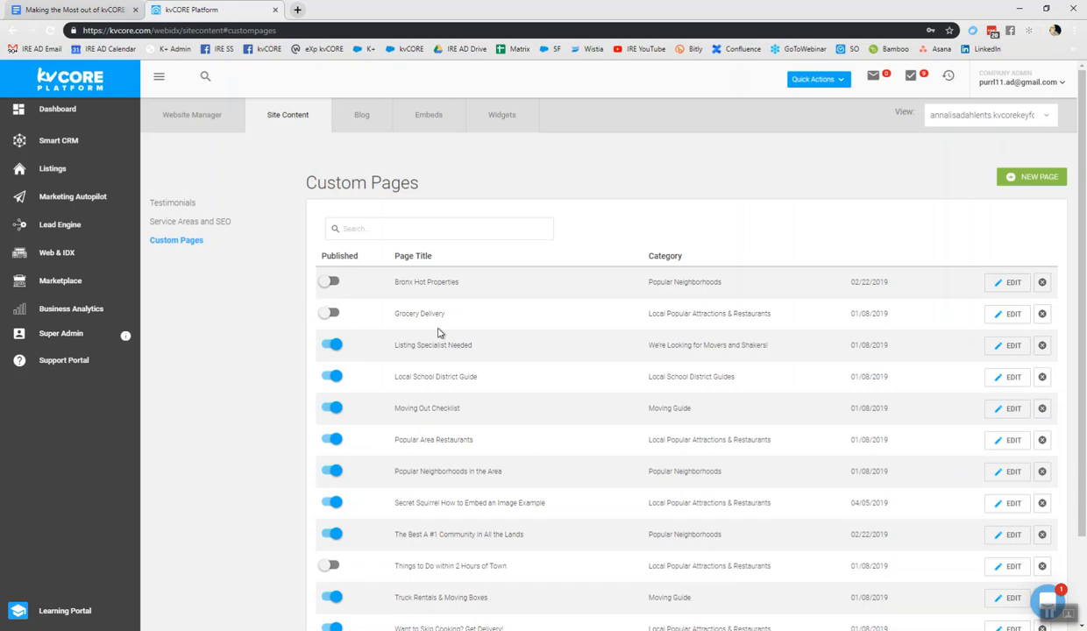
mouse_move(1004, 84)
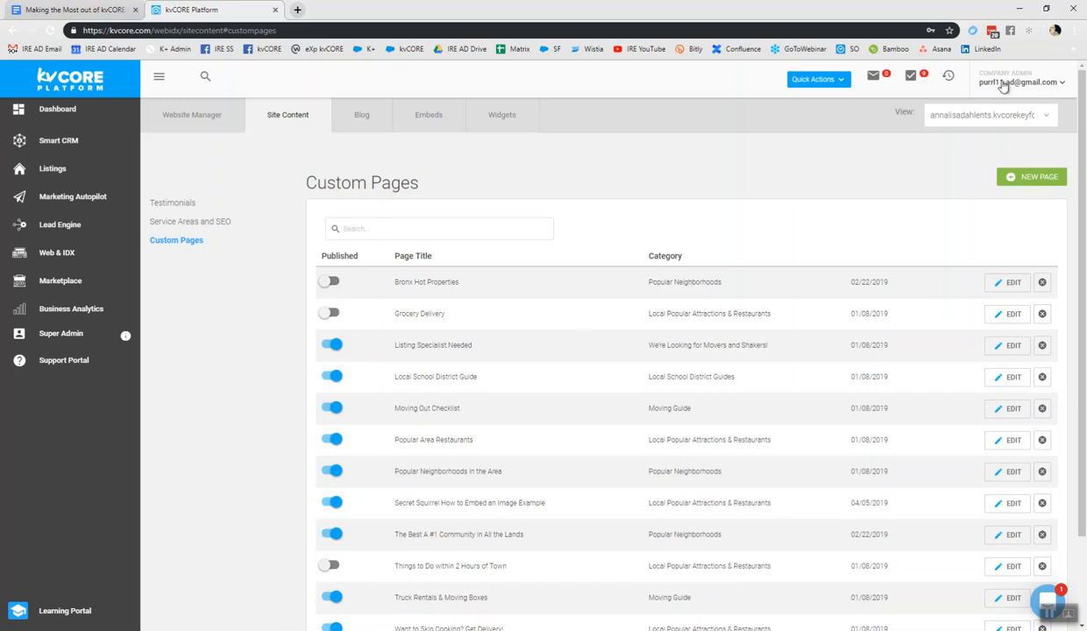
click(1021, 83)
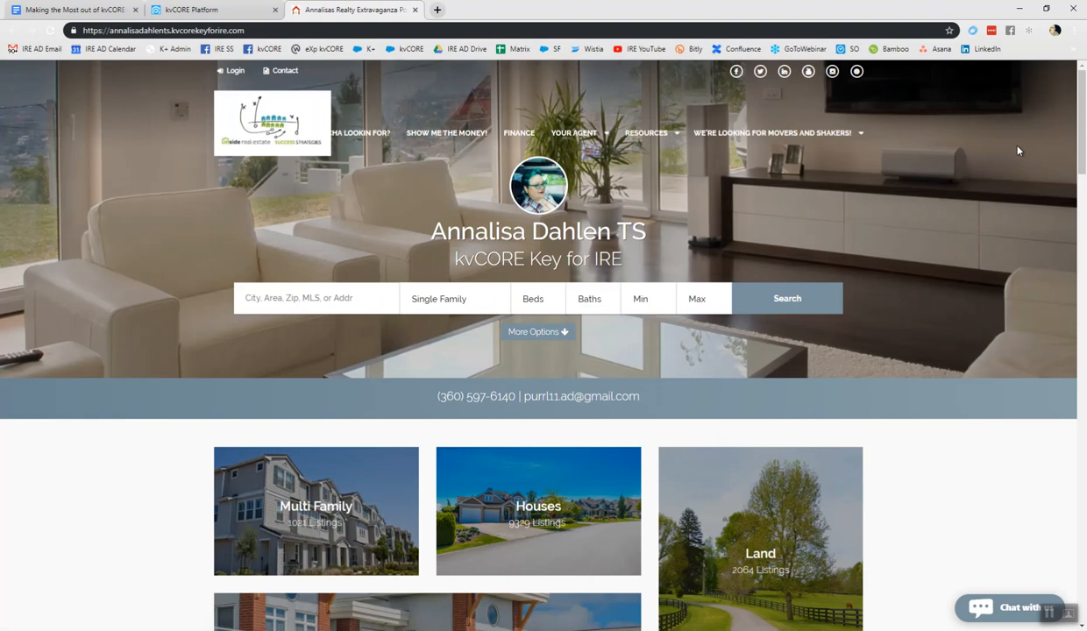
mouse_move(652, 133)
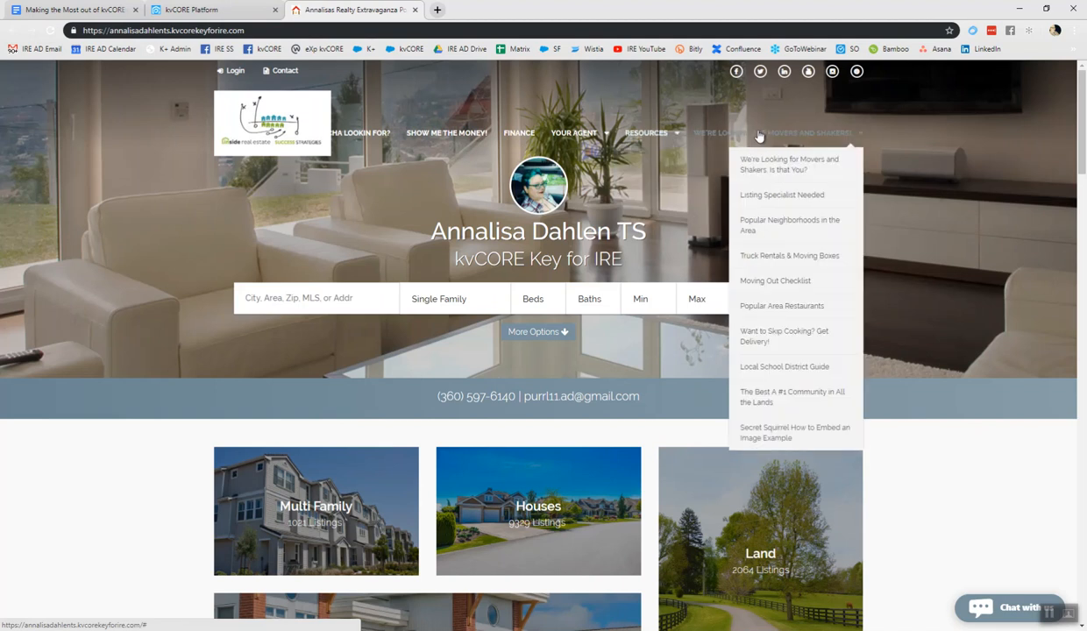
mouse_move(805, 137)
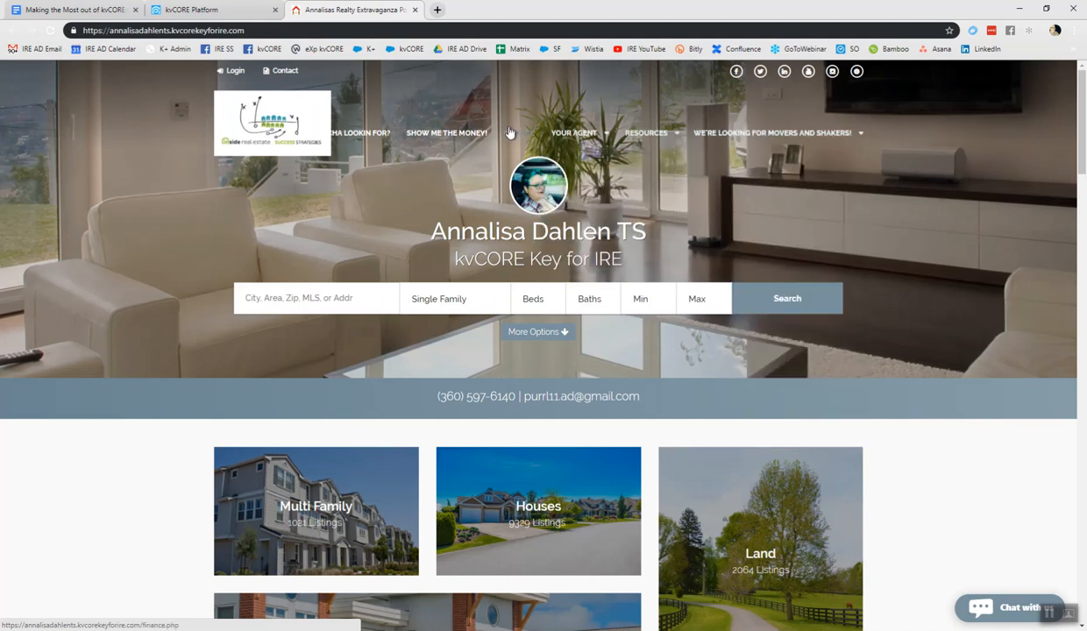
Review the custom pages in the site's Resources menu and return to the platform.
click(776, 134)
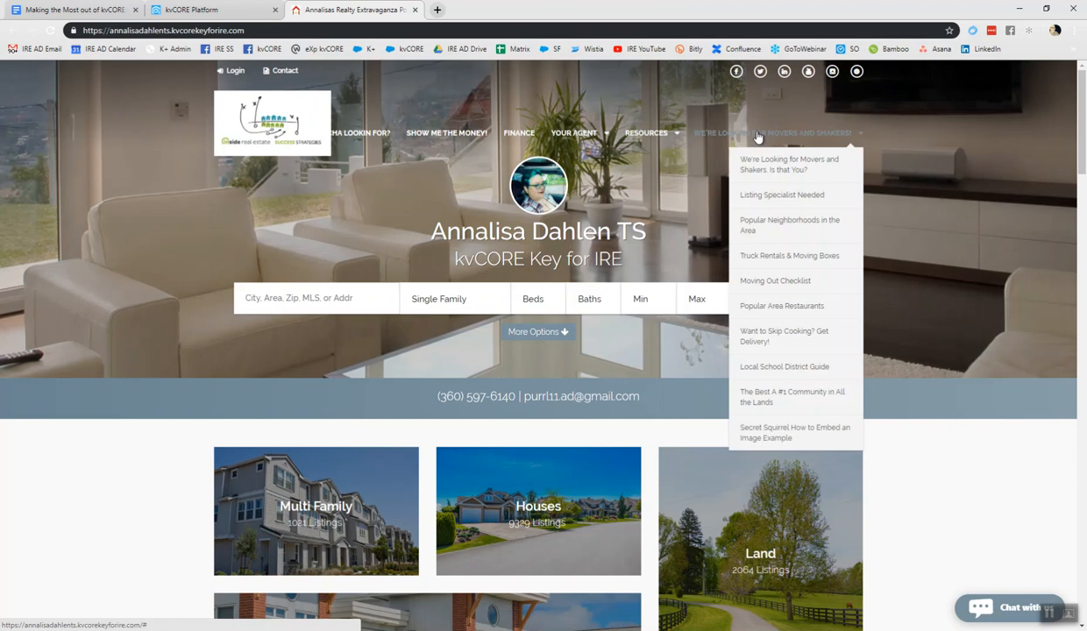
mouse_move(758, 224)
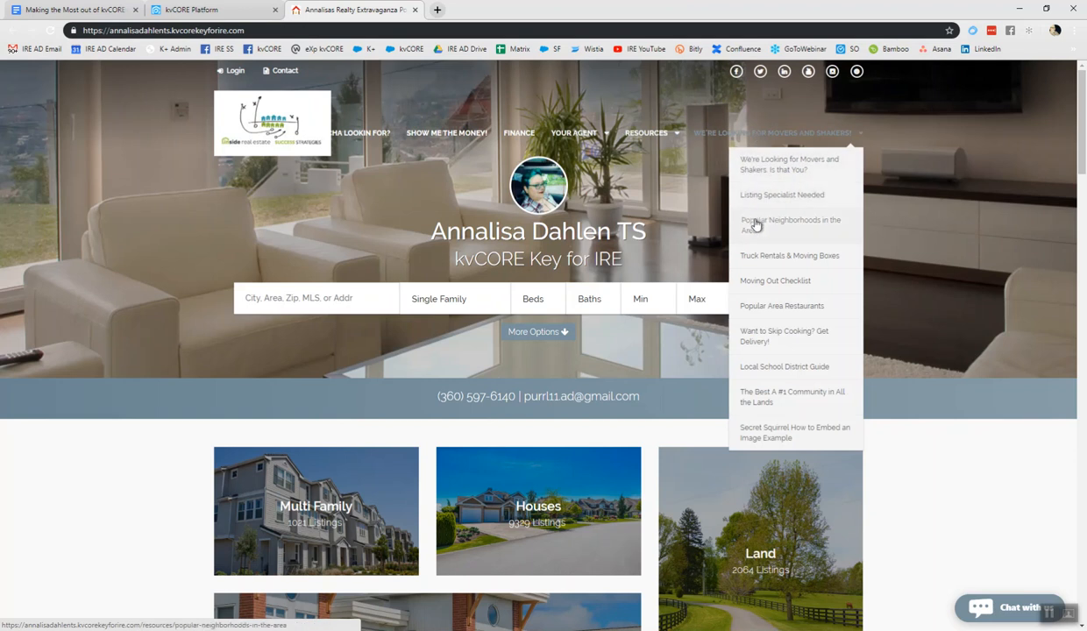
mouse_move(755, 281)
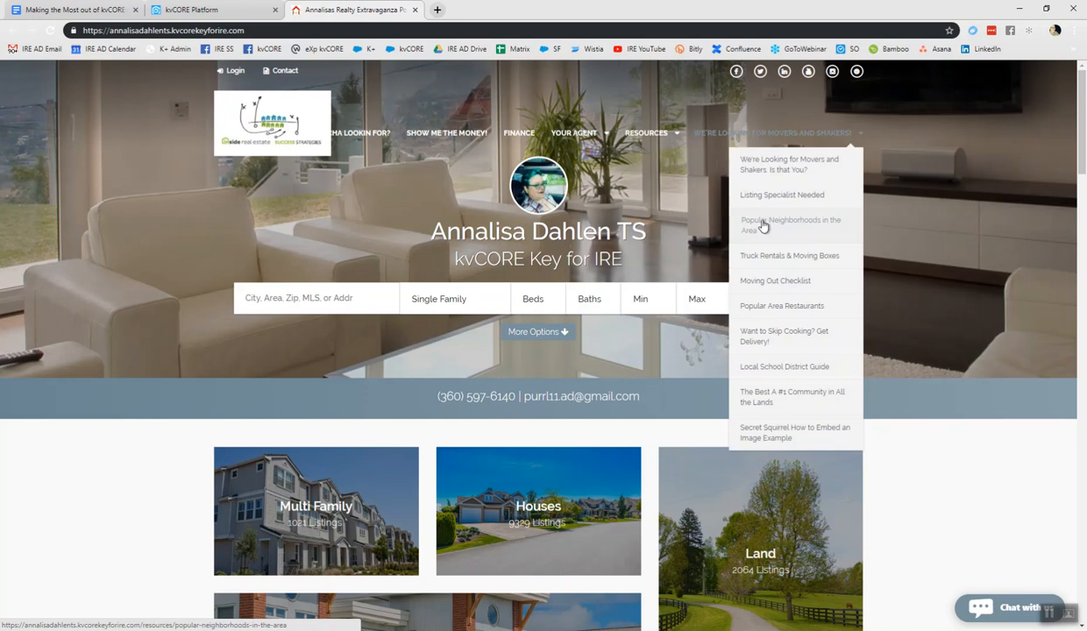
click(214, 11)
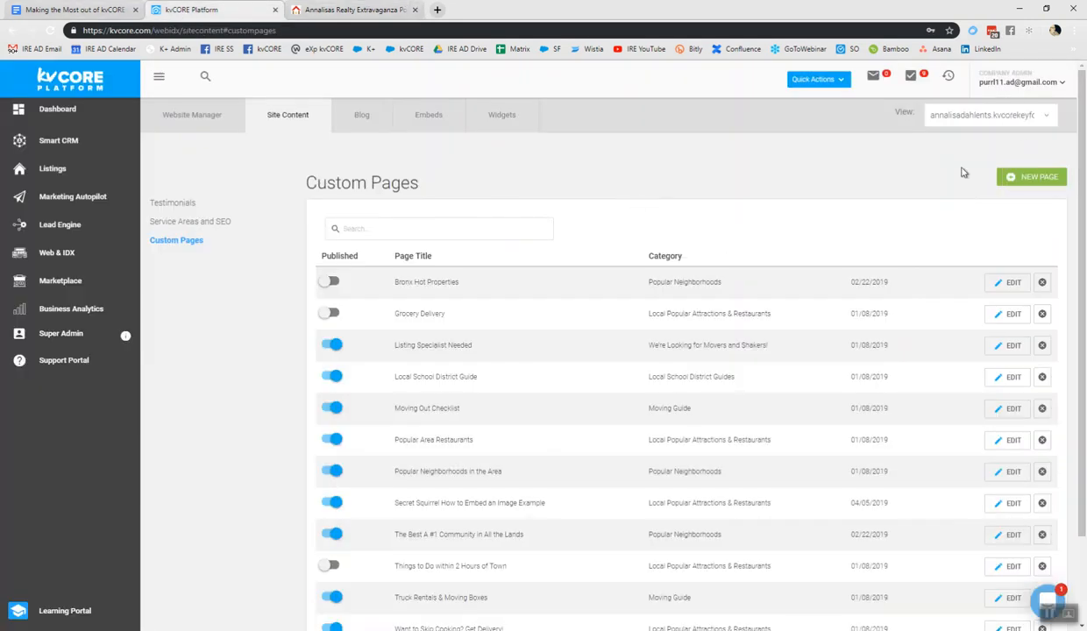
mouse_move(1031, 177)
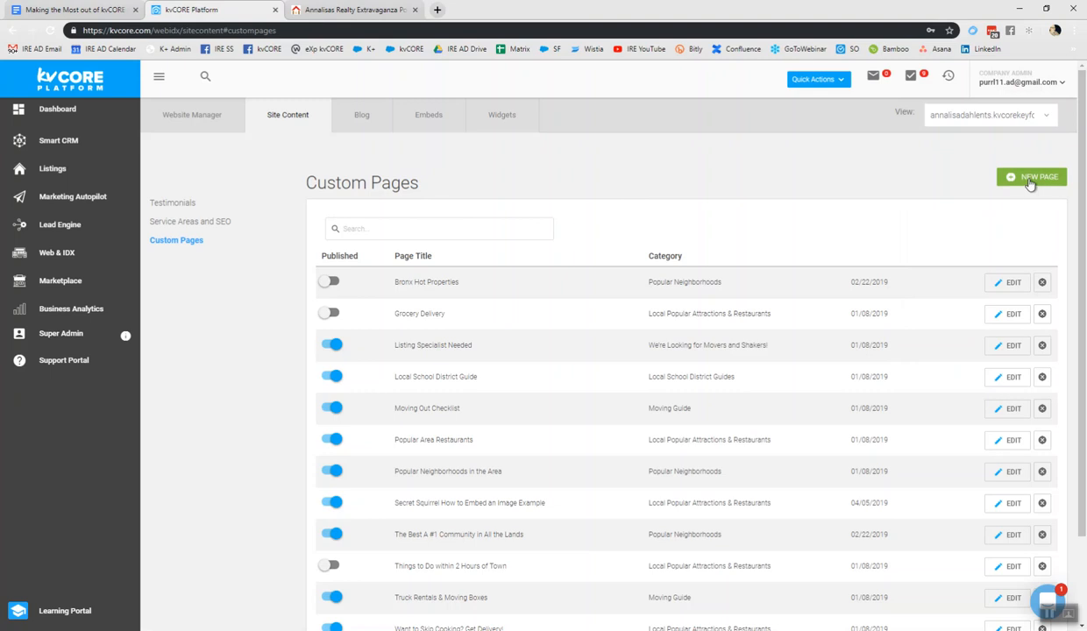
Start a new custom page titled '$ FREE DOWN PAYMENT MONEY $' and move on to its content.
click(1031, 176)
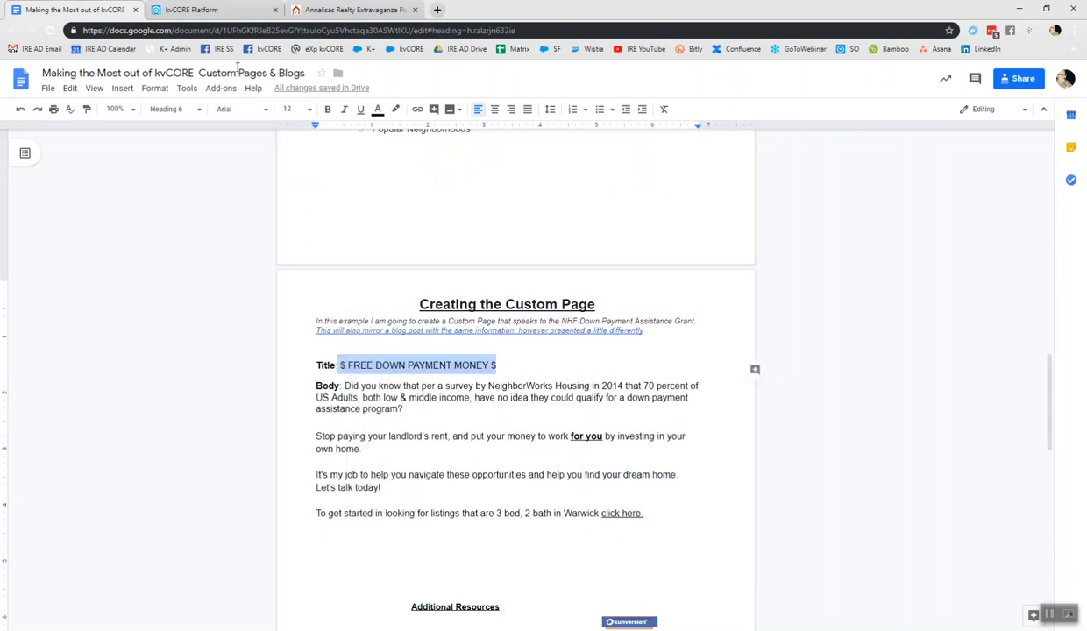
click(214, 11)
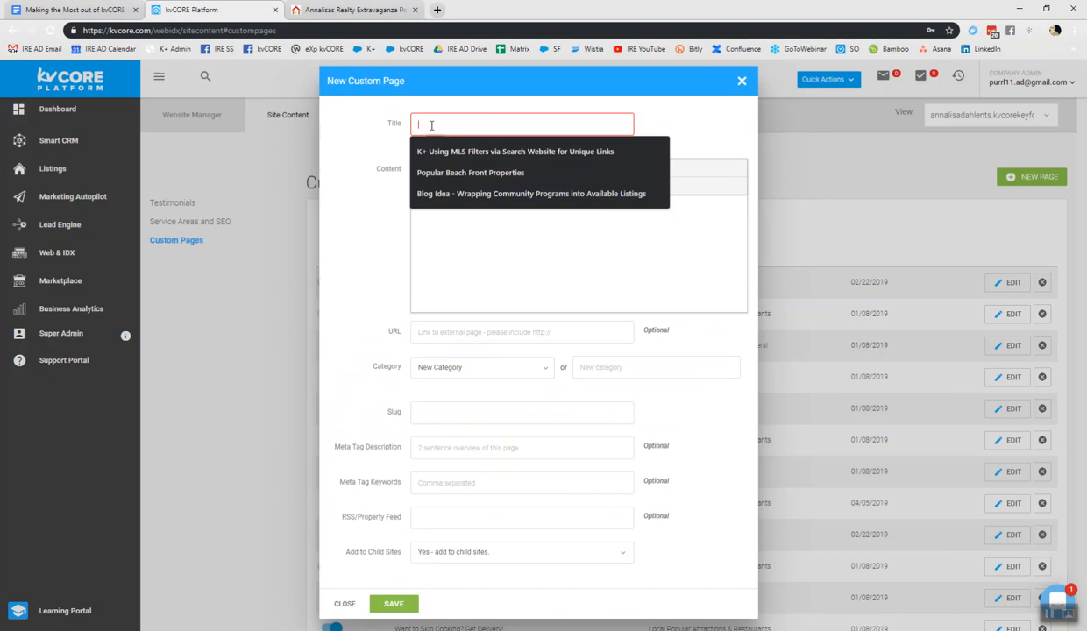
text($ FREE DOWN PAYMENT MONEY $)
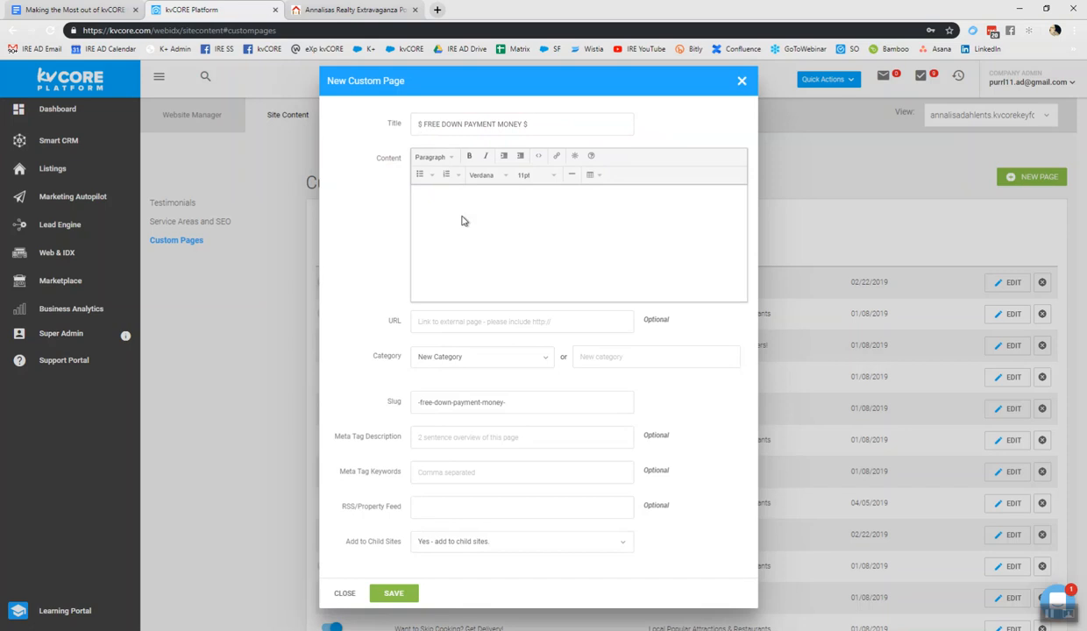
click(417, 197)
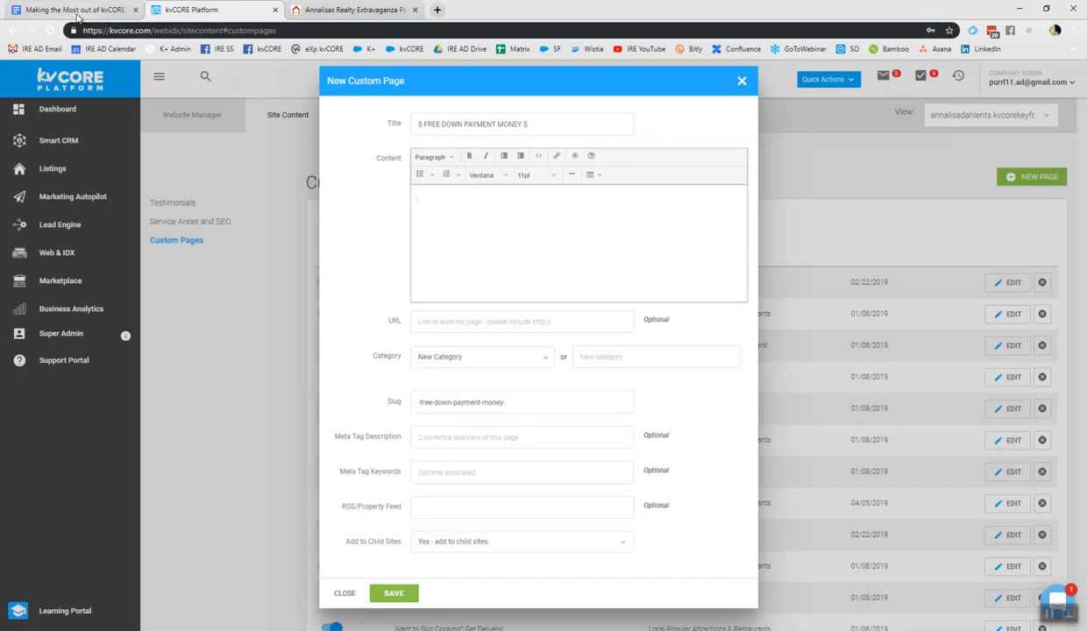
click(73, 10)
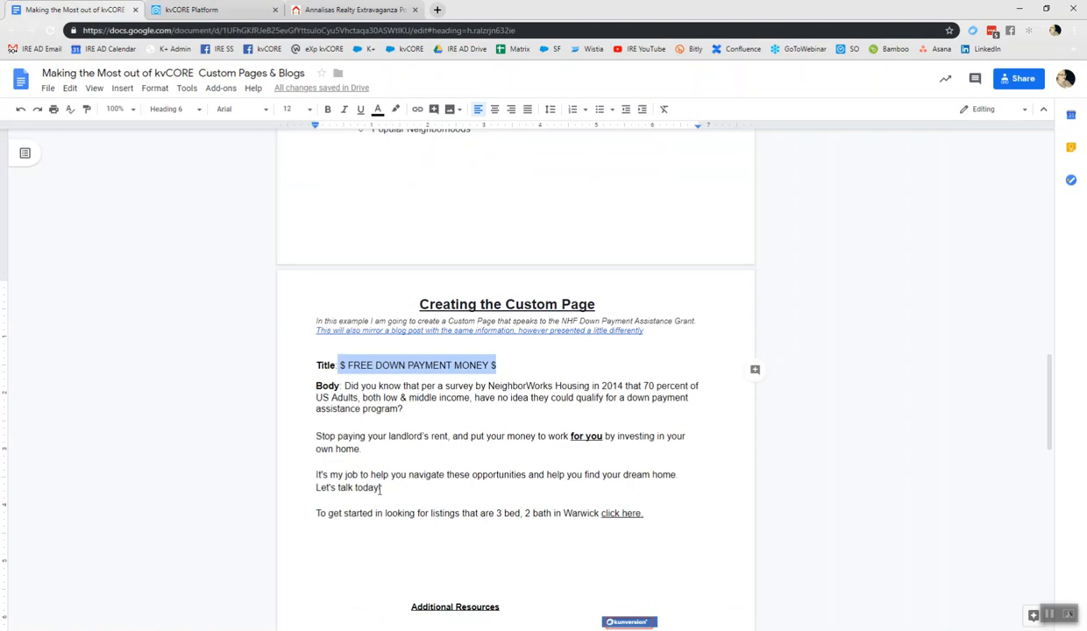
Copy the body paragraphs from the Google Doc into the page content.
drag(340, 365, 380, 488)
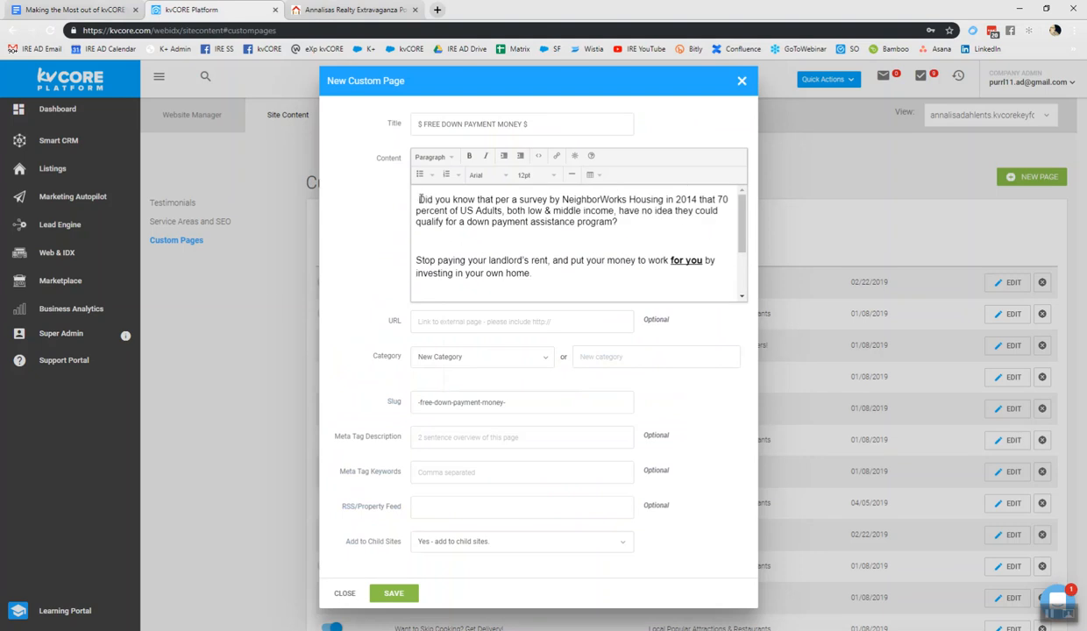
click(435, 156)
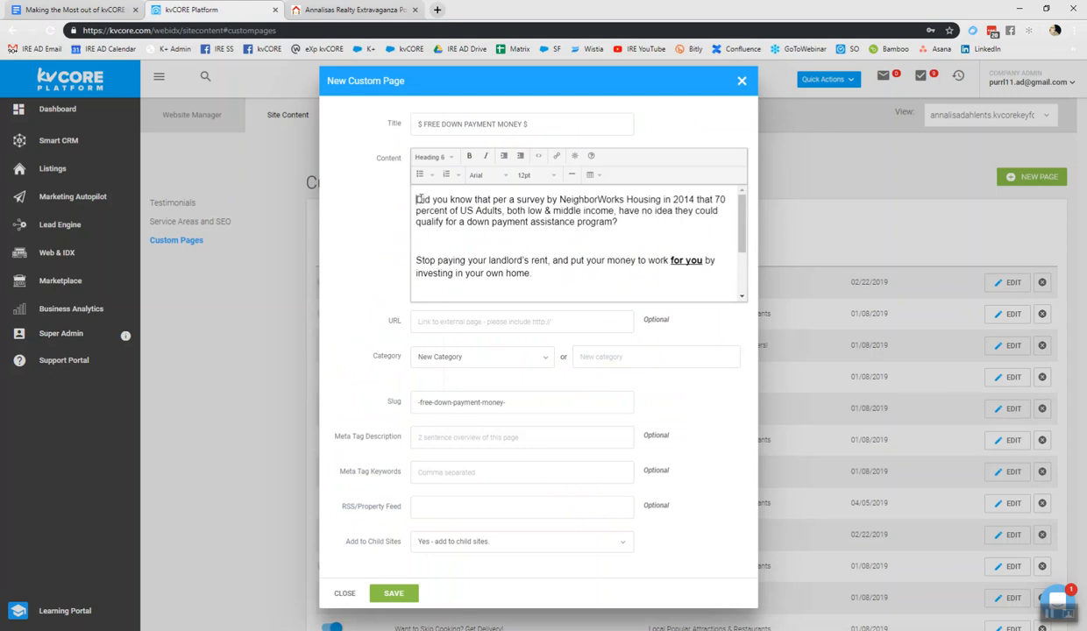
mouse_move(487, 175)
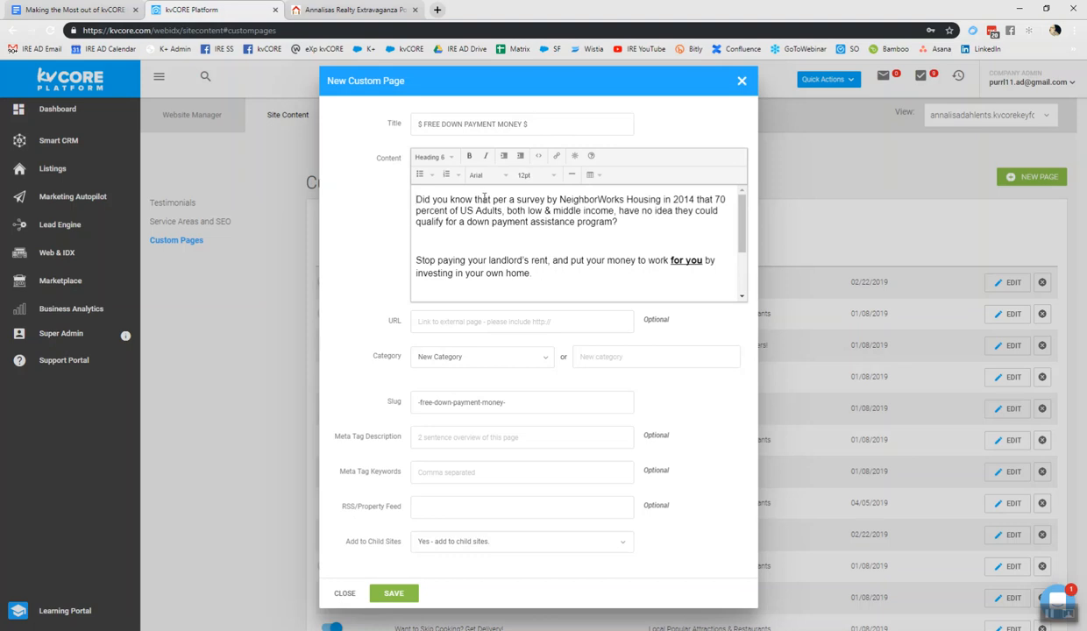
Style the opening survey question bold, in Georgia font, as a heading.
double_click(424, 200)
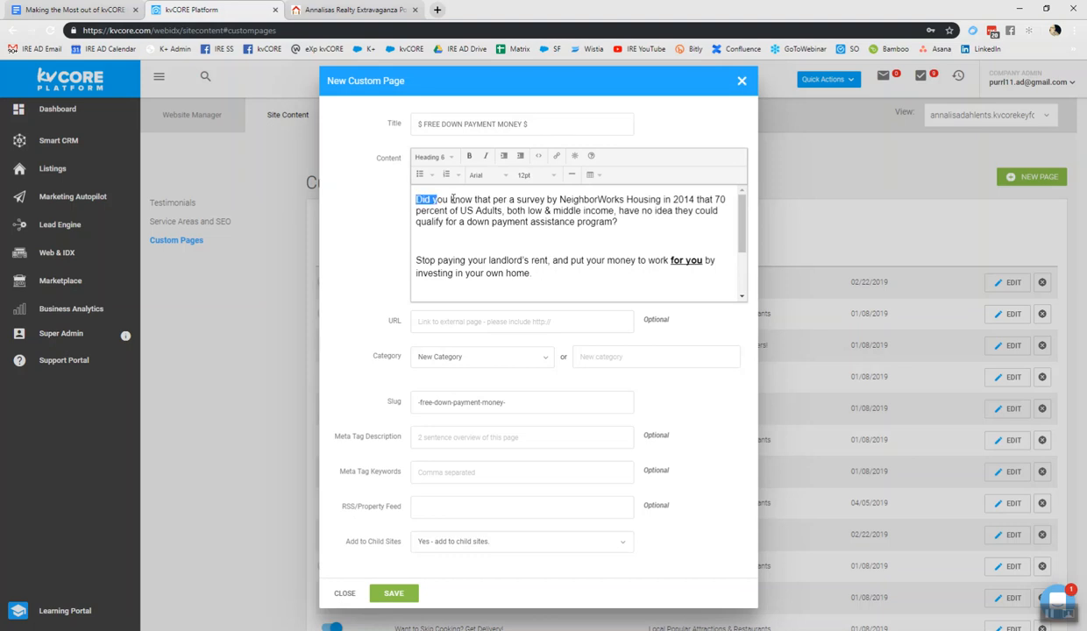
drag(418, 200, 619, 221)
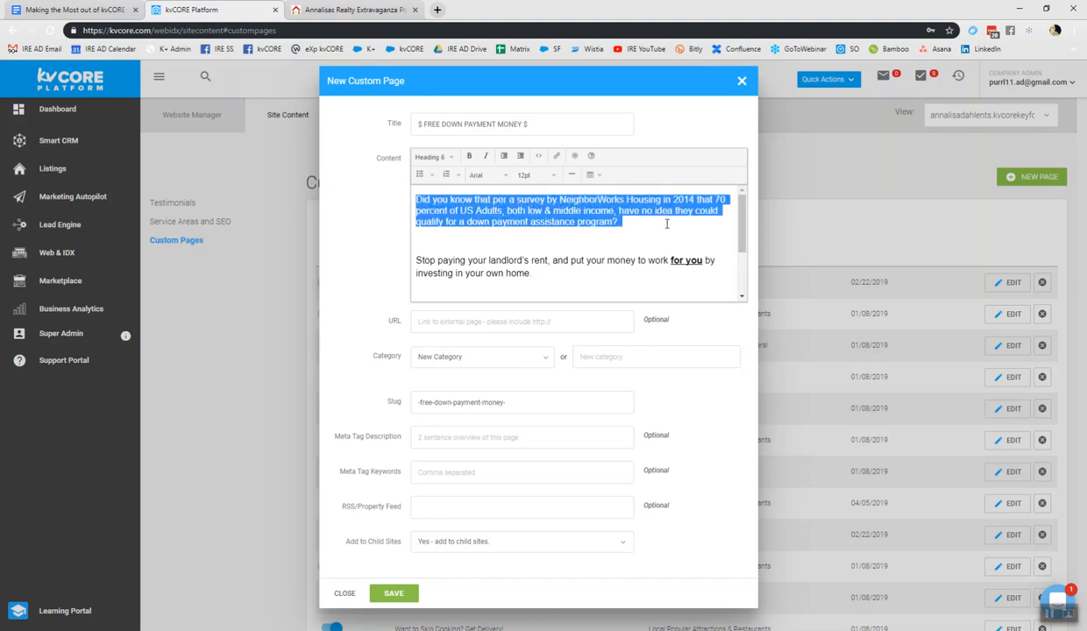
click(470, 156)
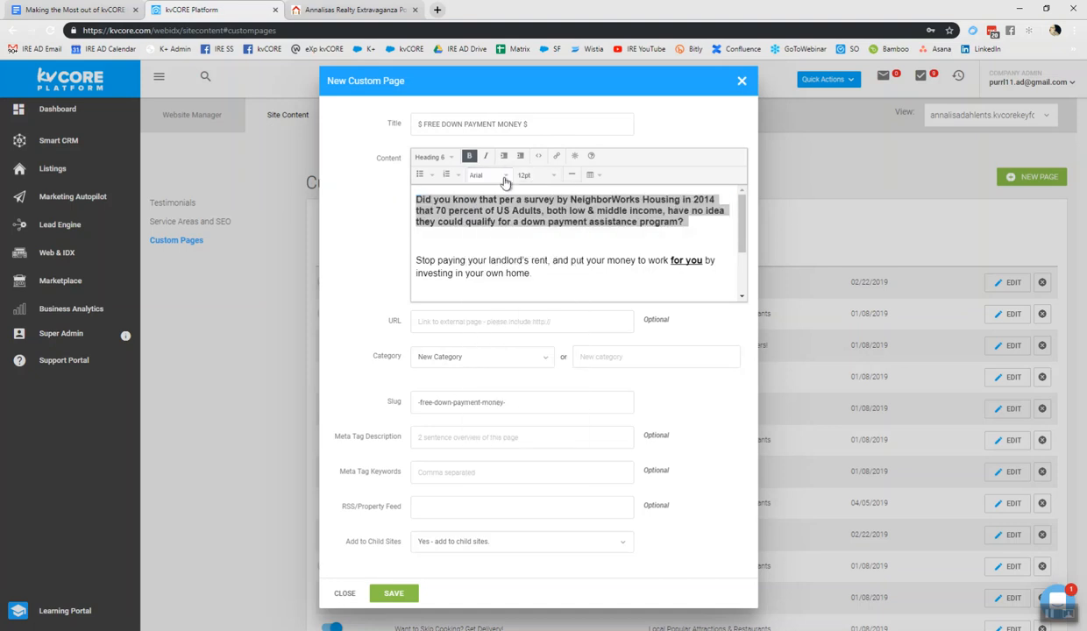
click(487, 176)
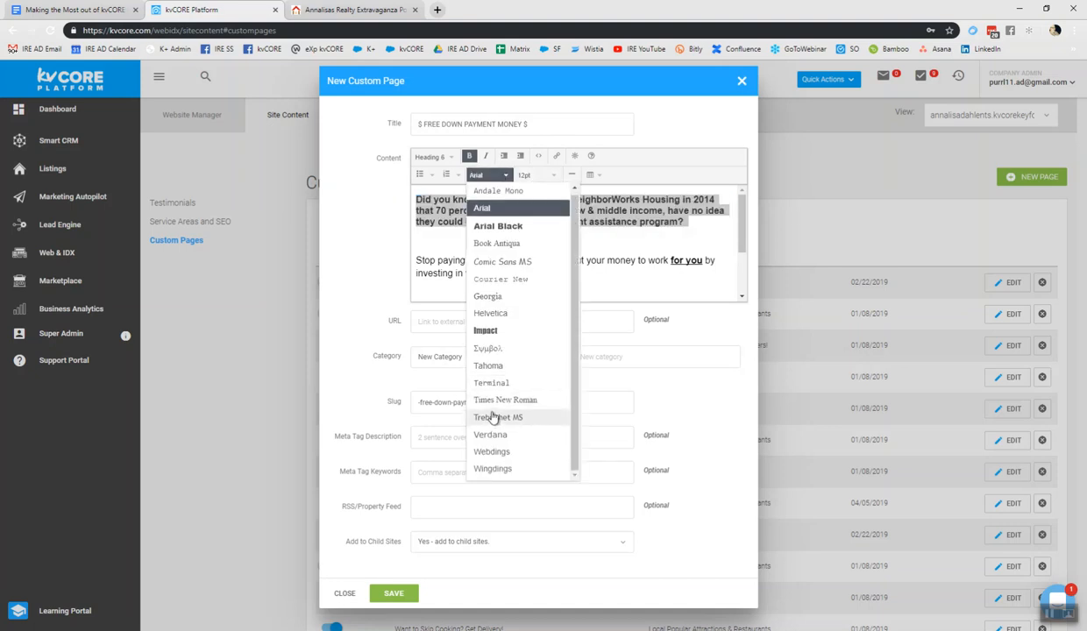
click(488, 296)
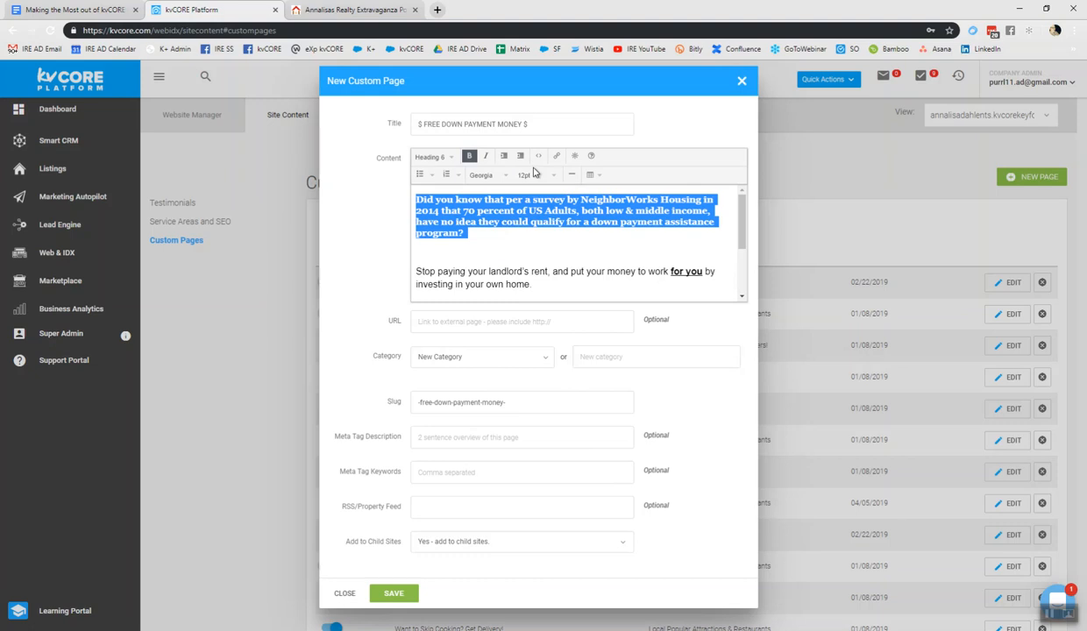
click(554, 175)
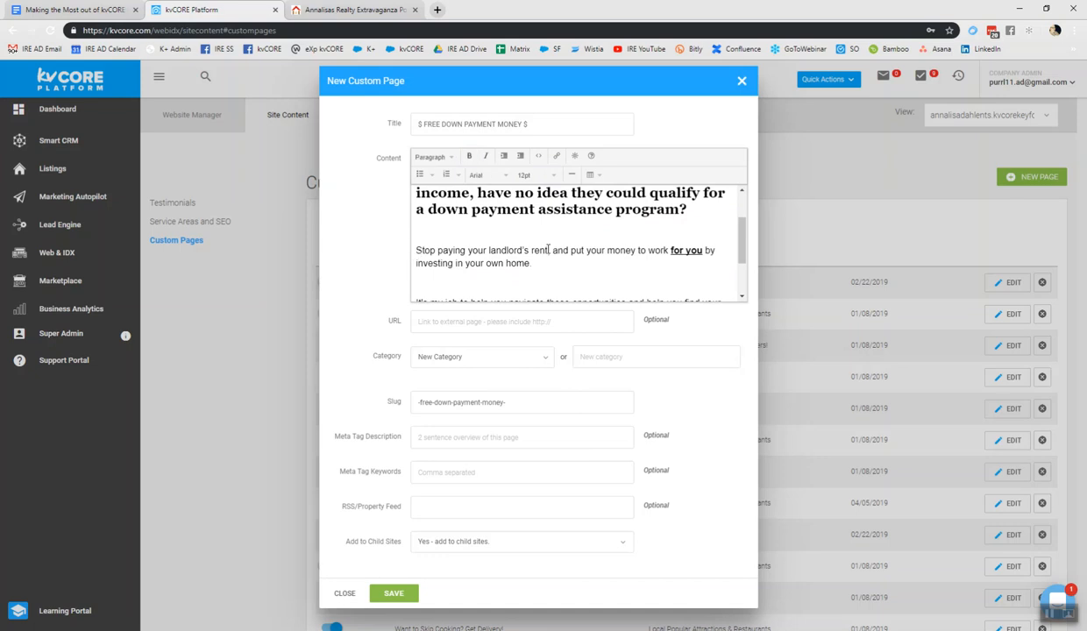
drag(417, 249, 533, 263)
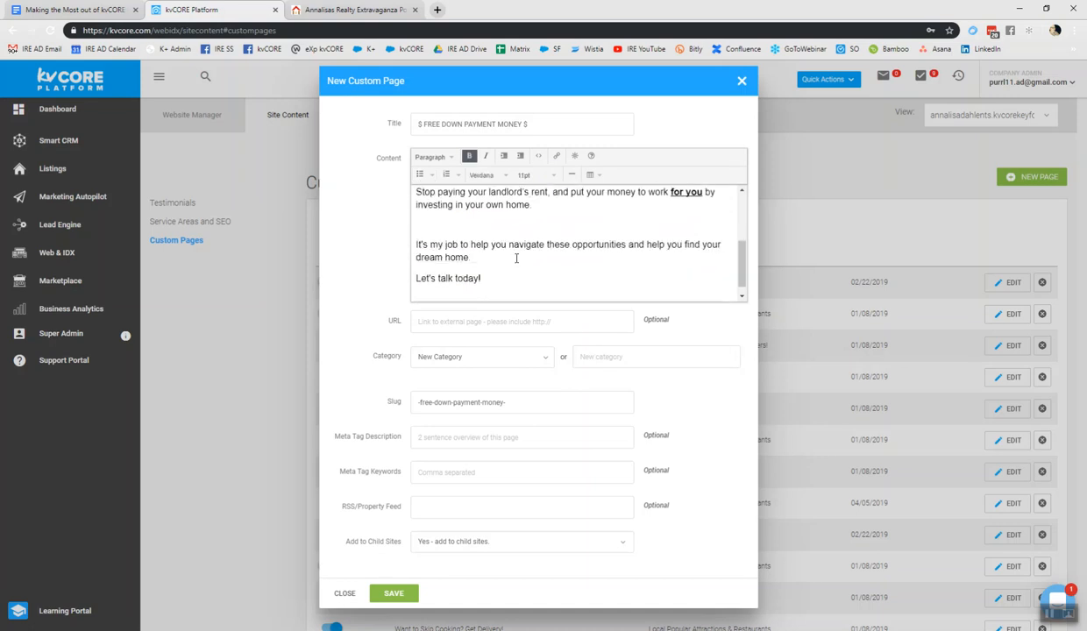
mouse_move(541, 156)
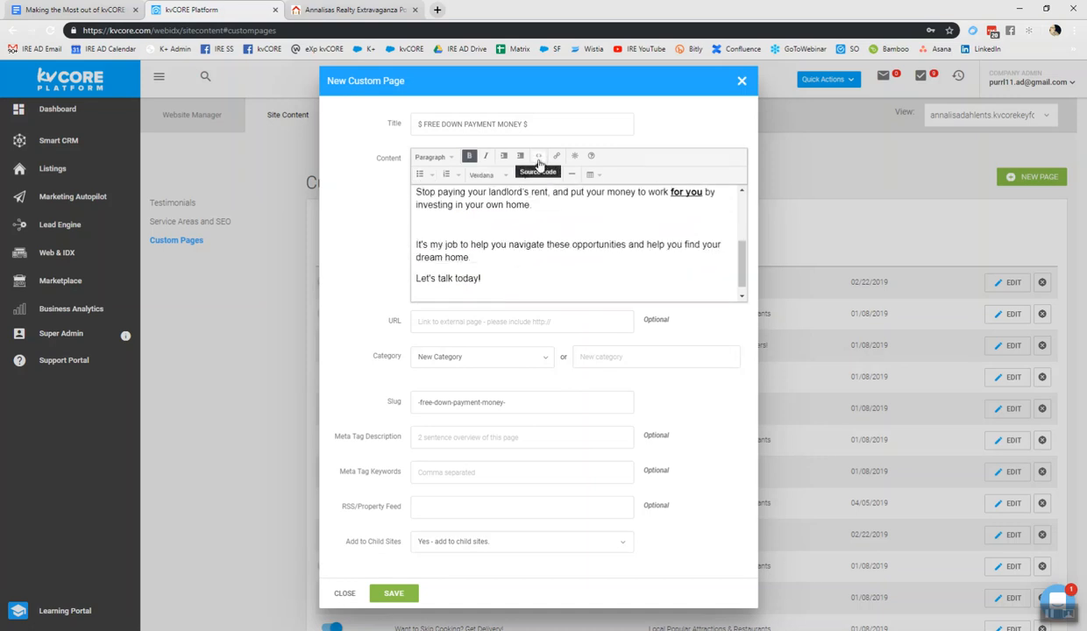
mouse_move(536, 156)
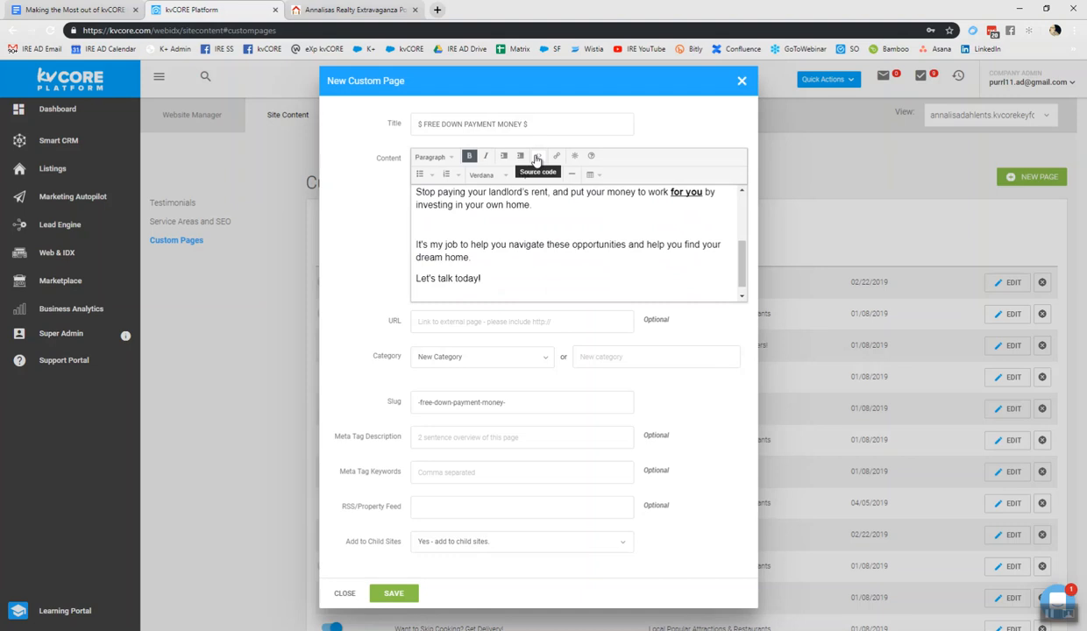
click(537, 156)
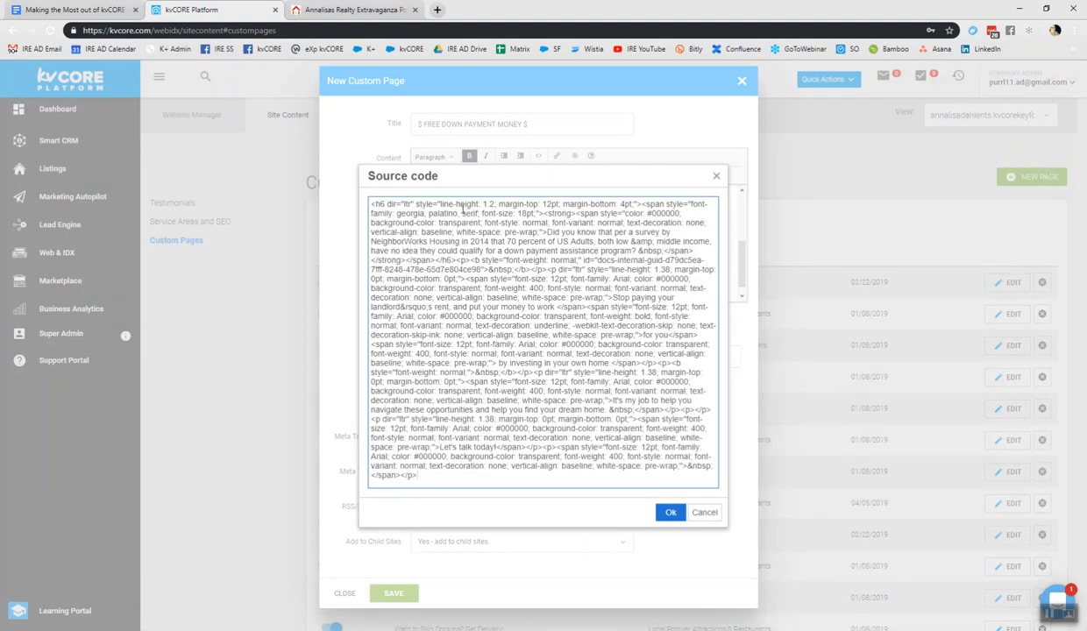
click(424, 475)
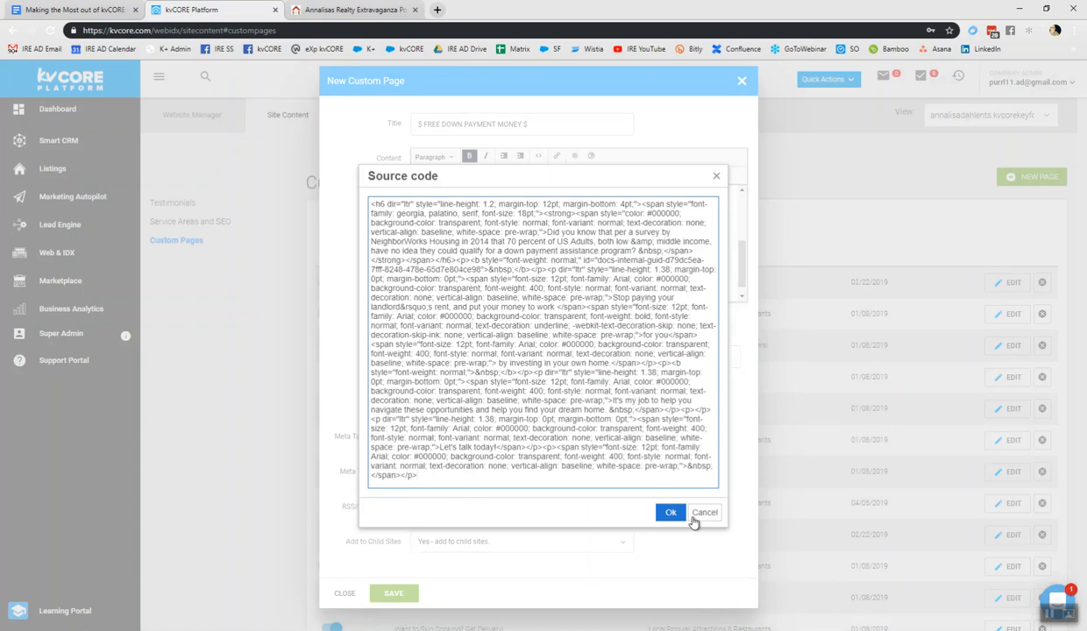
click(670, 512)
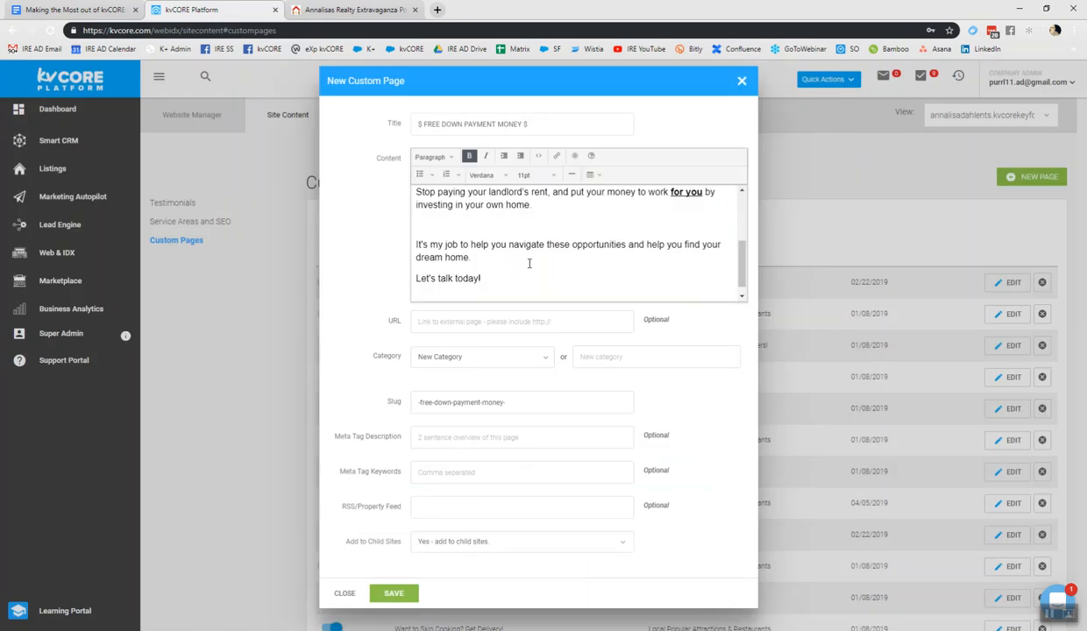
mouse_move(527, 254)
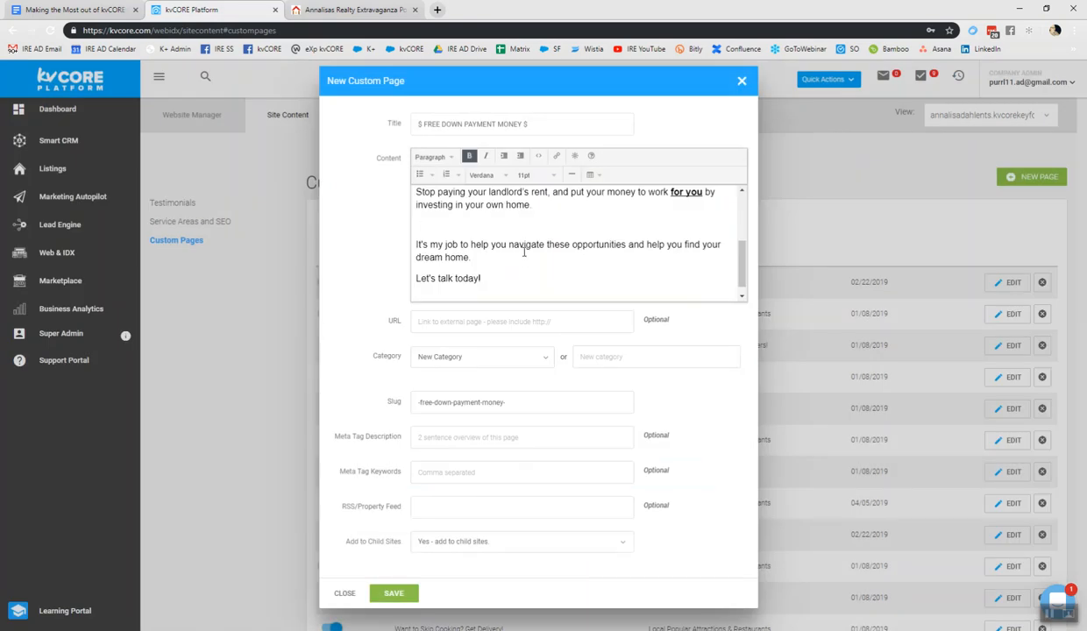
text(Did you know that per a survey by NeighborWorks Housing in 2014 that 70 percent of US Adults, both low & middle income, have no idea they could qualify for a down payment assistance program?)
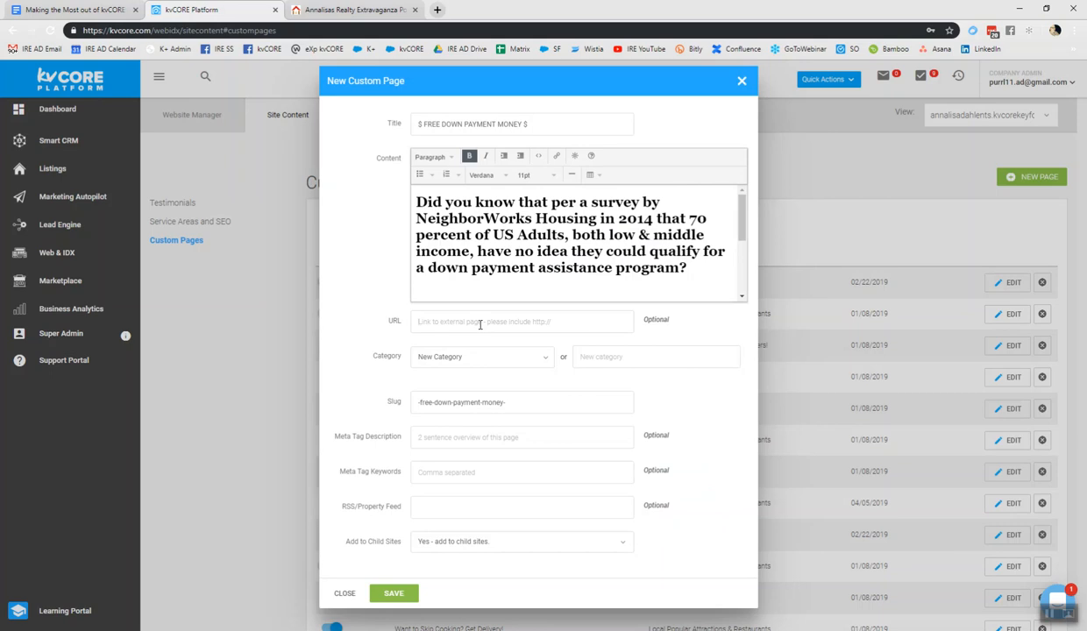
Try a sample lender address in the external URL field, then leave it blank.
text(www.lenderinfo.com)
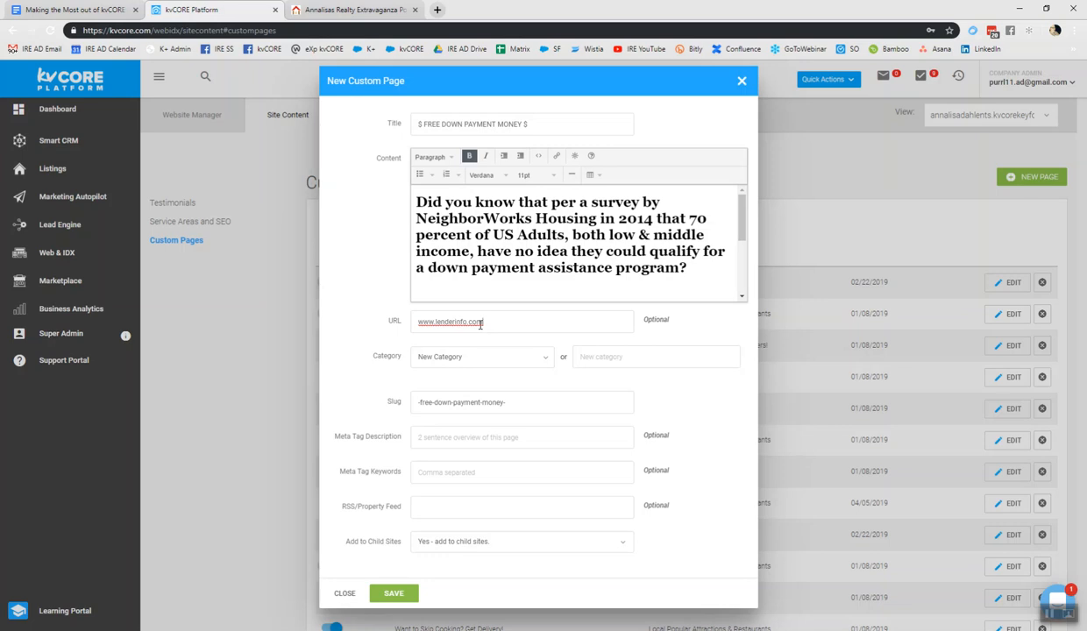
click(522, 321)
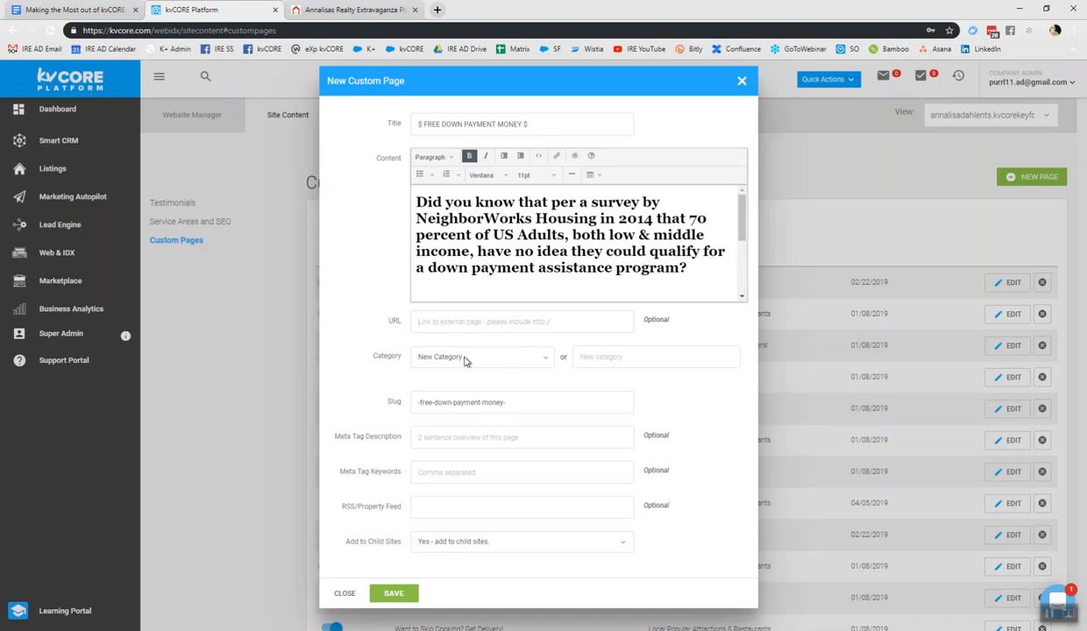
Keep New Category selected and name it 'FREE MONEY FOR YOU'.
click(483, 357)
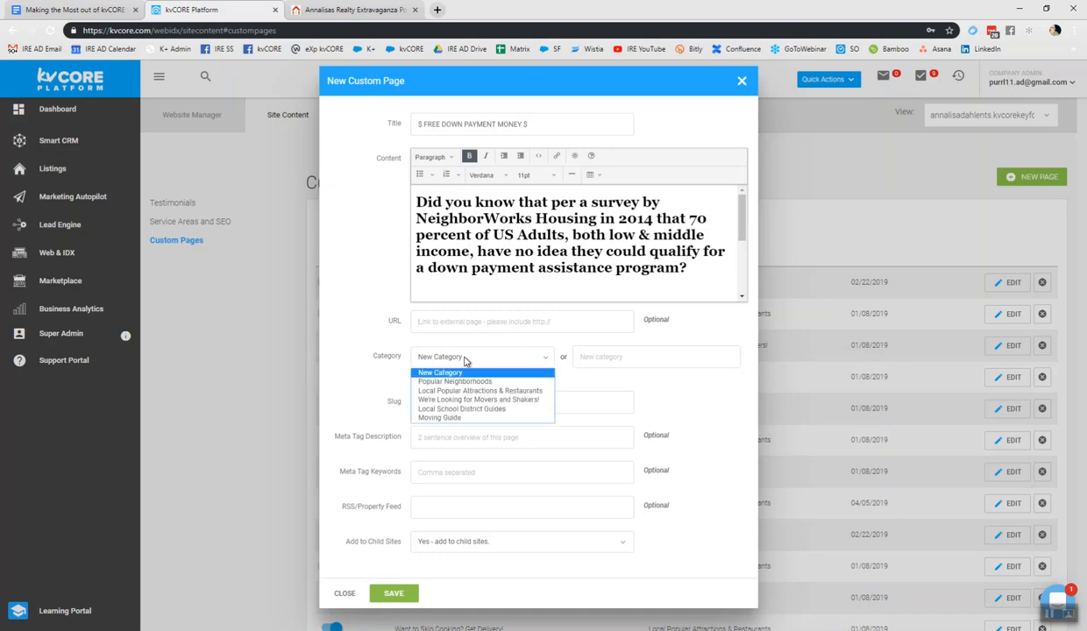
mouse_move(473, 417)
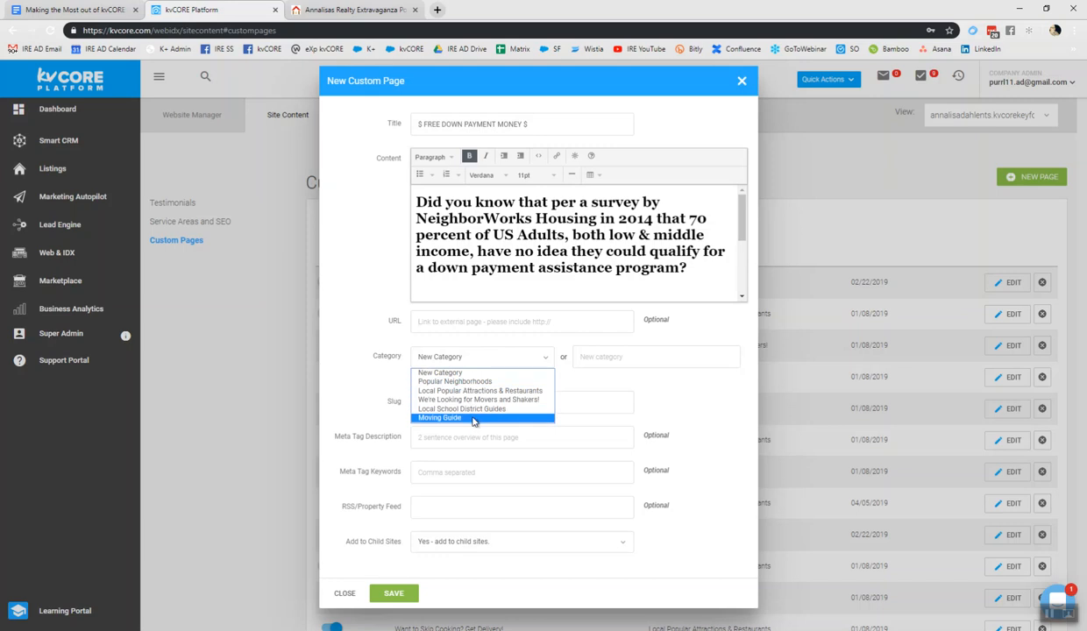
mouse_move(479, 400)
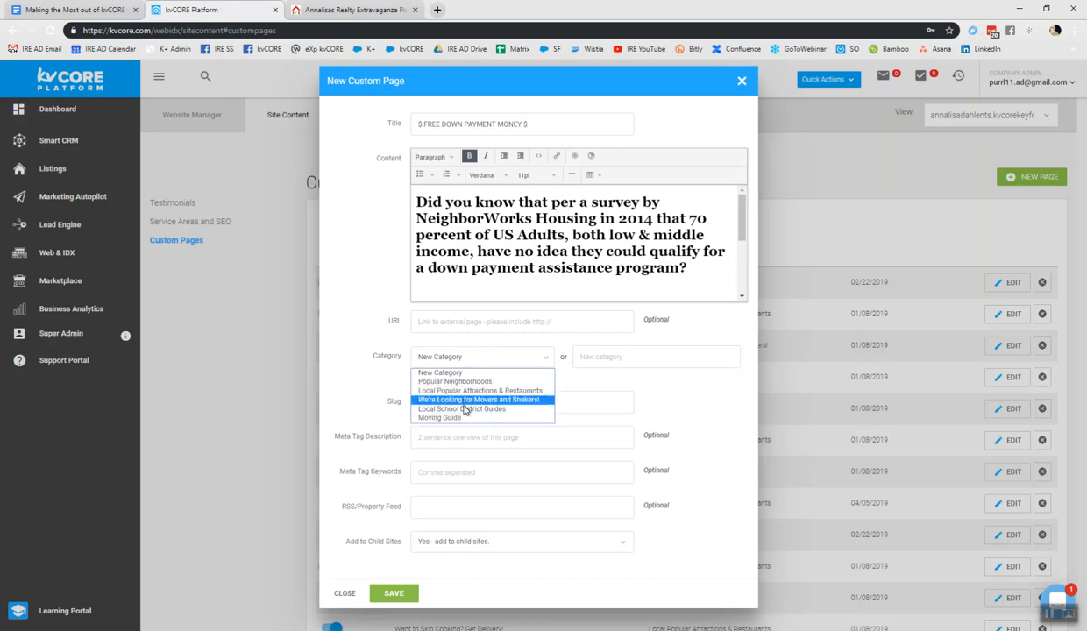
mouse_move(456, 382)
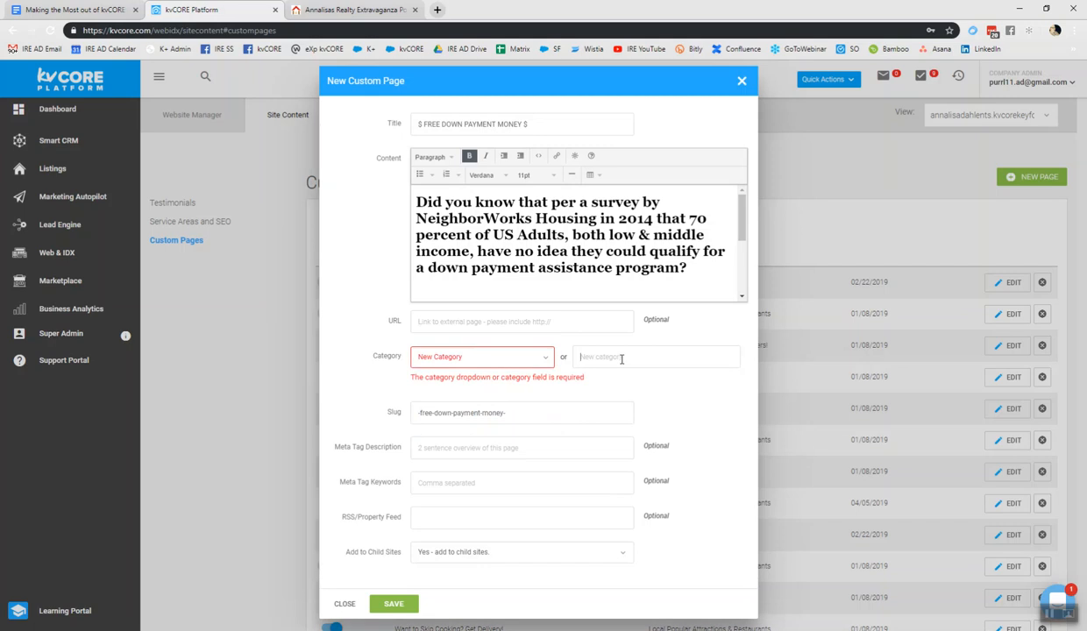
text(Down)
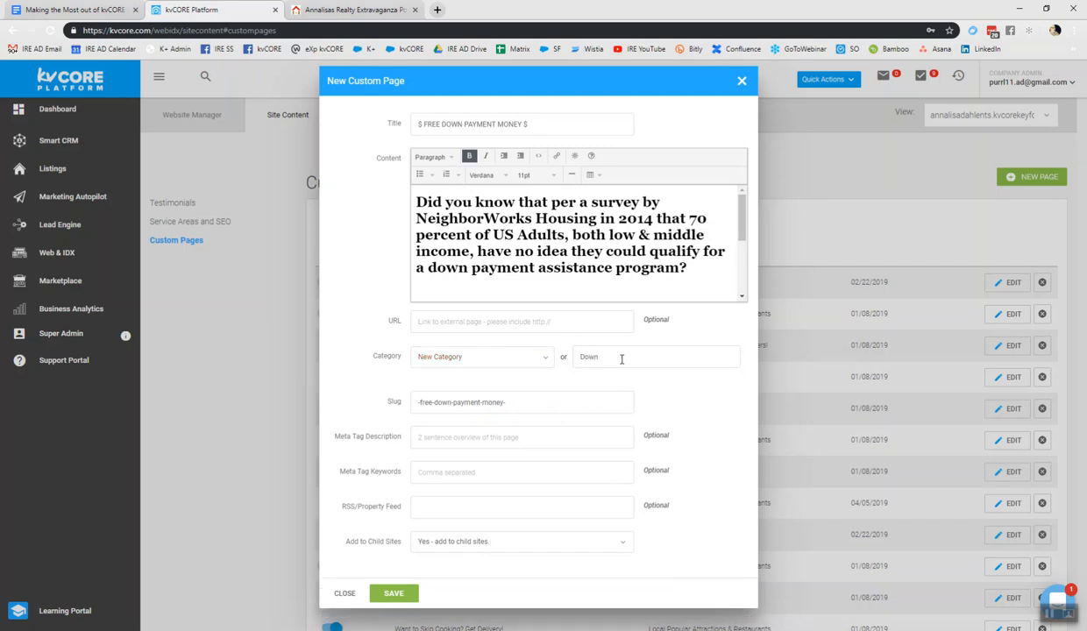
text(FREE)
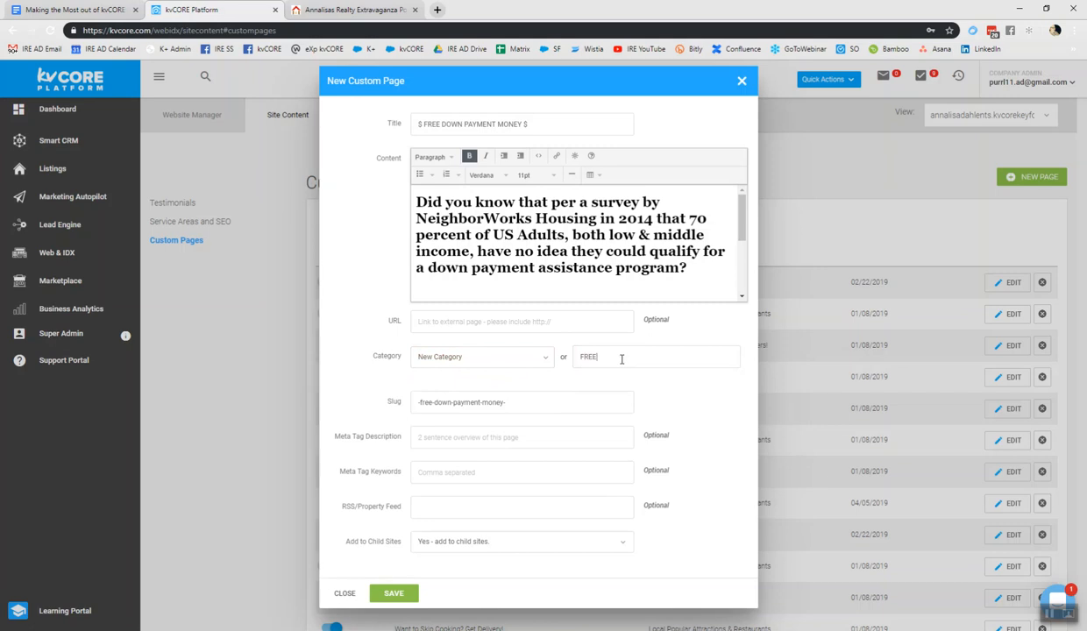
text(MONEY)
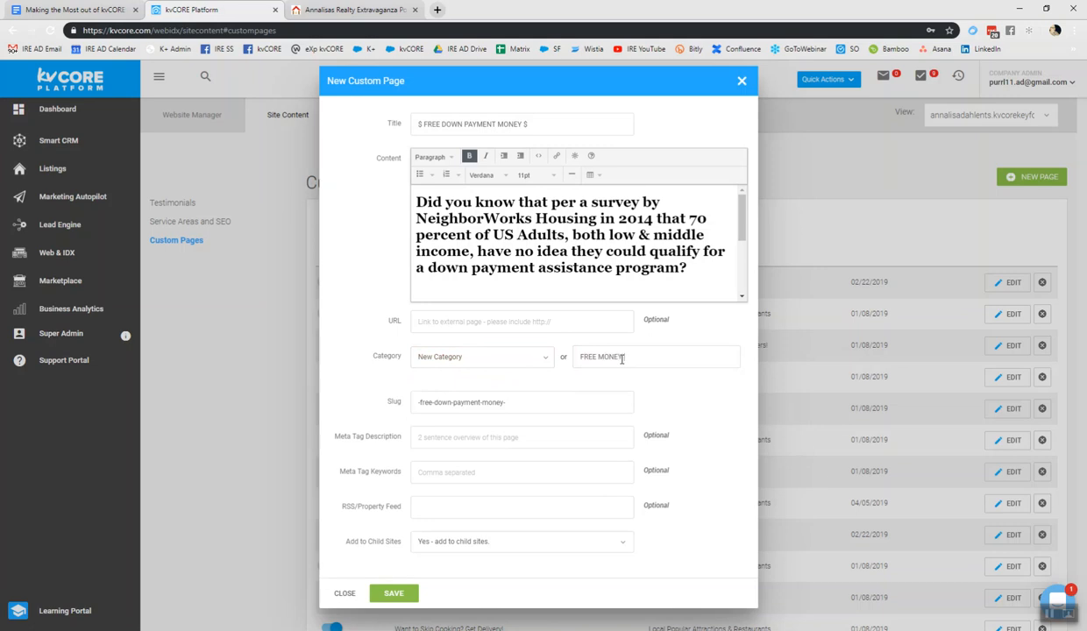
text(FOR YOU)
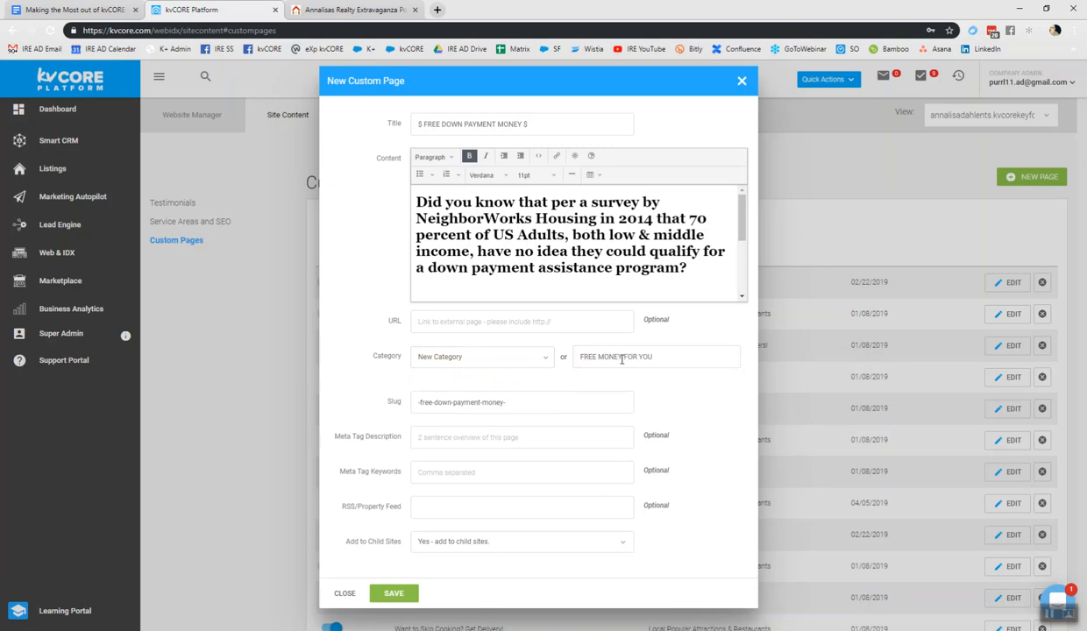
mouse_move(673, 387)
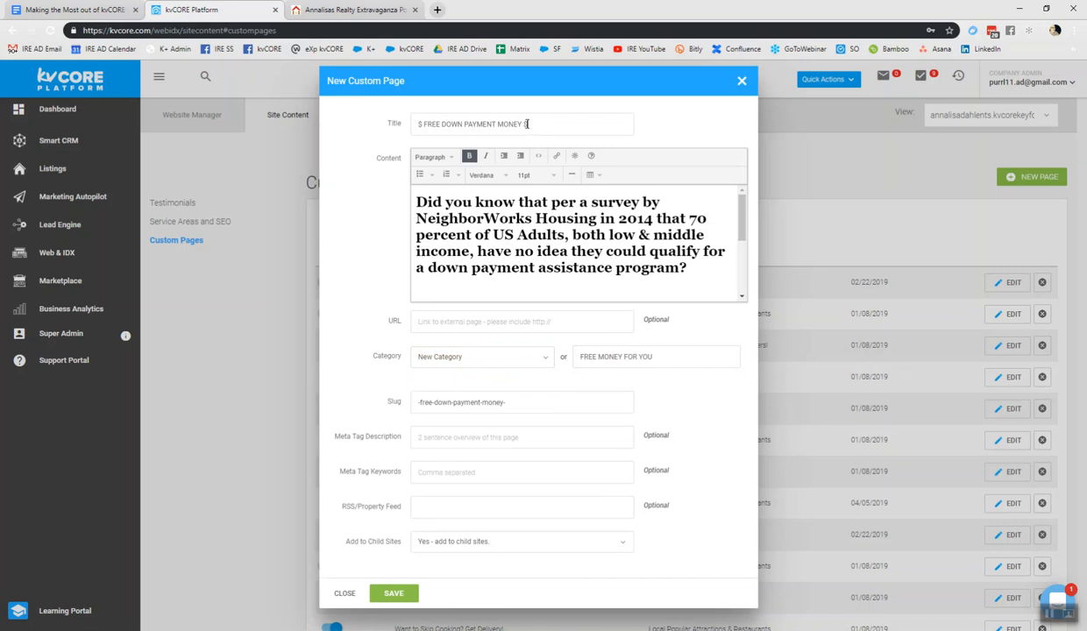
triple_click(523, 123)
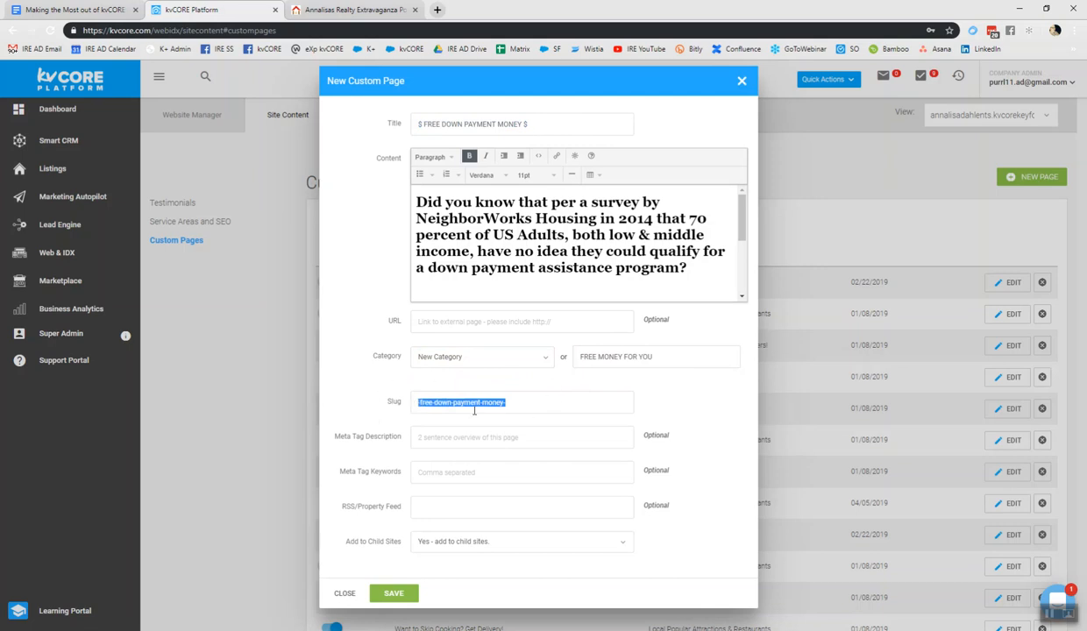
mouse_move(474, 430)
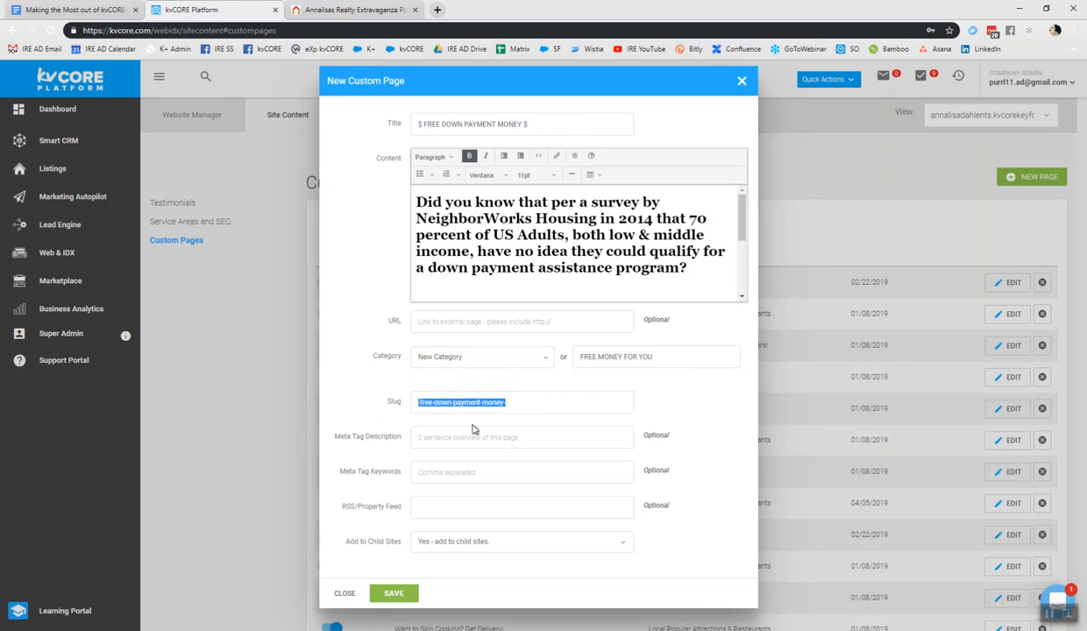
mouse_move(377, 456)
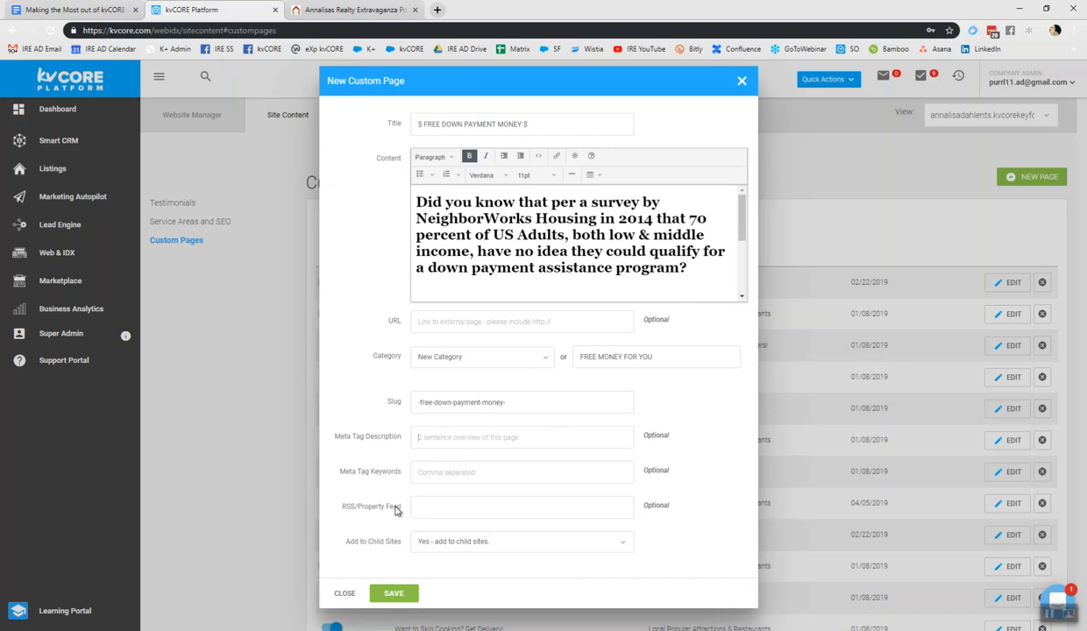
mouse_move(523, 454)
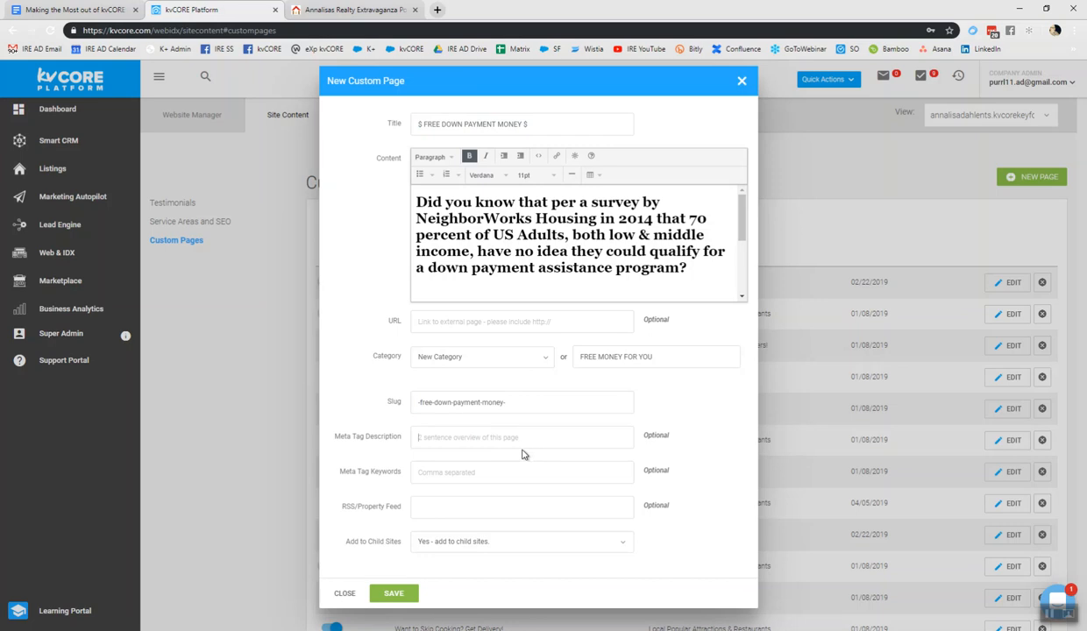
Enter the meta description 'apply for free down...' and keywords 'down payment assistance'.
text(a)
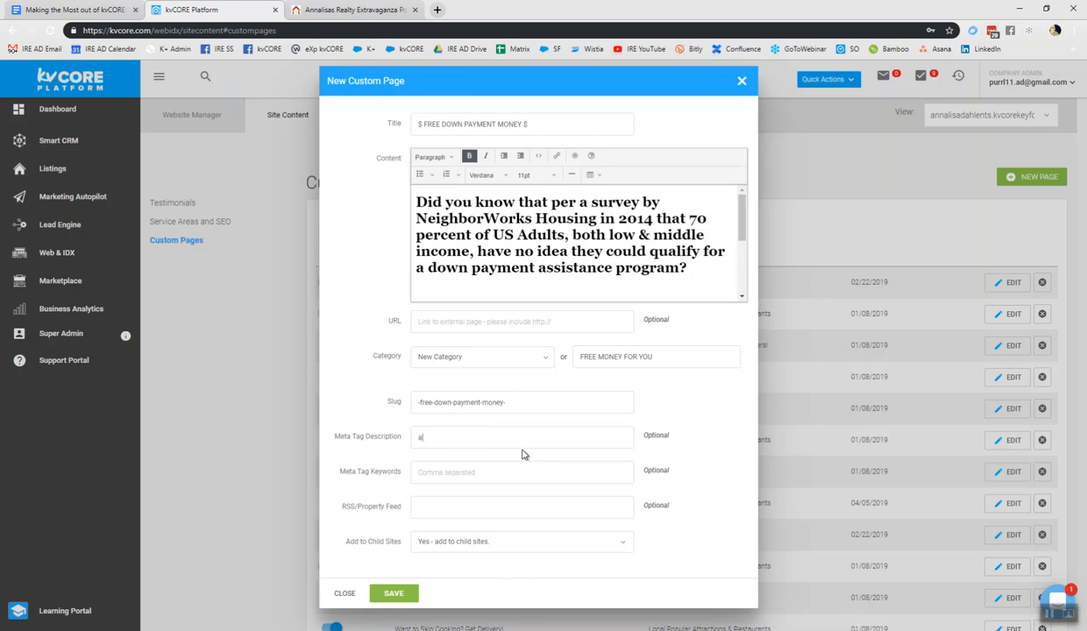
text(pply for free down payment money for your home.)
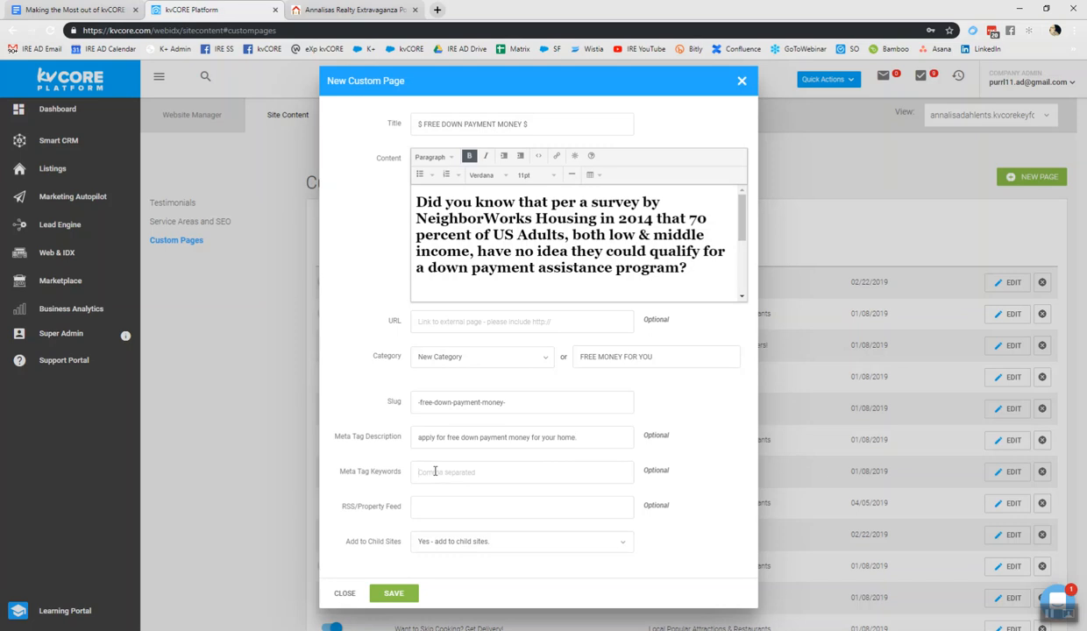
text(down)
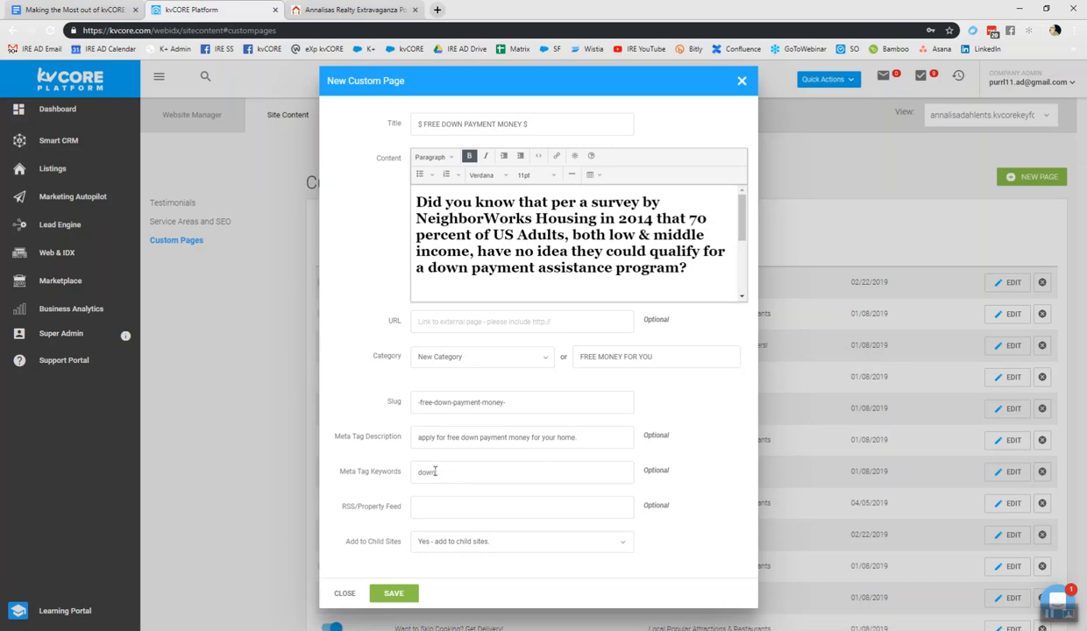
text(payment assistance)
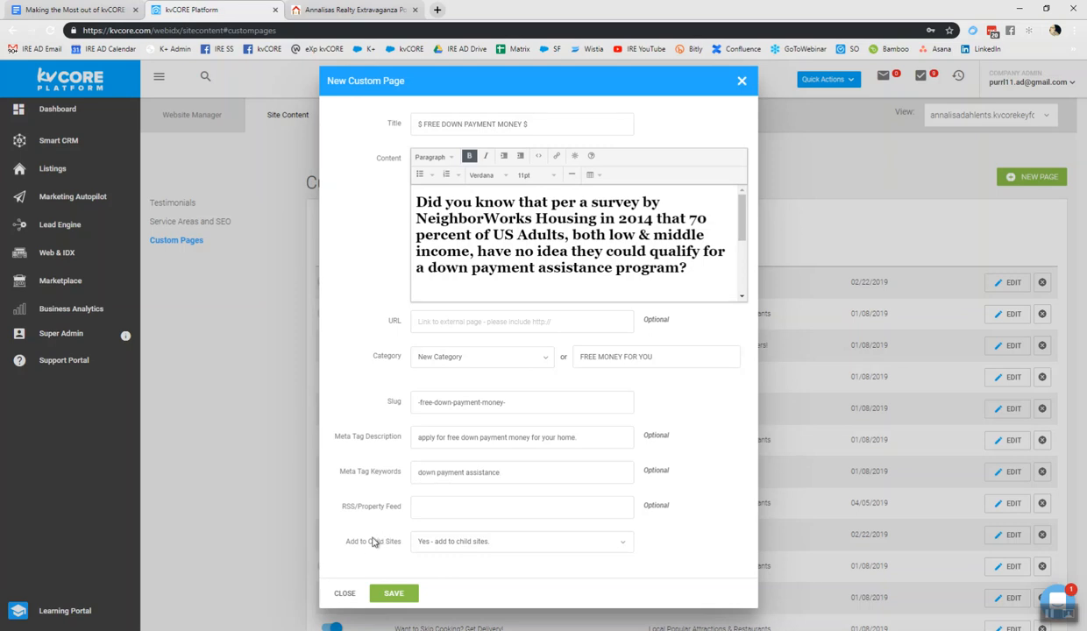
mouse_move(402, 554)
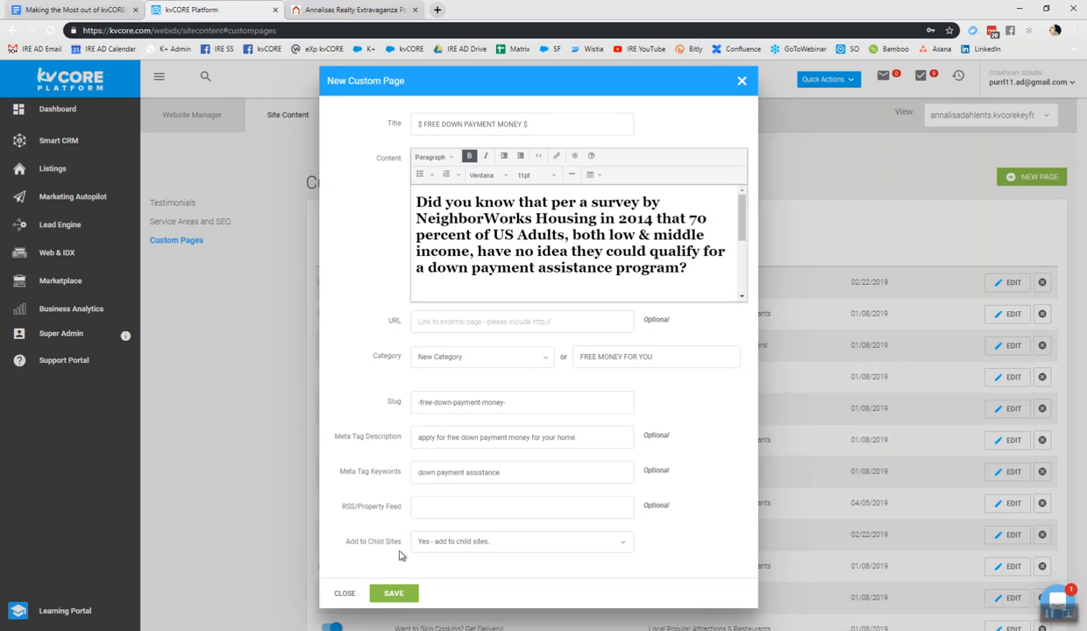
mouse_move(572, 568)
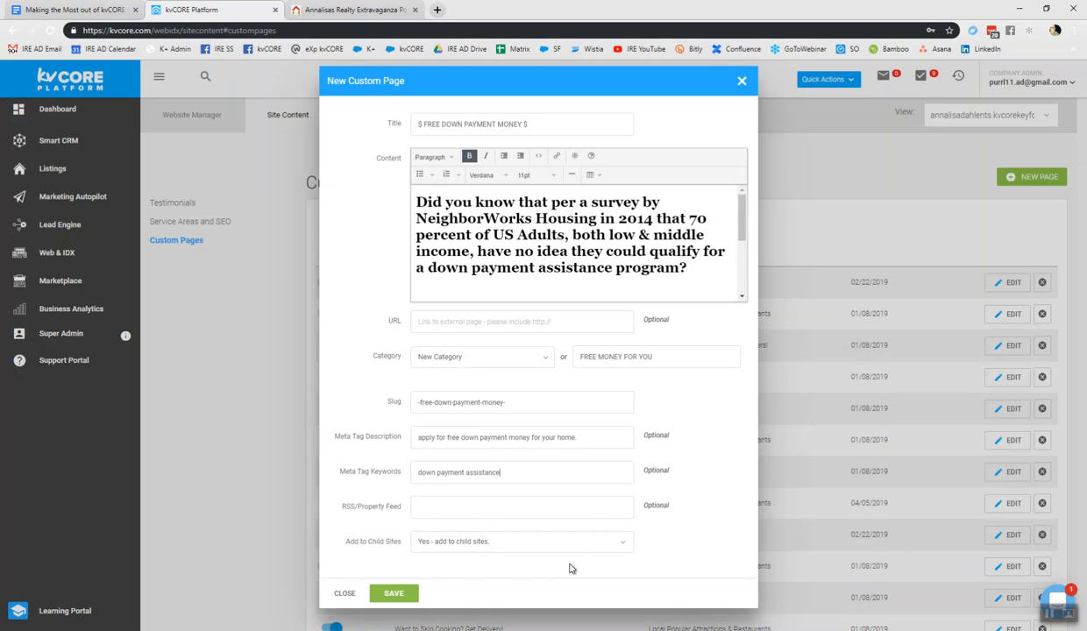
mouse_move(516, 542)
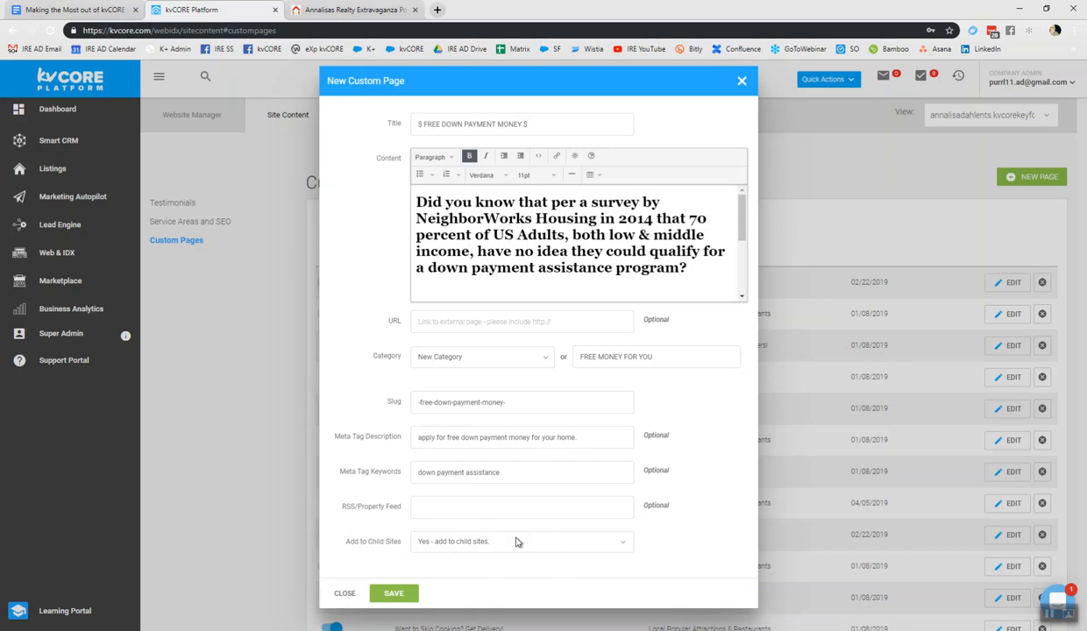
mouse_move(484, 540)
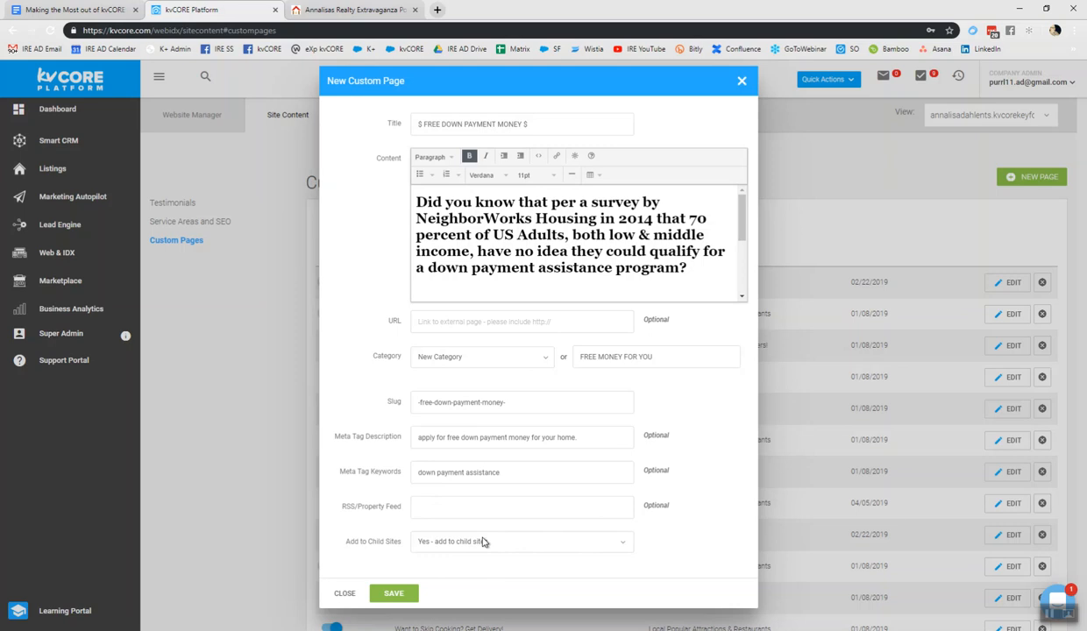
Set Add to Child Sites to 'No - only add to this site' and save the page.
click(523, 540)
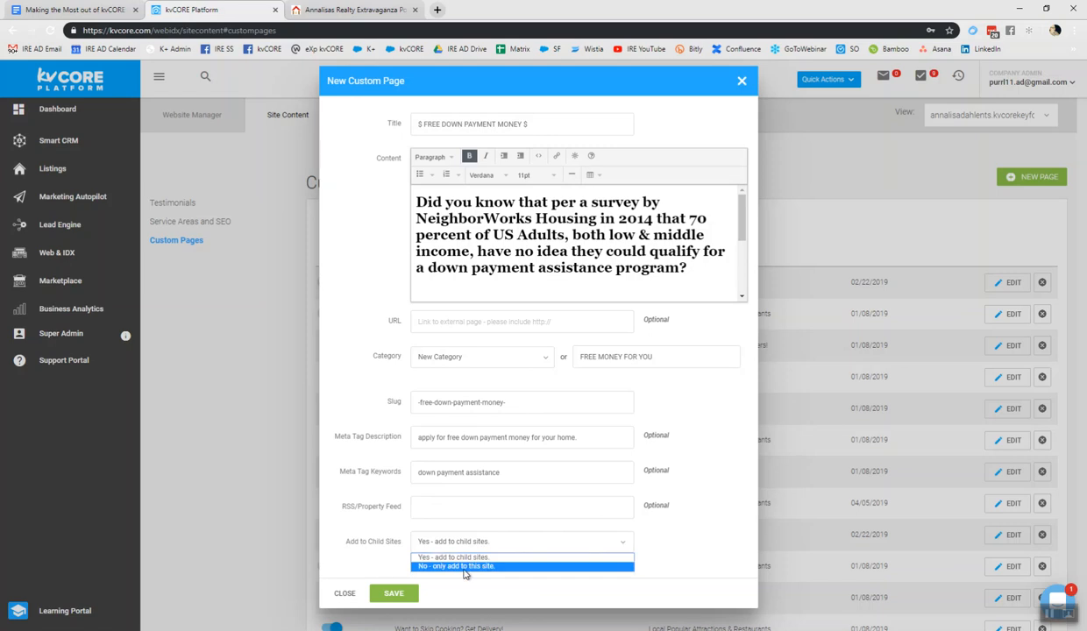
click(456, 564)
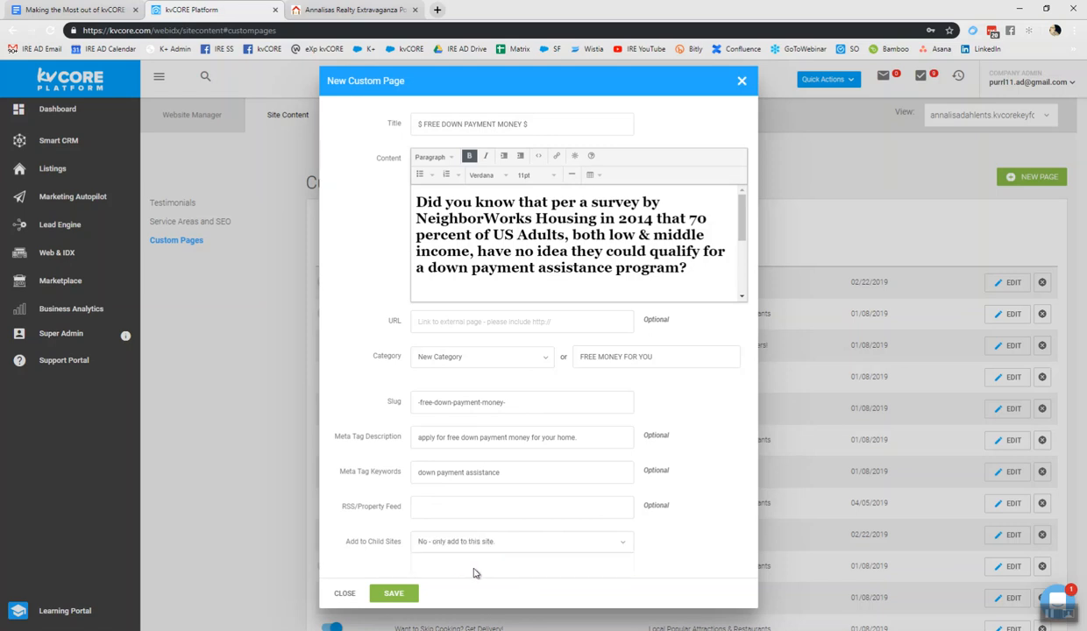
mouse_move(501, 568)
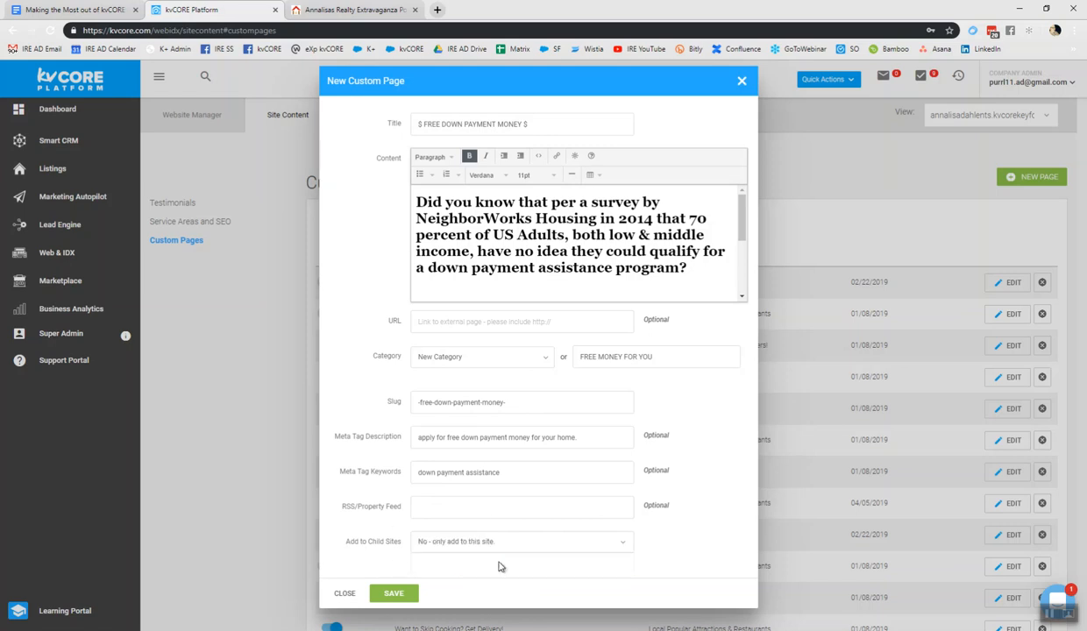
click(393, 593)
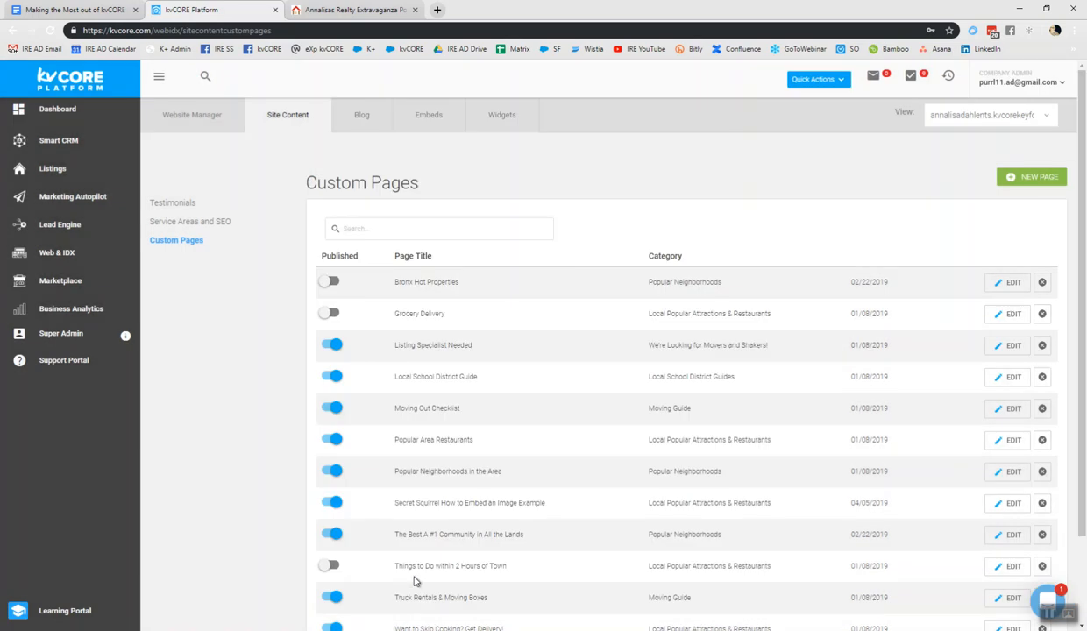
scroll(down, 3)
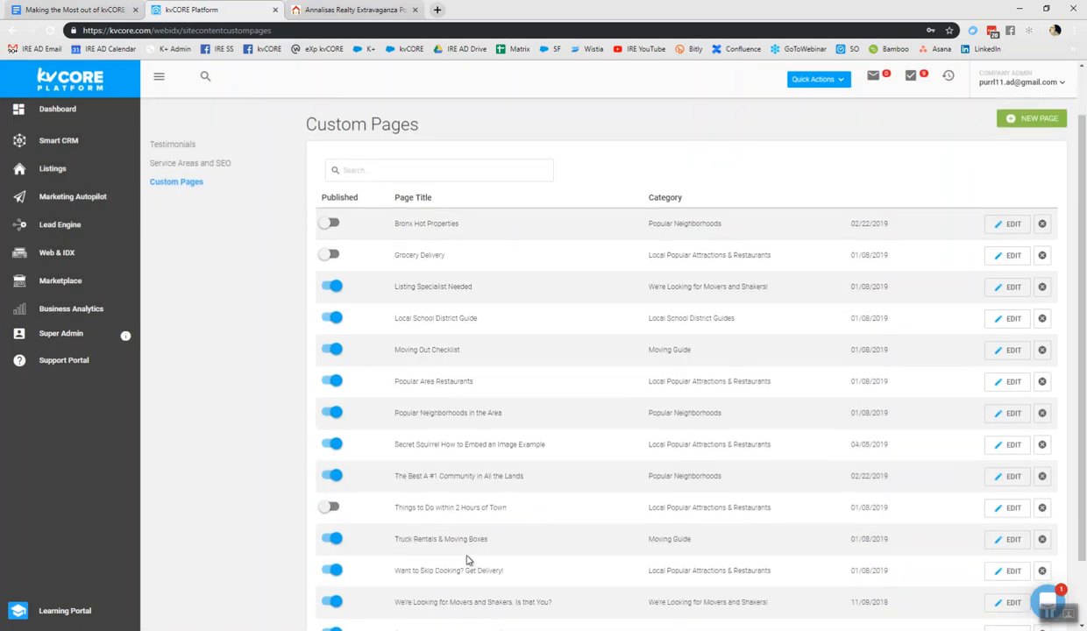
scroll(down, 3)
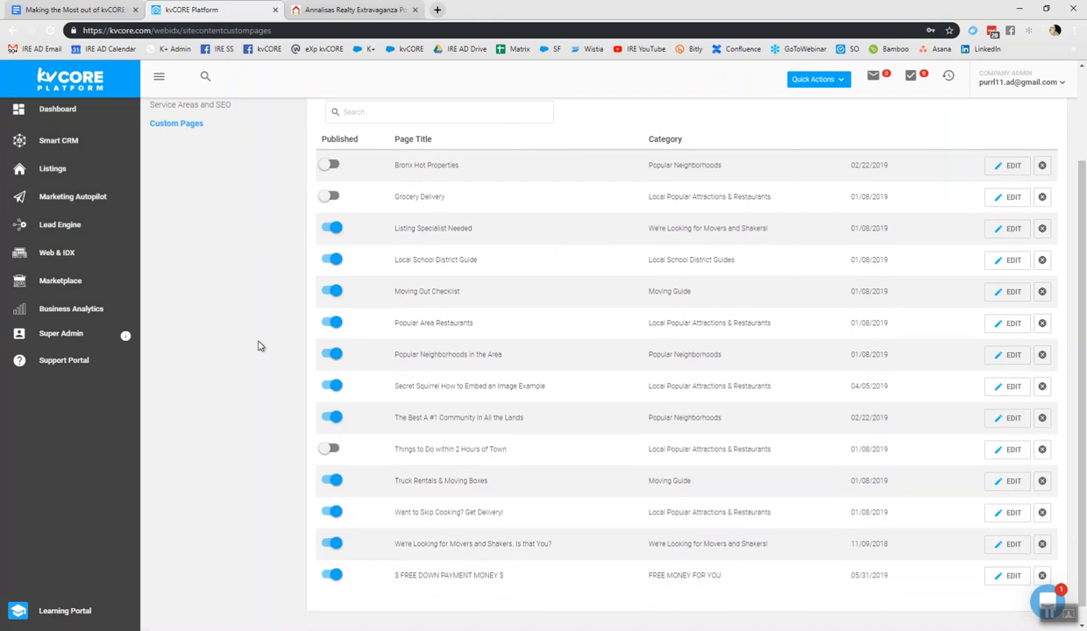
mouse_move(556, 181)
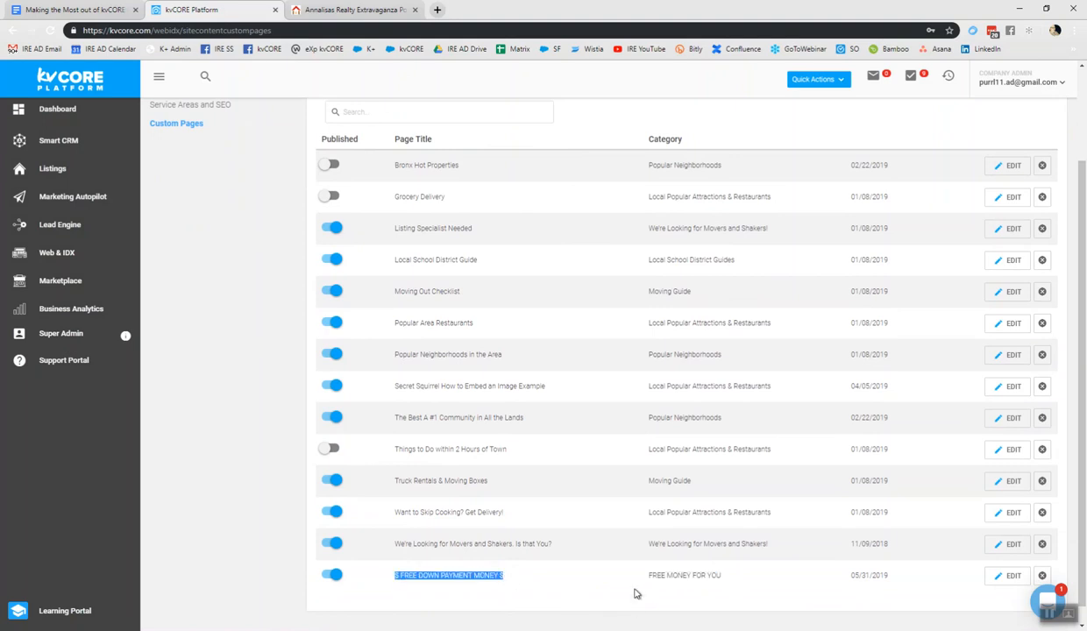
Reload the live agent website, view the $ FREE DOWN PAYMENT MONEY $ page, and select its URL.
click(355, 11)
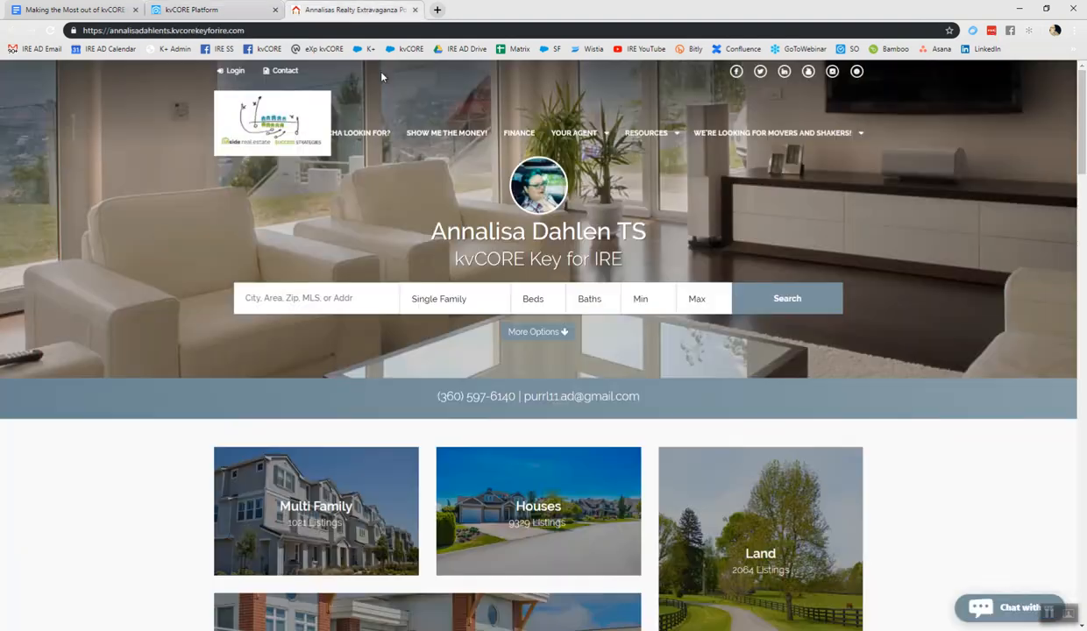
right_click(350, 11)
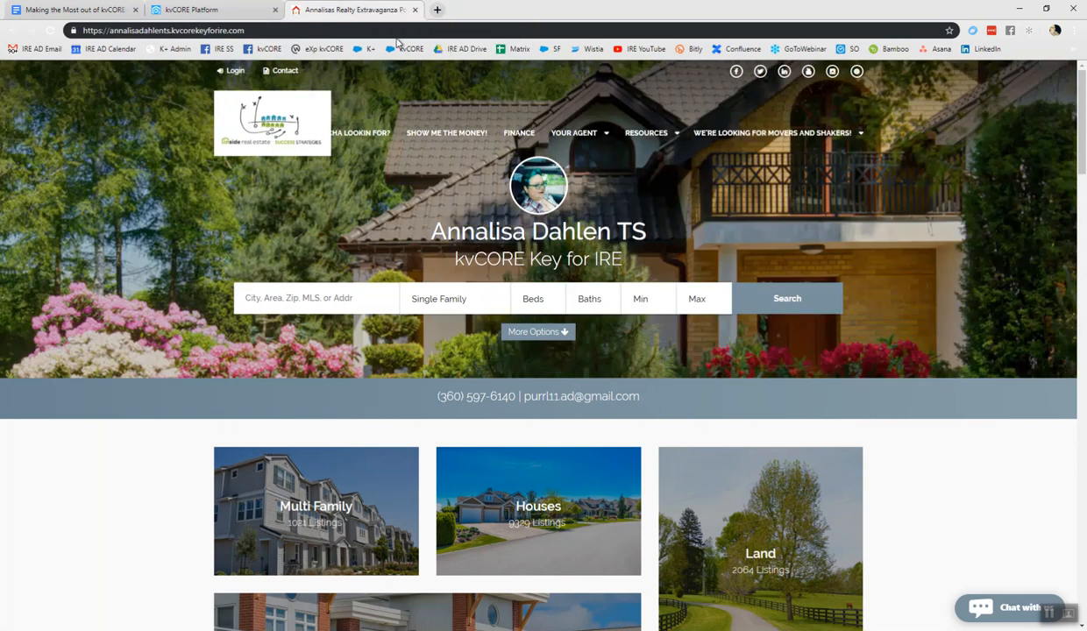
click(772, 133)
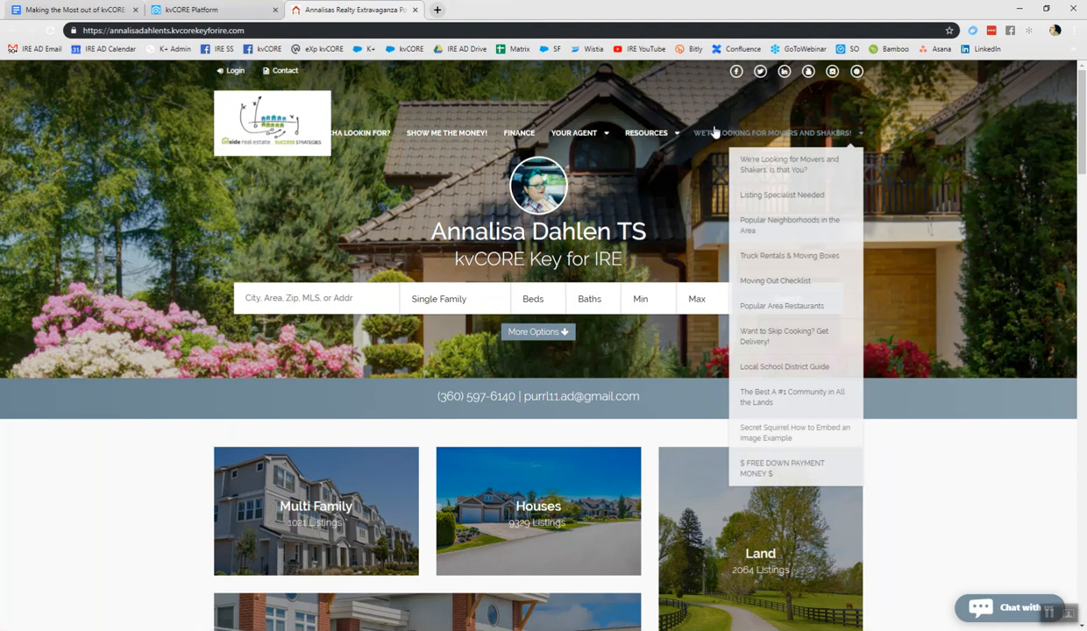
mouse_move(761, 225)
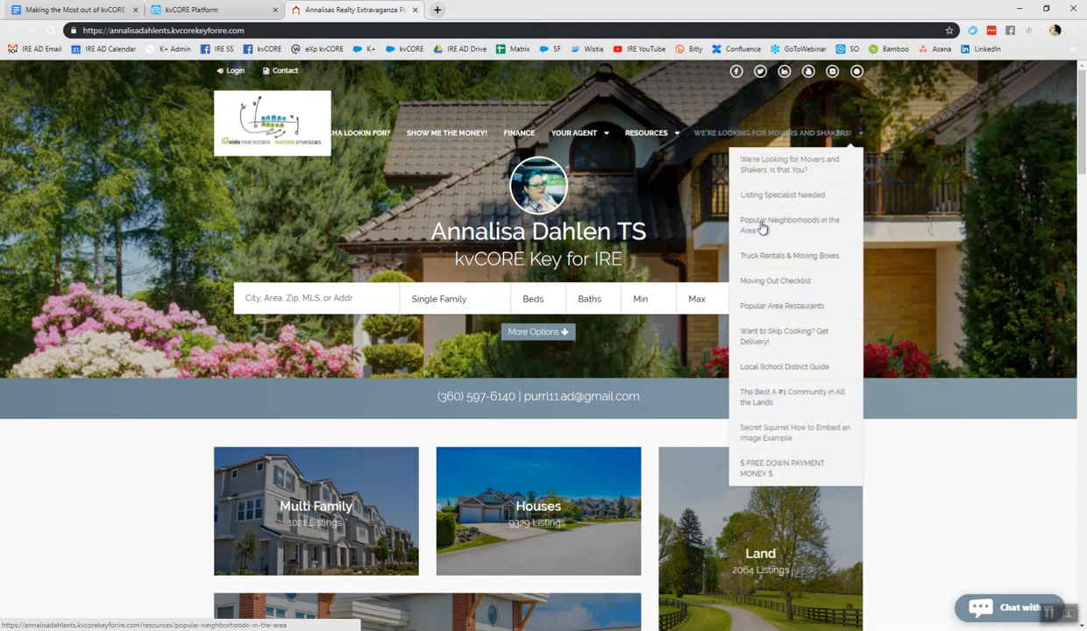
mouse_move(751, 470)
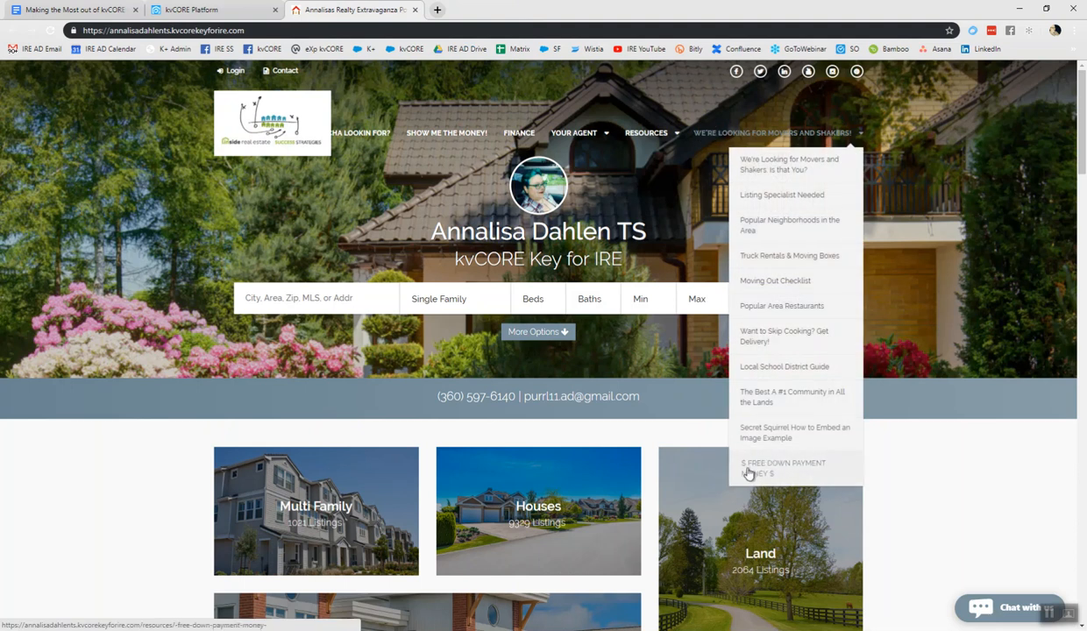
mouse_move(768, 472)
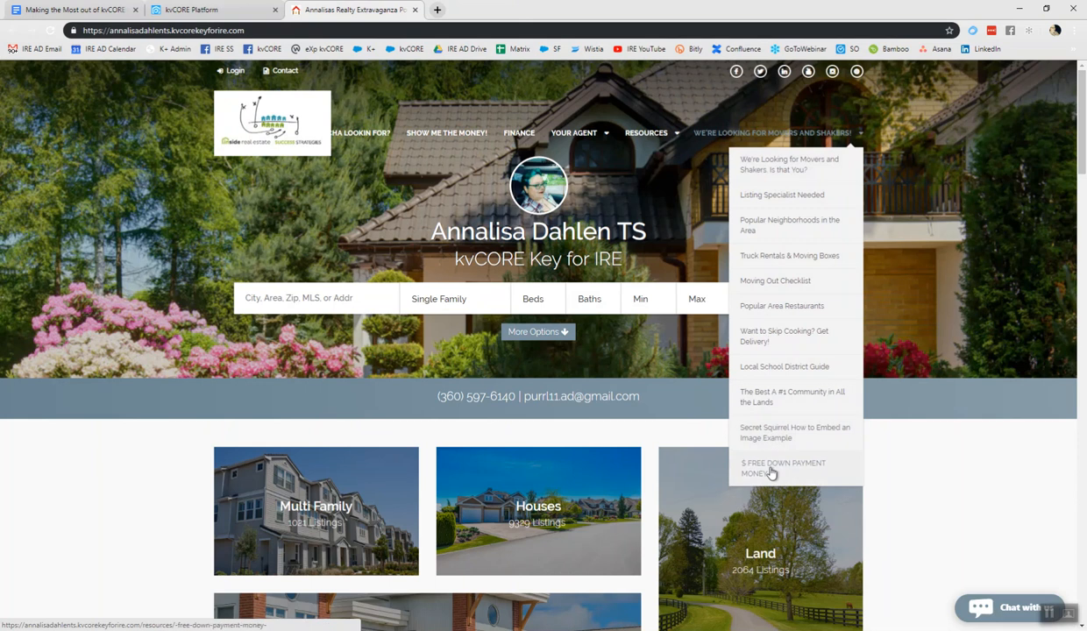
click(784, 466)
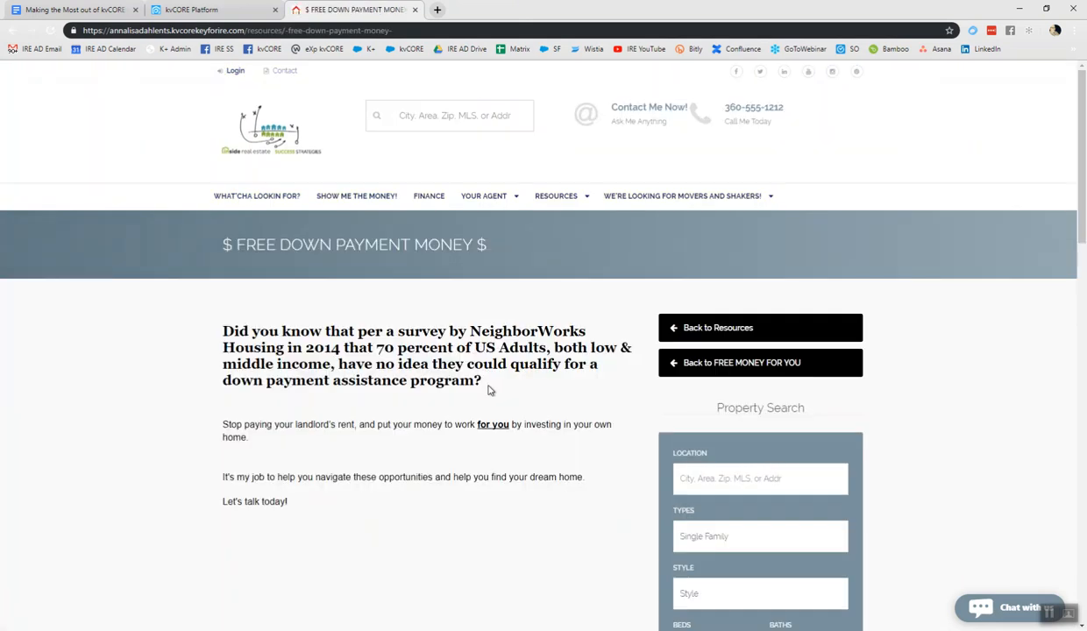
mouse_move(448, 375)
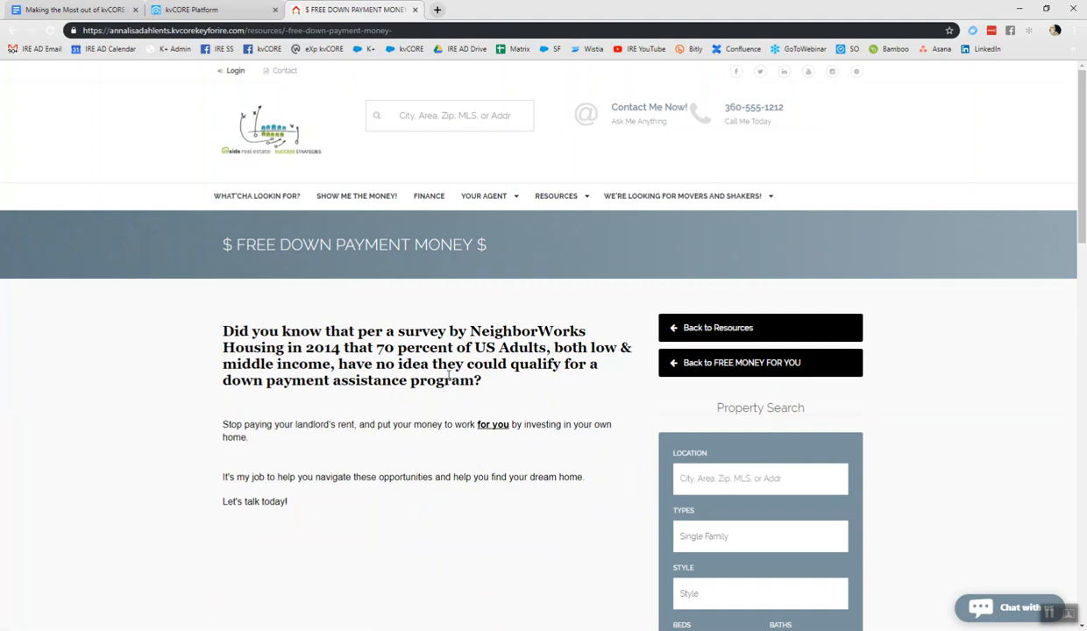
double_click(333, 30)
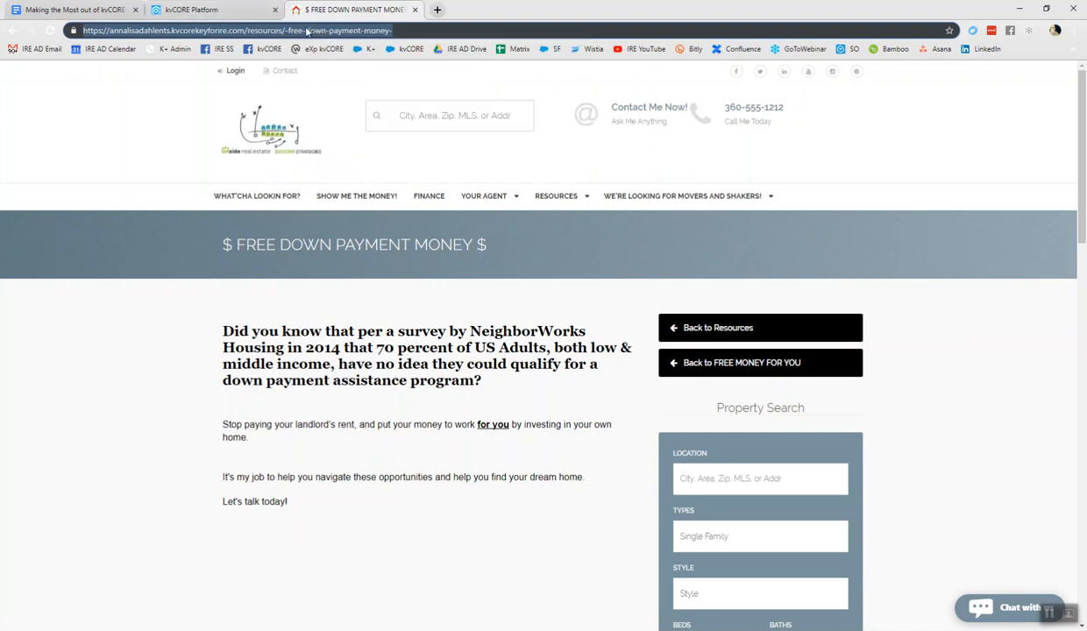
Go to Lead Engine > Call Capture to see the smart number and custom text codes.
click(190, 10)
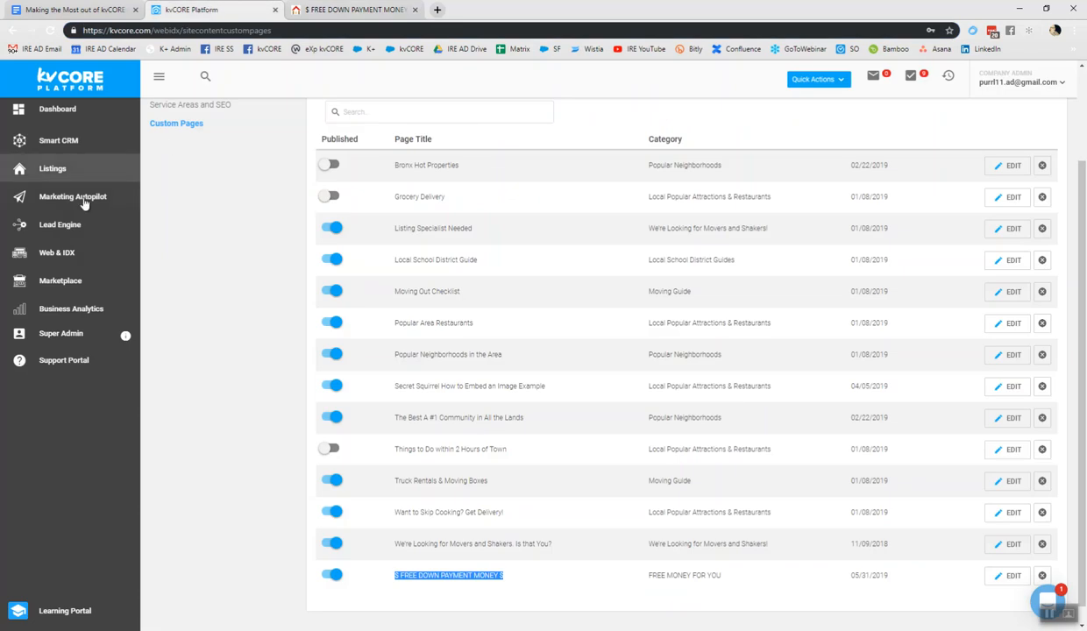
click(59, 225)
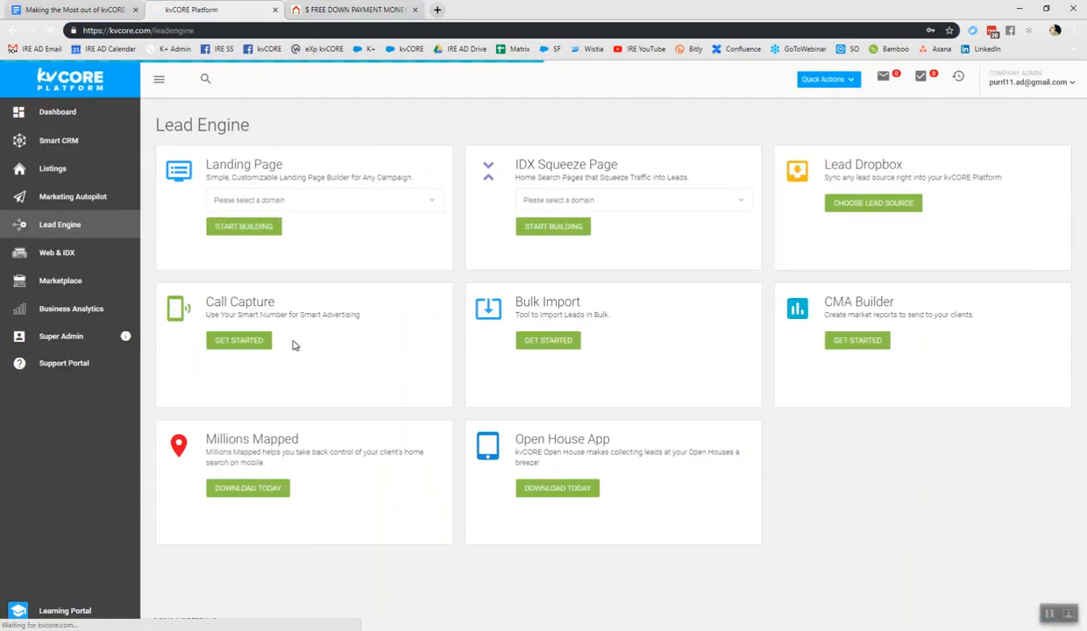
click(239, 341)
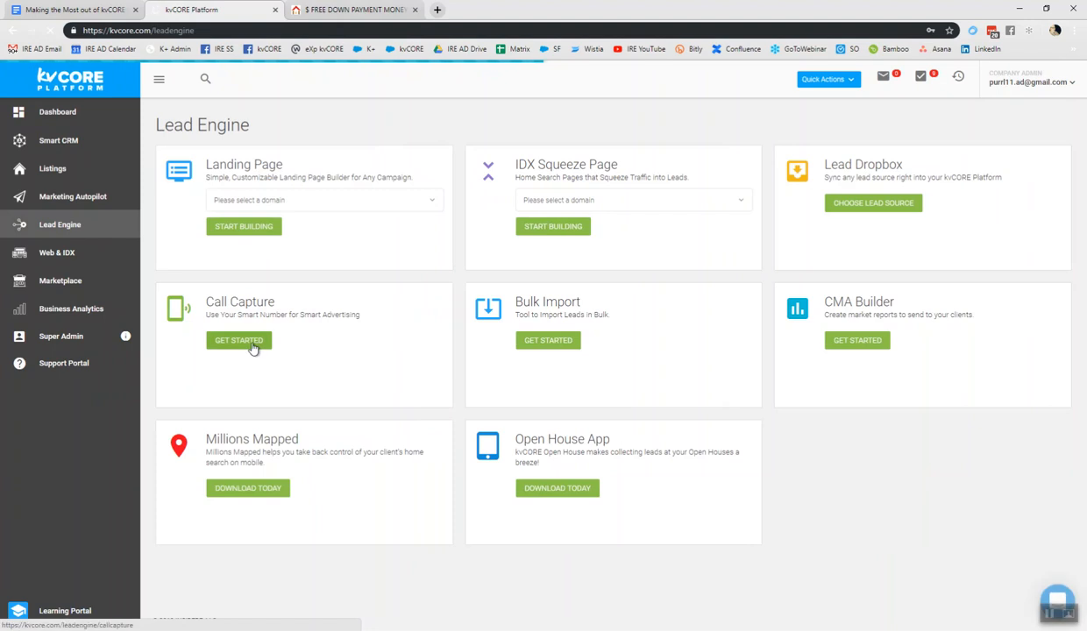
click(239, 340)
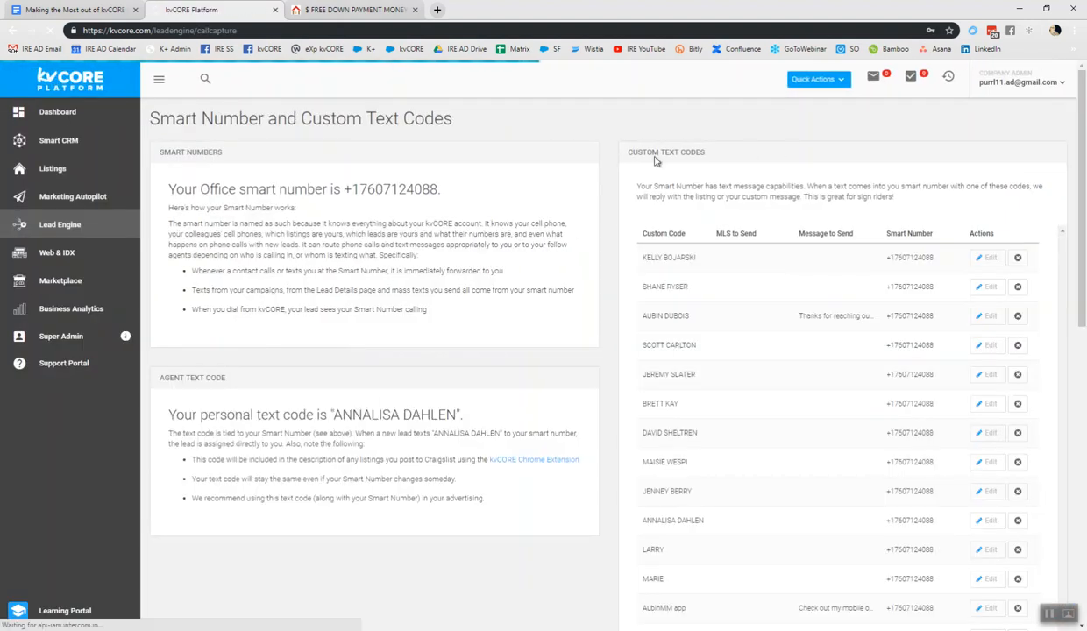
scroll(down, 3)
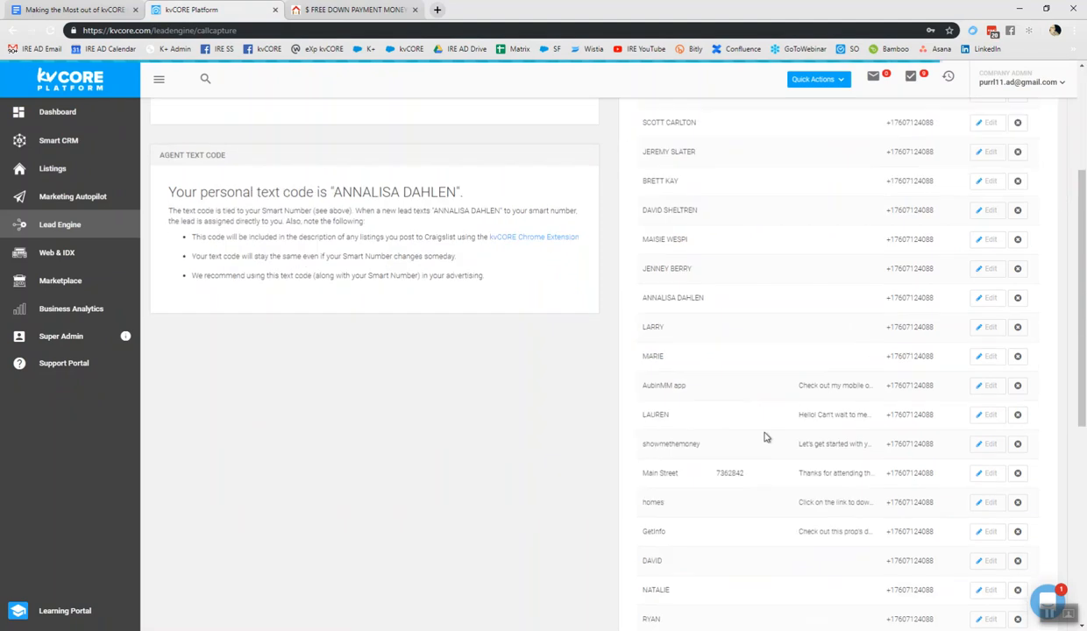
Add custom text code 'FreeMoney' replying with the page URL on the office smart number.
click(653, 576)
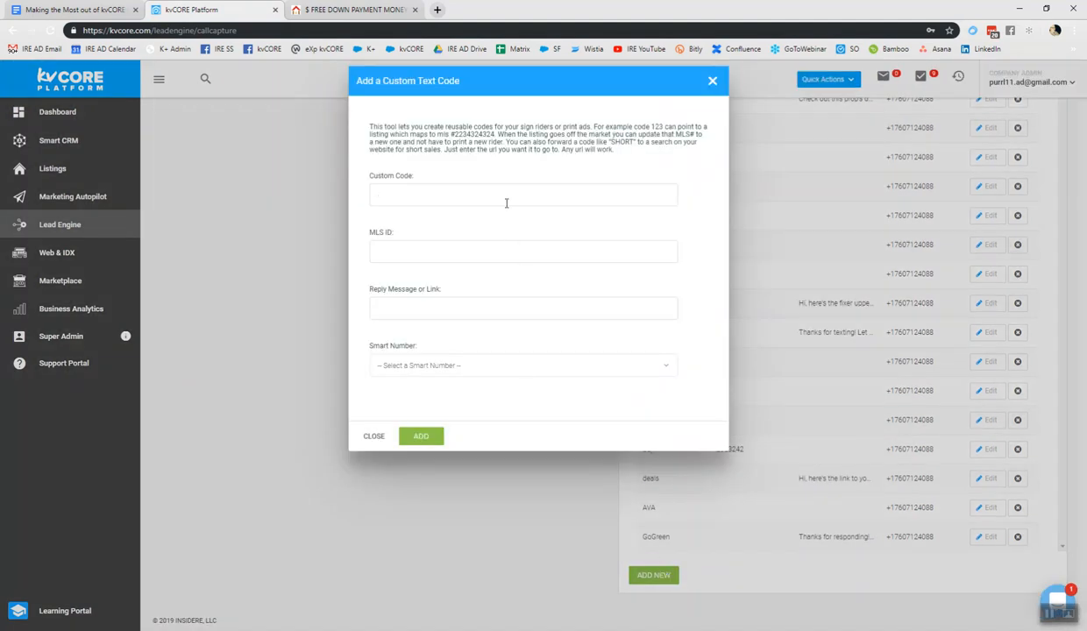
text(FreeMoney)
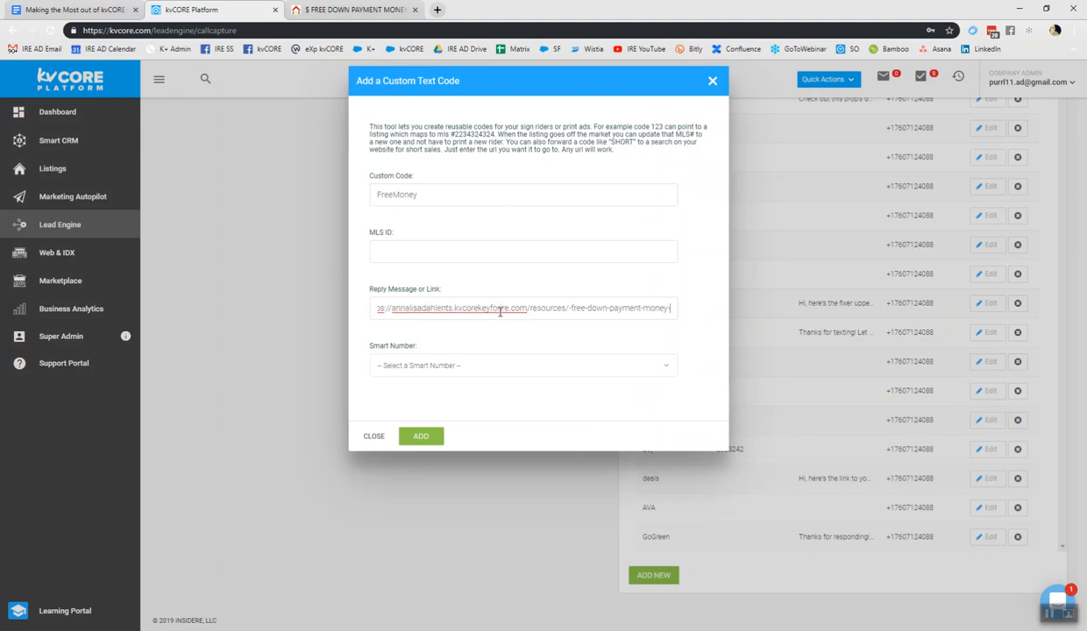
click(522, 367)
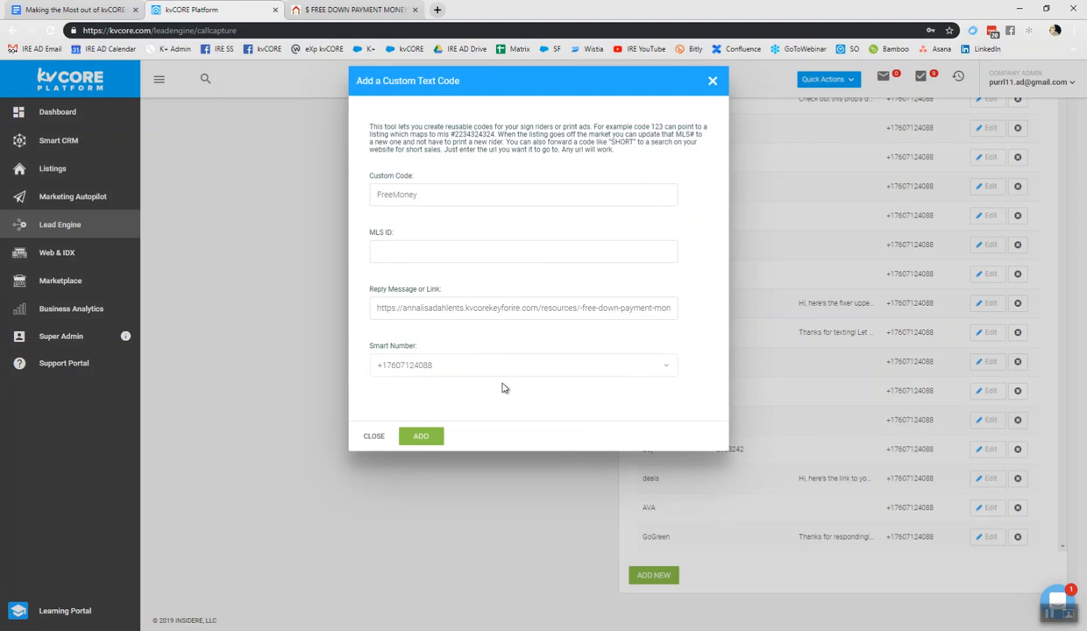
click(421, 435)
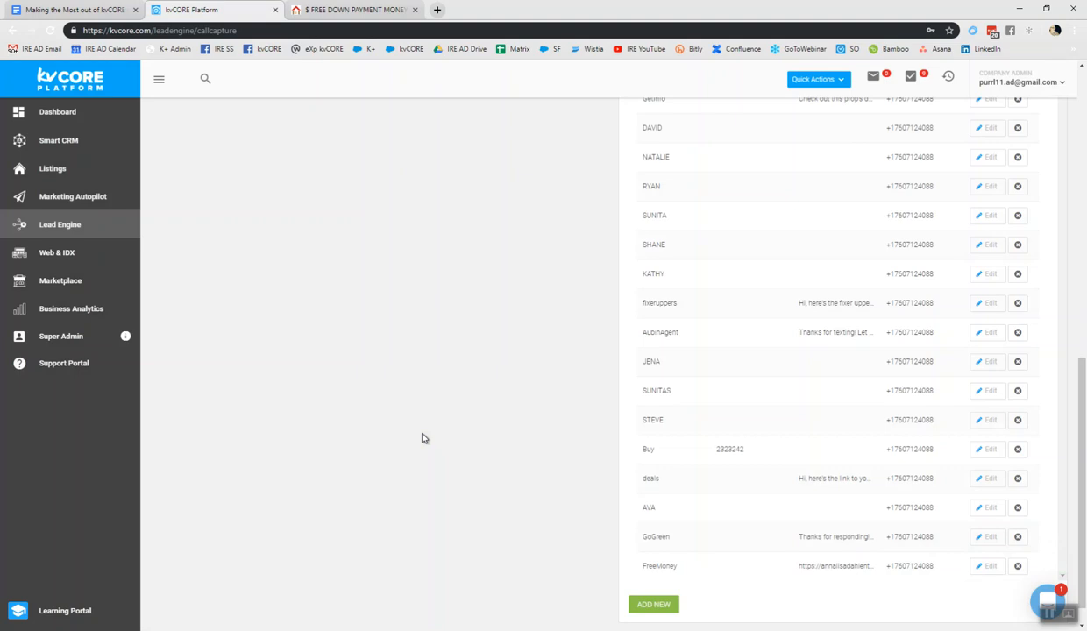
mouse_move(993, 598)
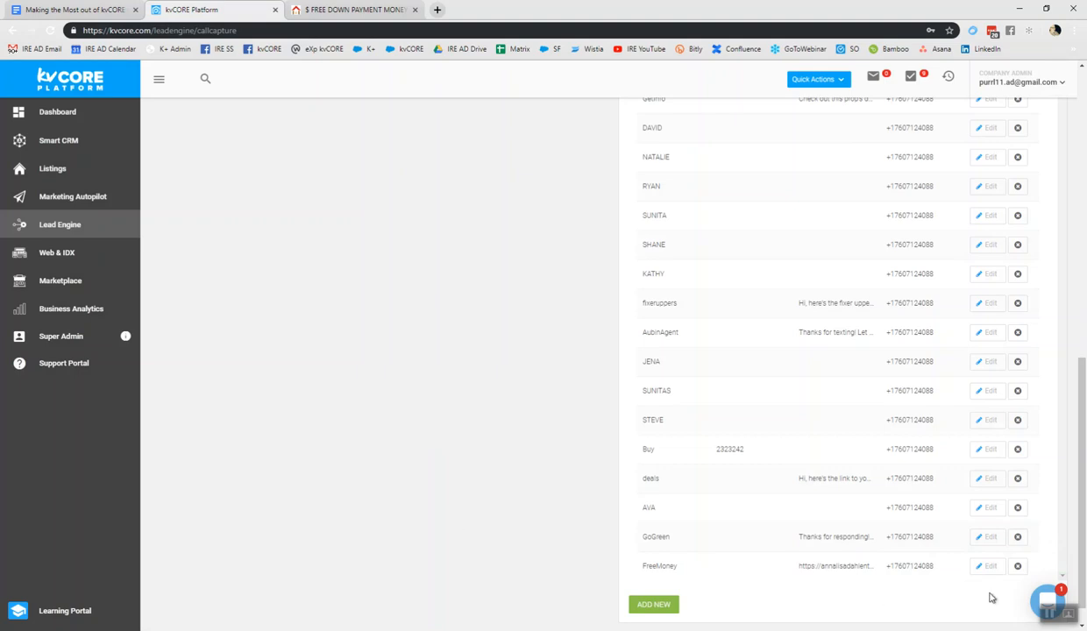
Bring up the Intercom support chat and return to its conversations list.
click(1048, 602)
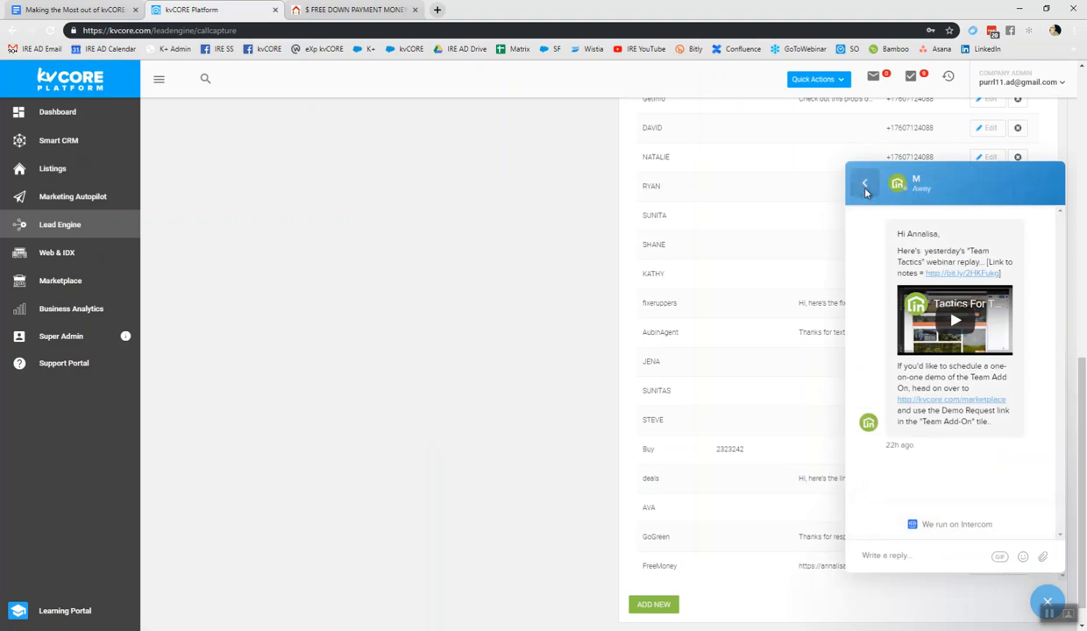
click(867, 184)
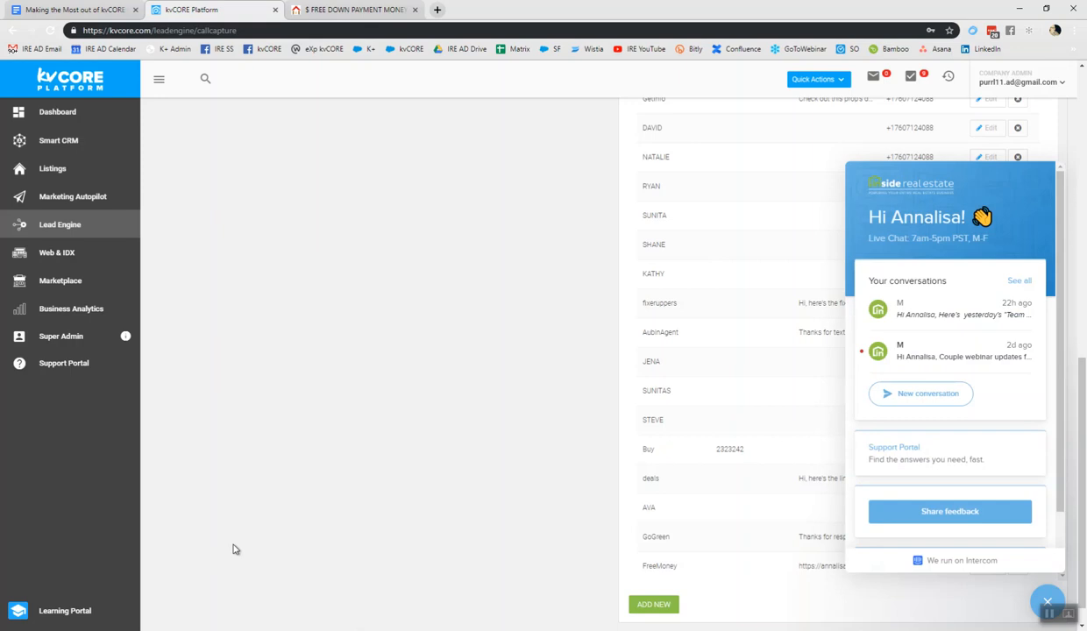
mouse_move(228, 598)
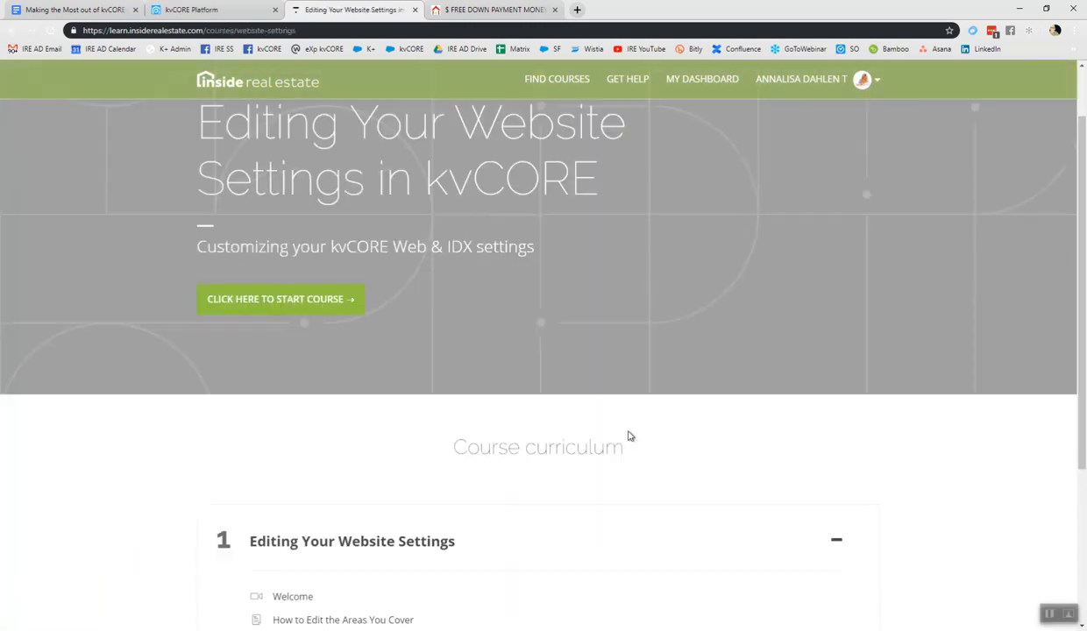
scroll(down, 3)
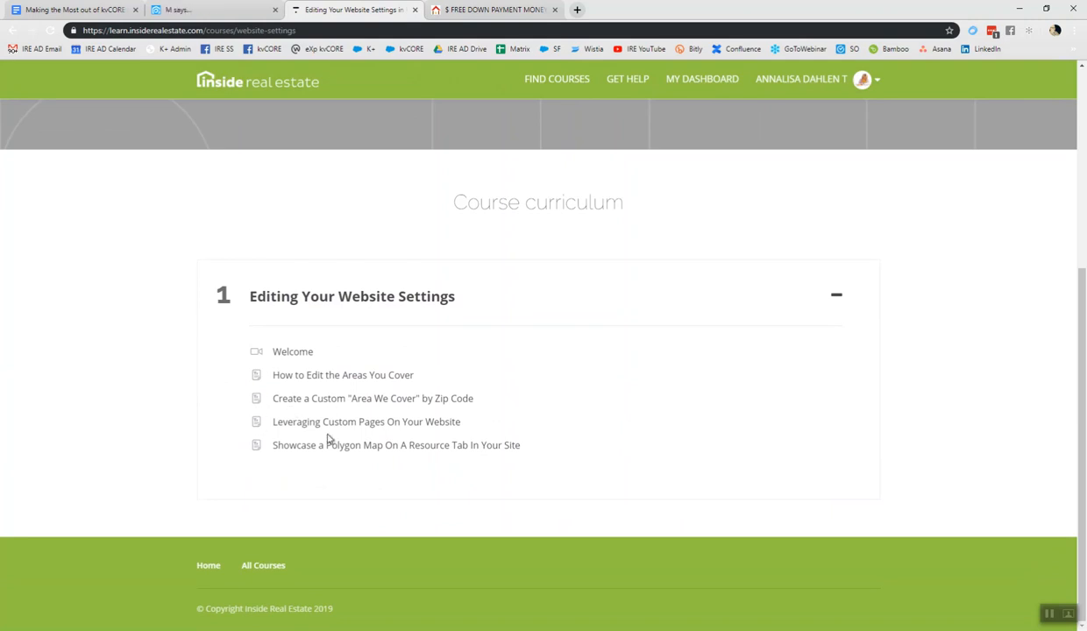
mouse_move(331, 463)
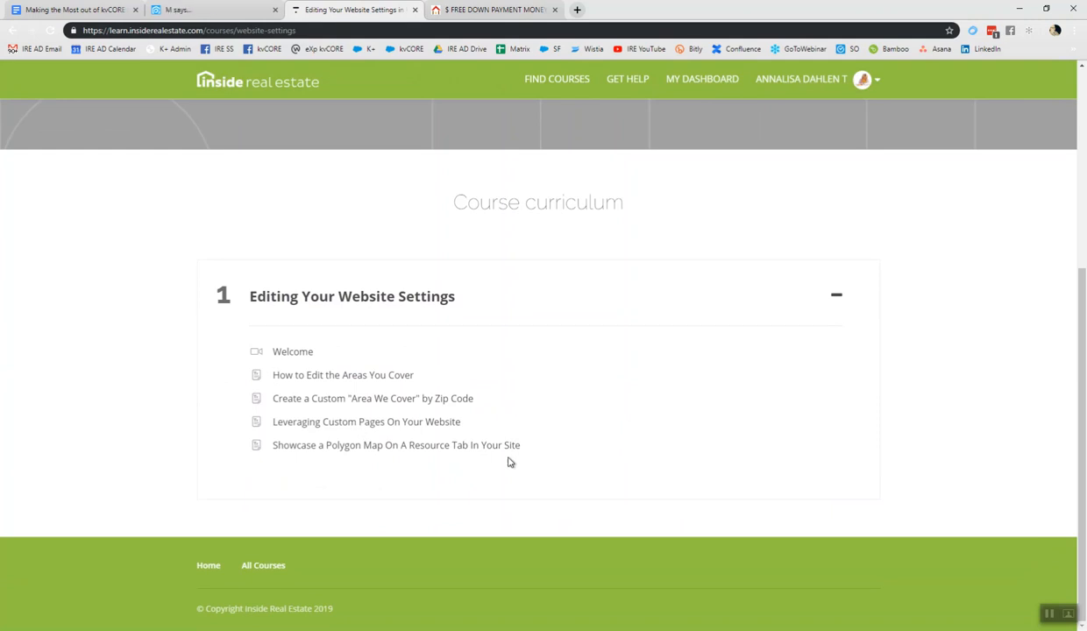
mouse_move(1040, 611)
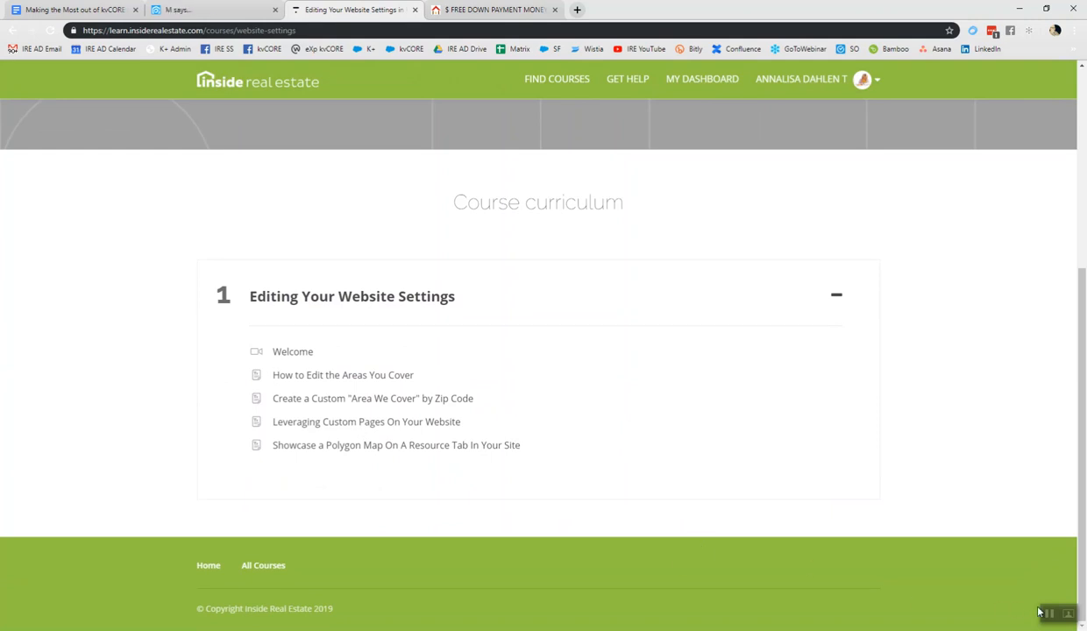